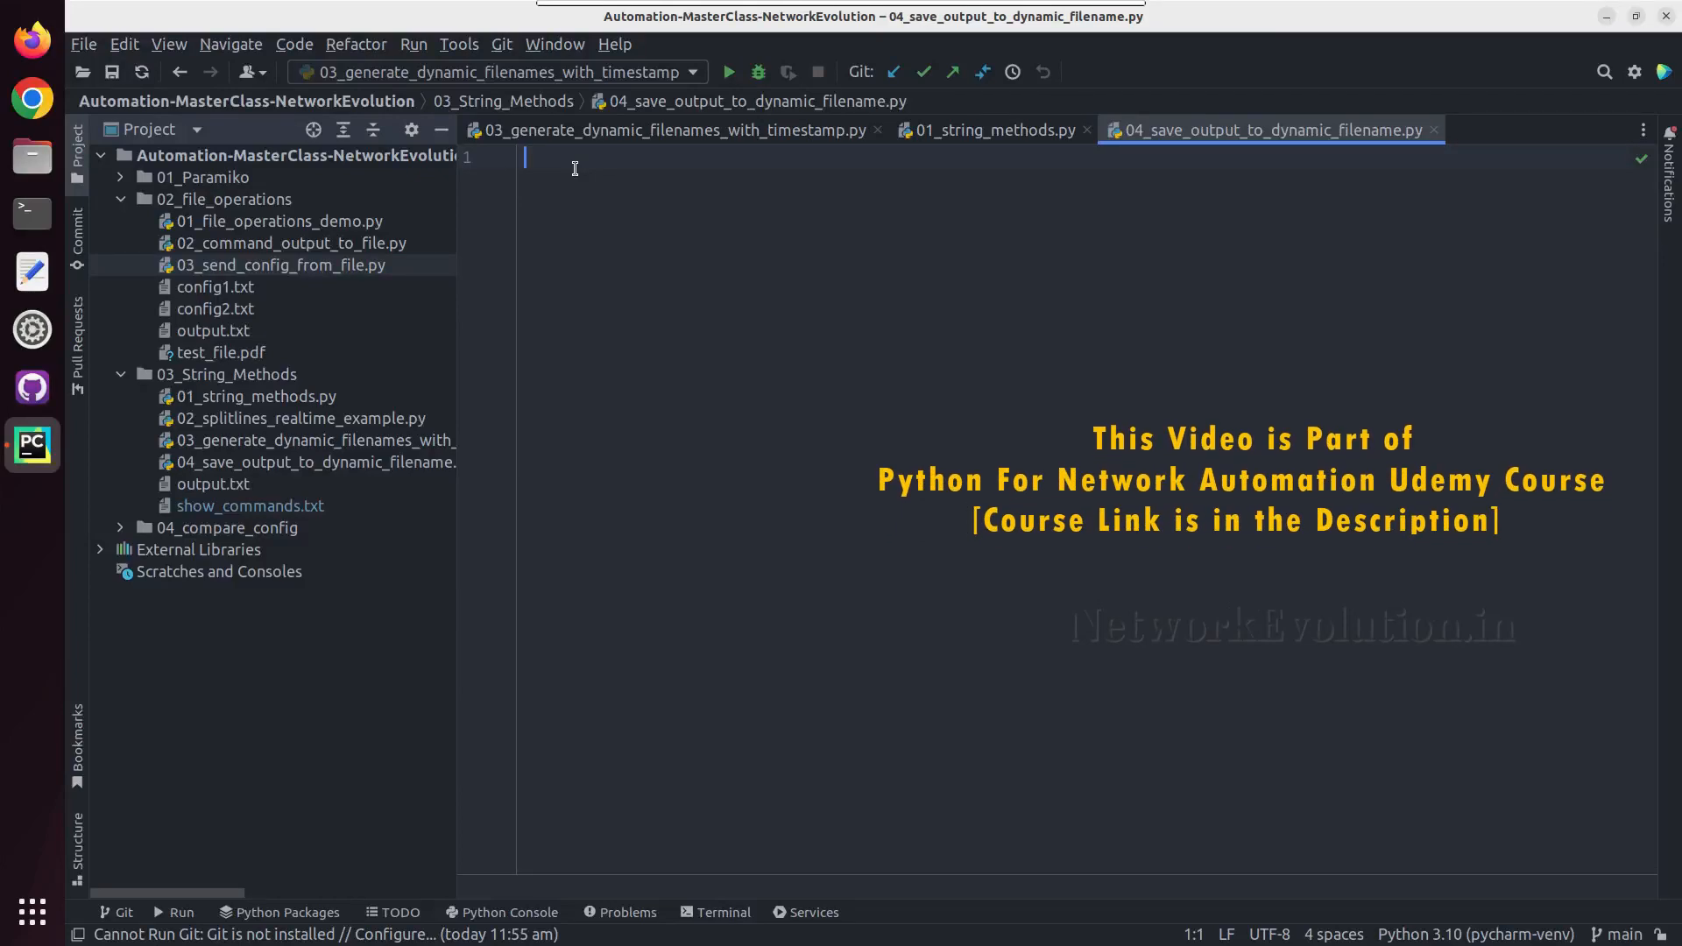
mouse_move(671, 129)
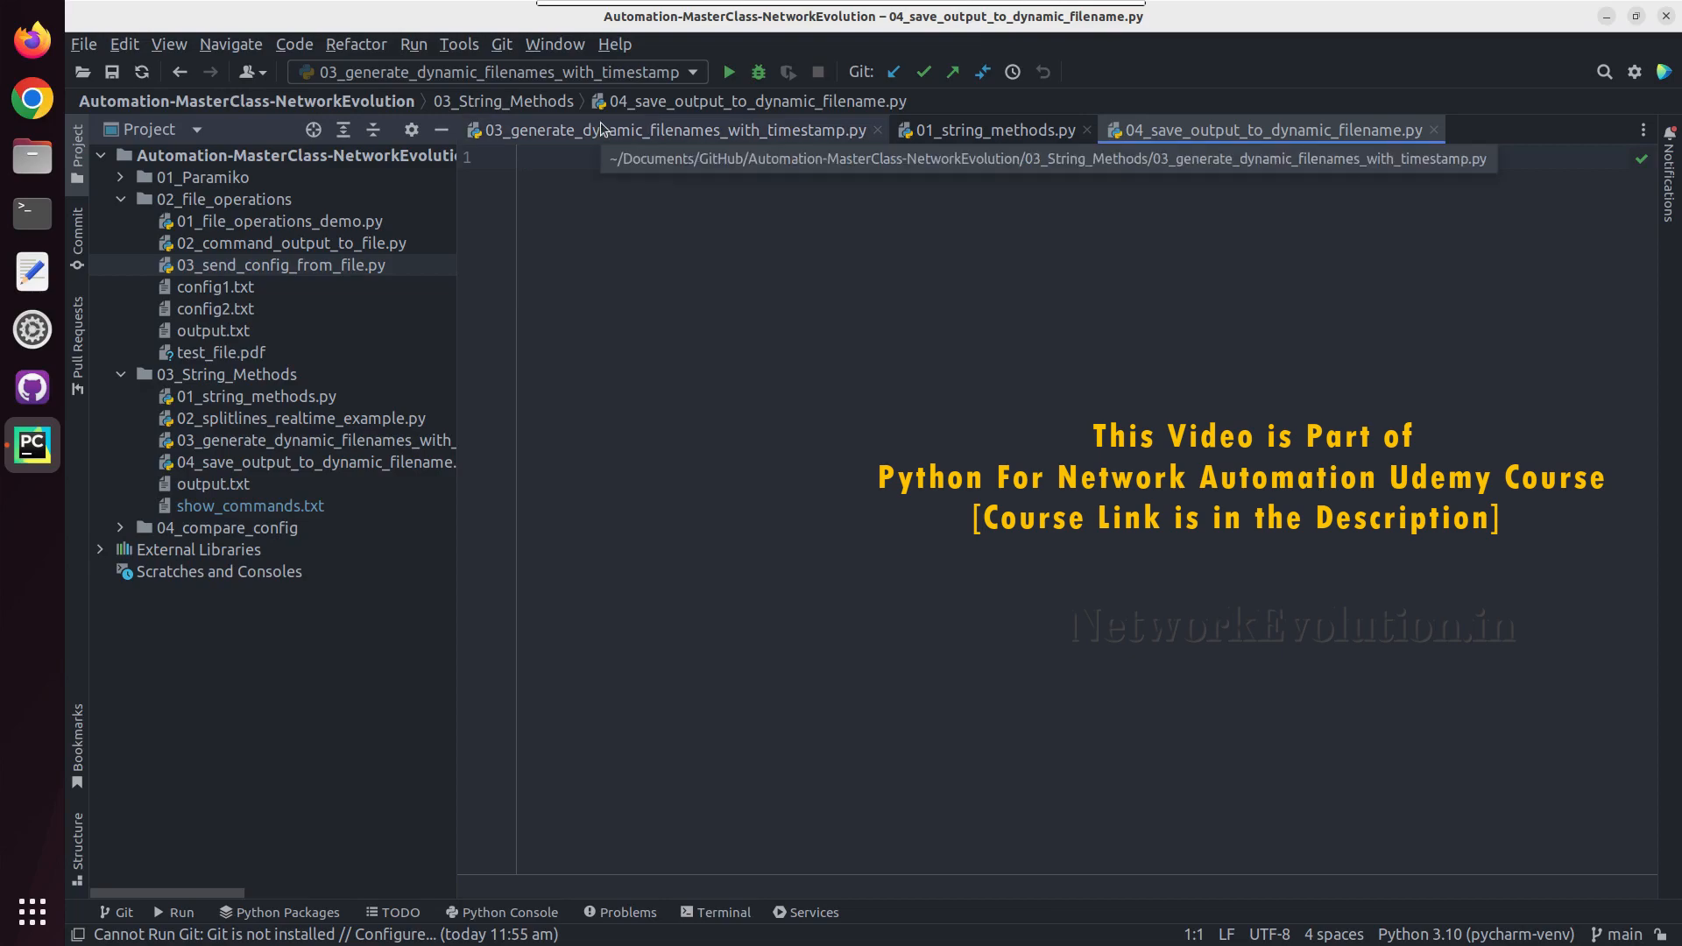
- Copy the code from 03_send_config_from_file.py into the empty 04_save_output_to_dynamic_filename.py
click(671, 130)
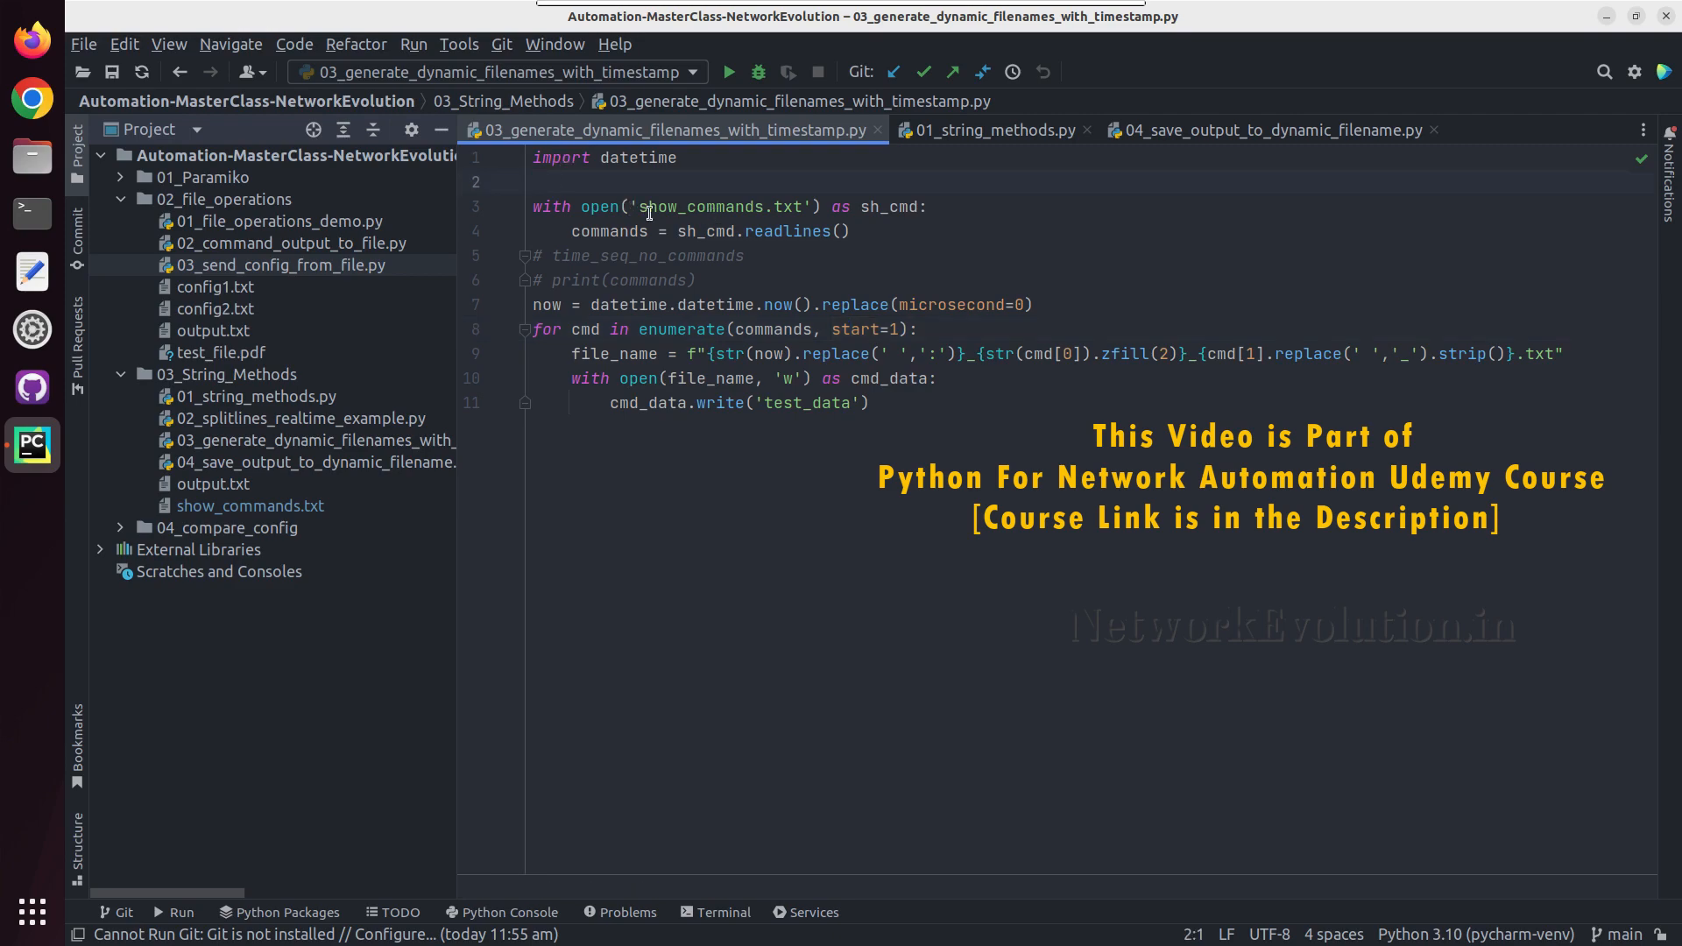
mouse_move(920, 389)
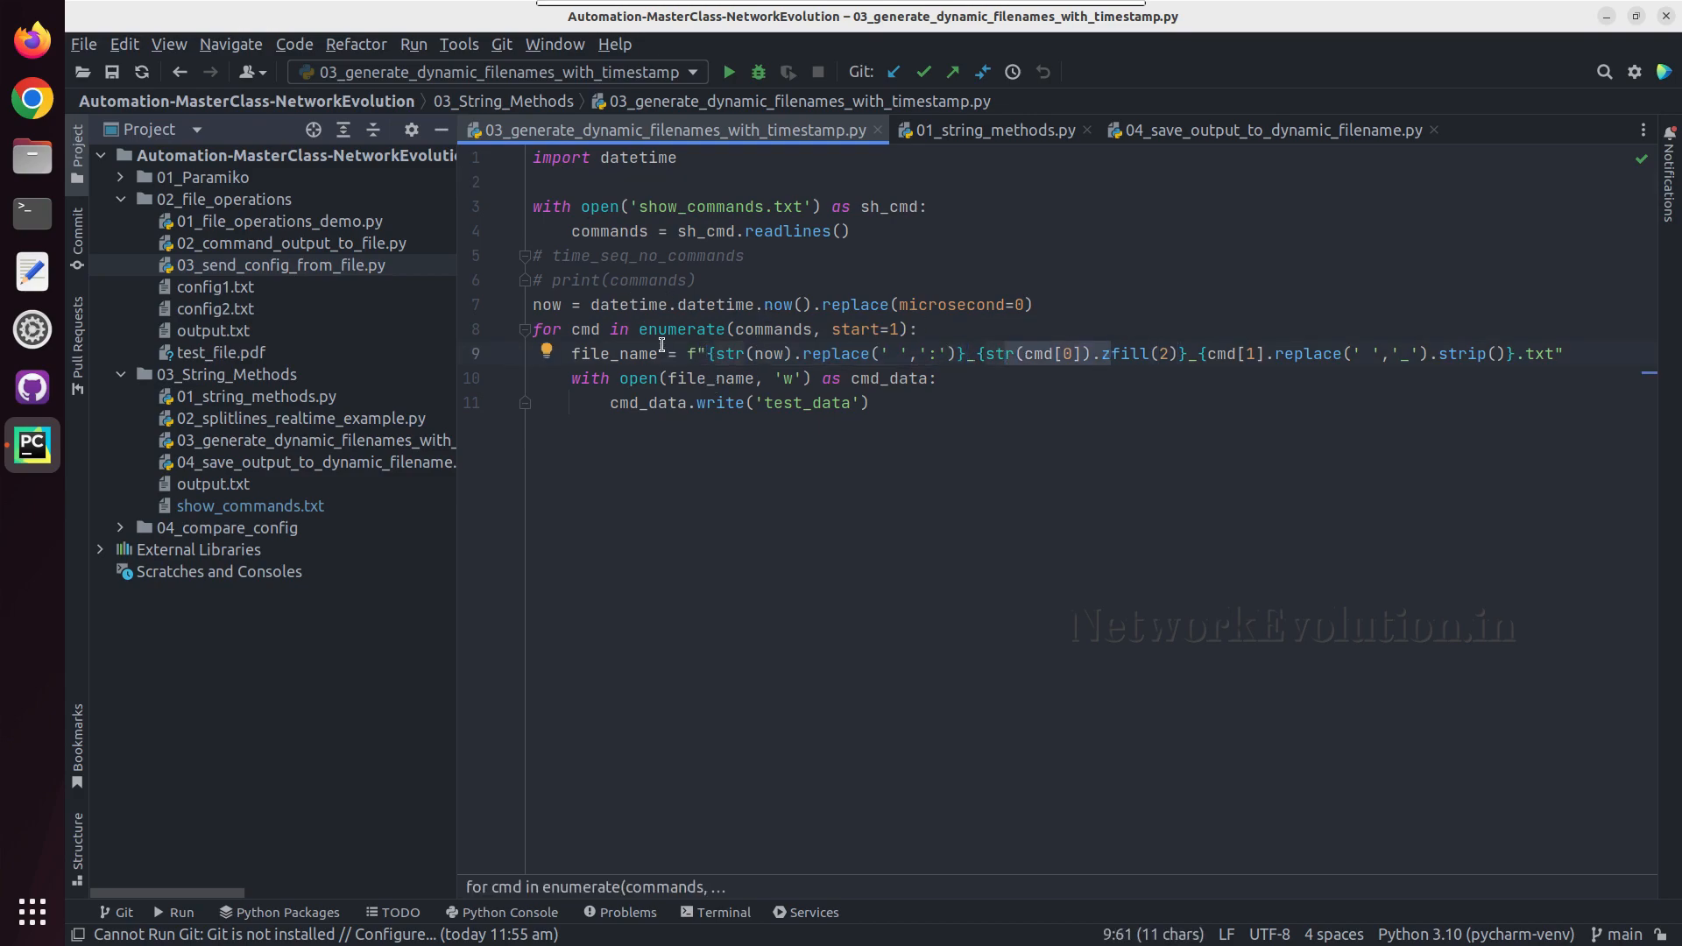
click(631, 327)
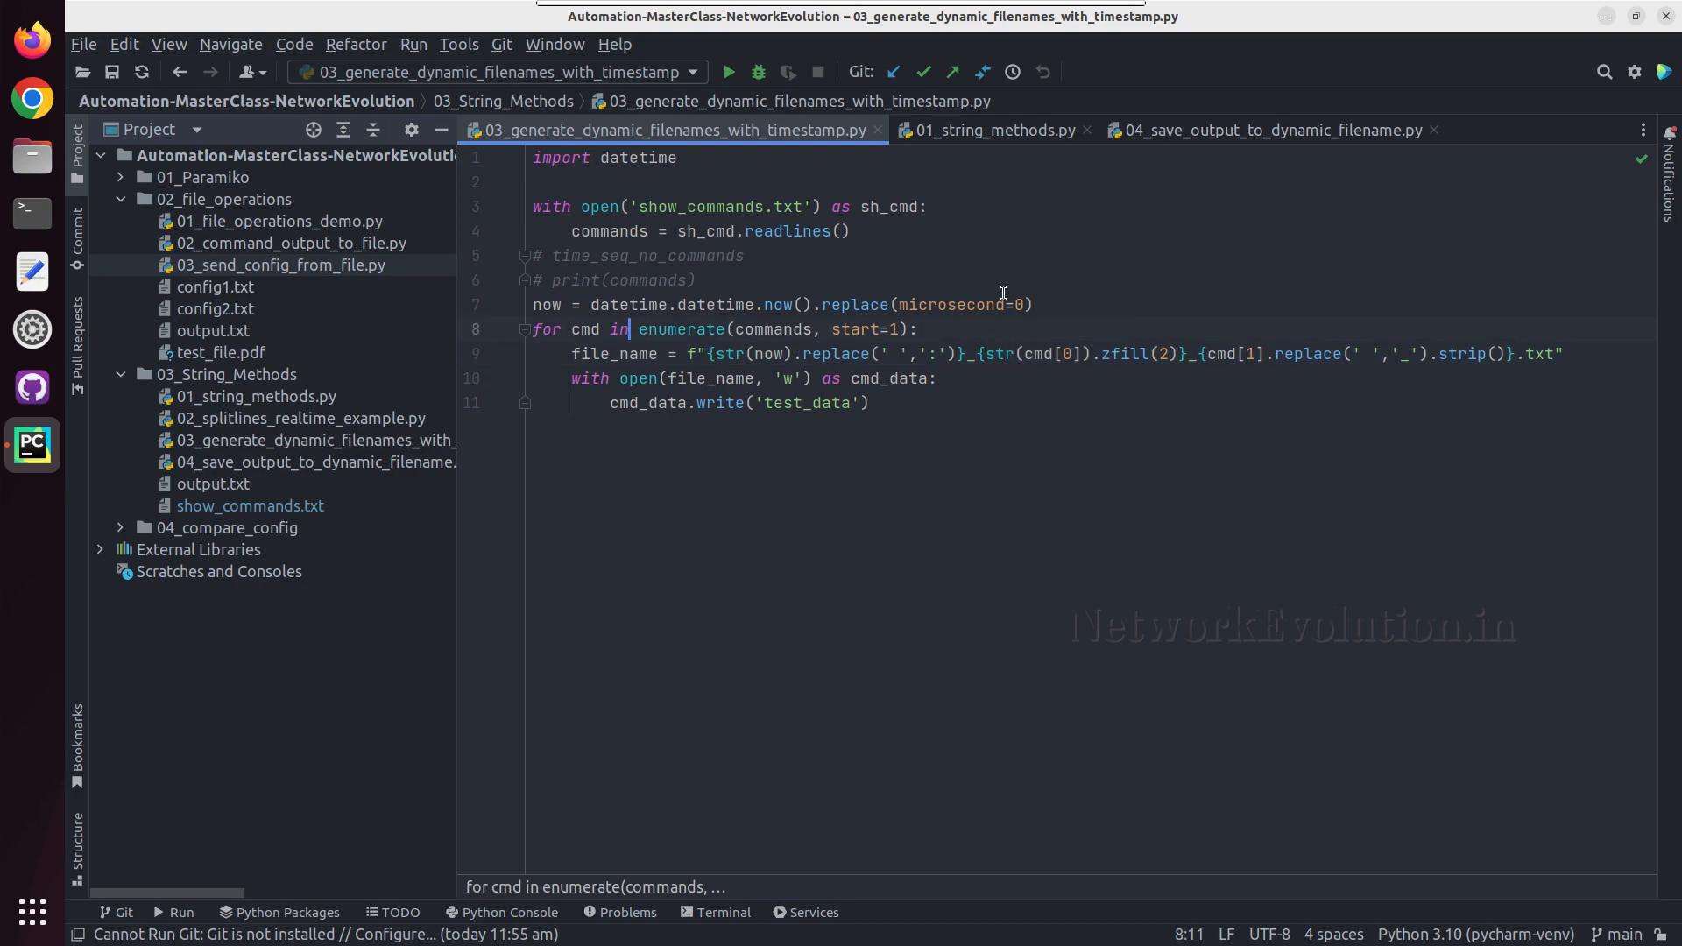
mouse_move(1239, 350)
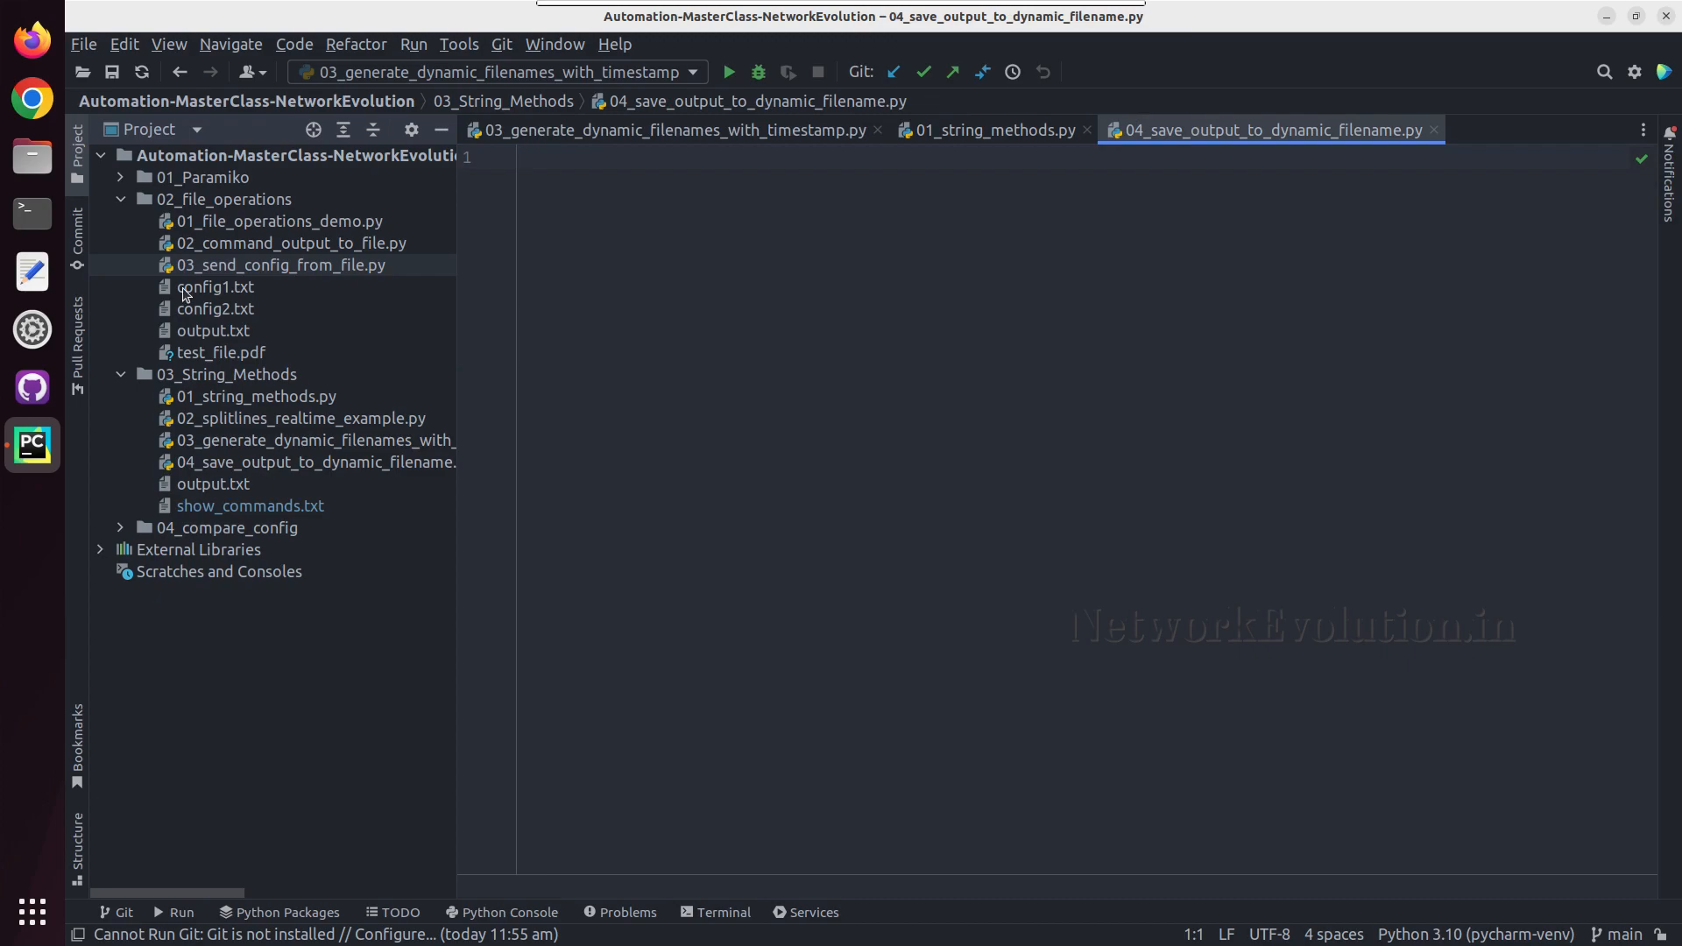
click(280, 264)
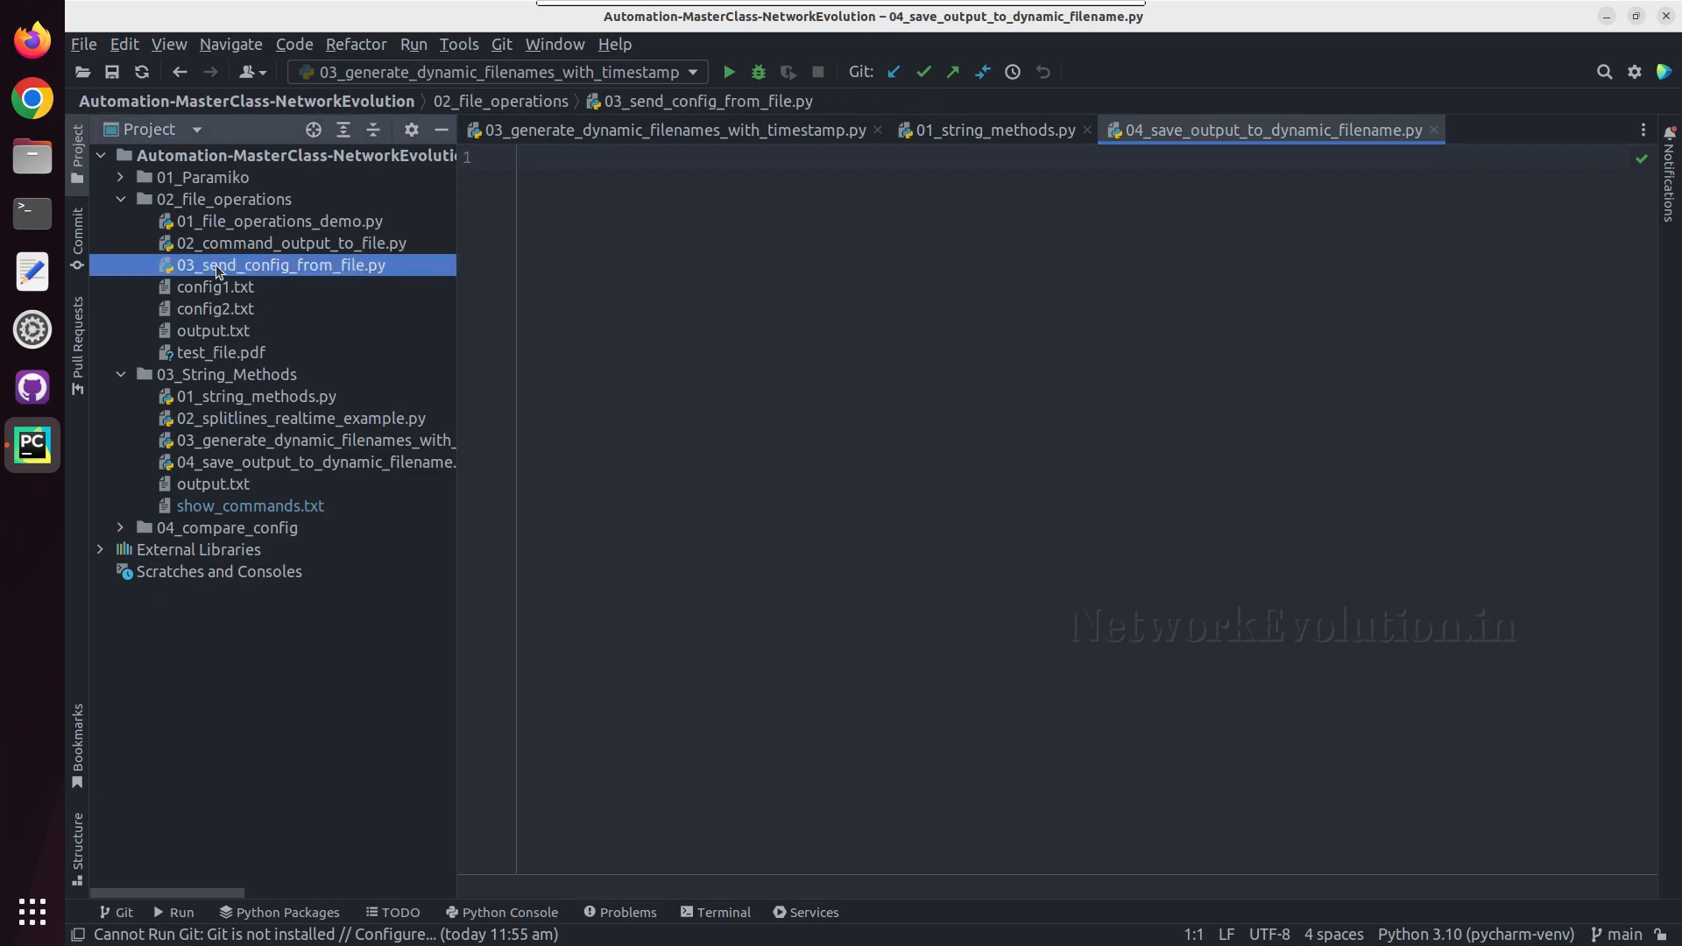
double_click(280, 265)
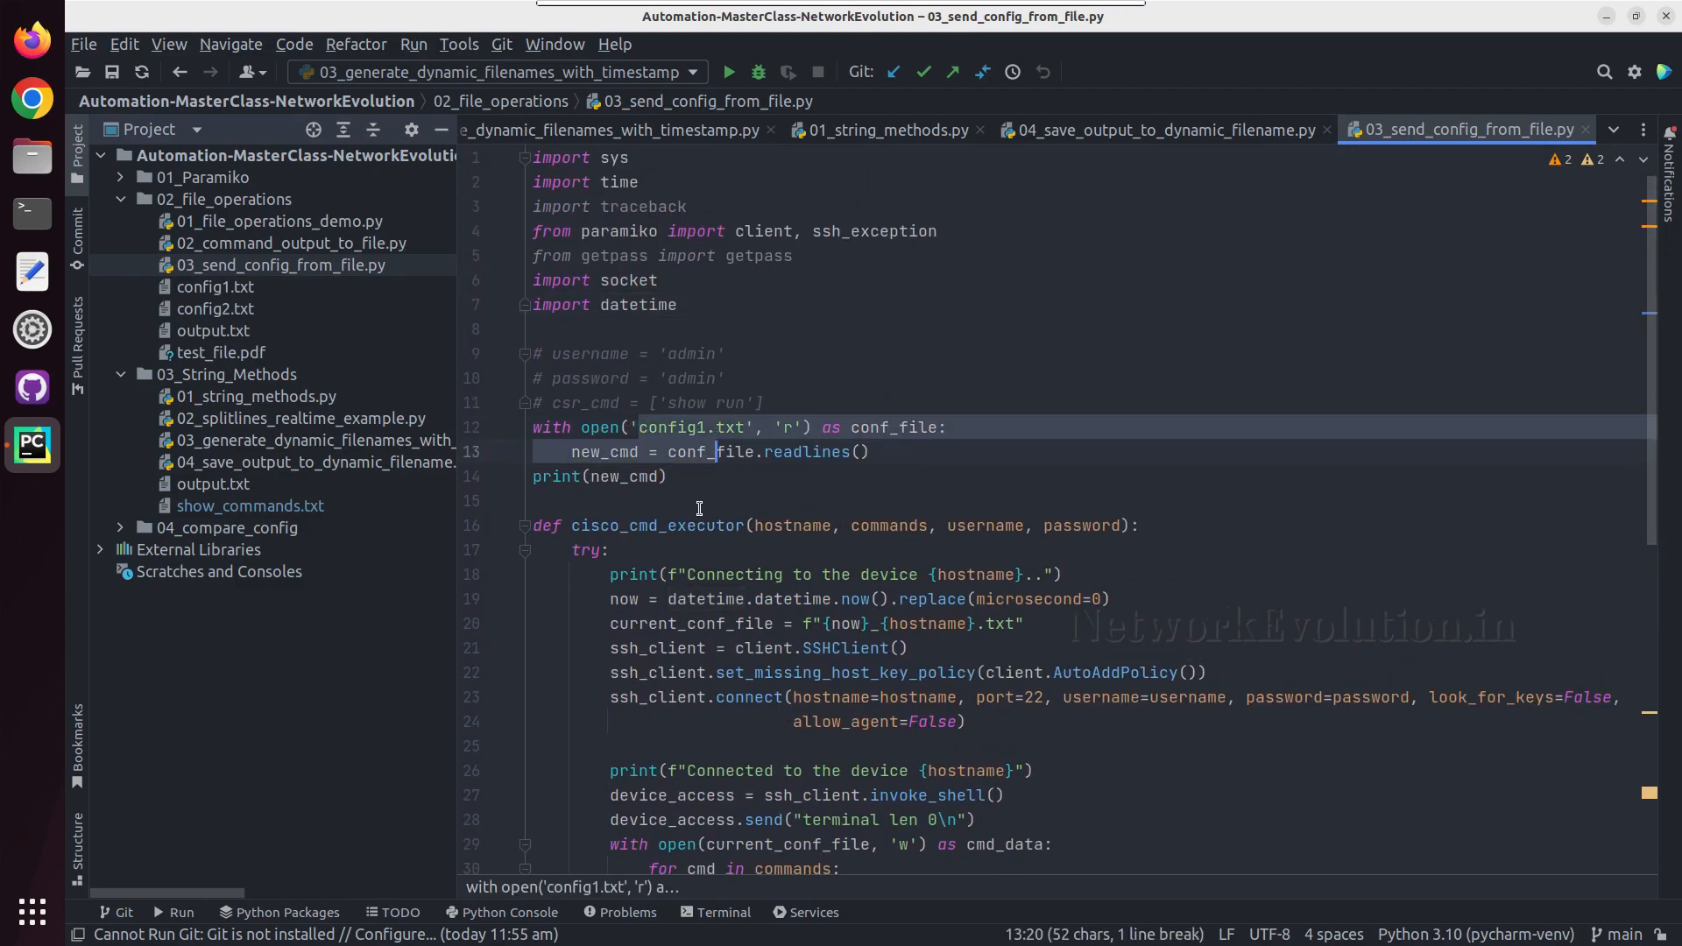
click(536, 499)
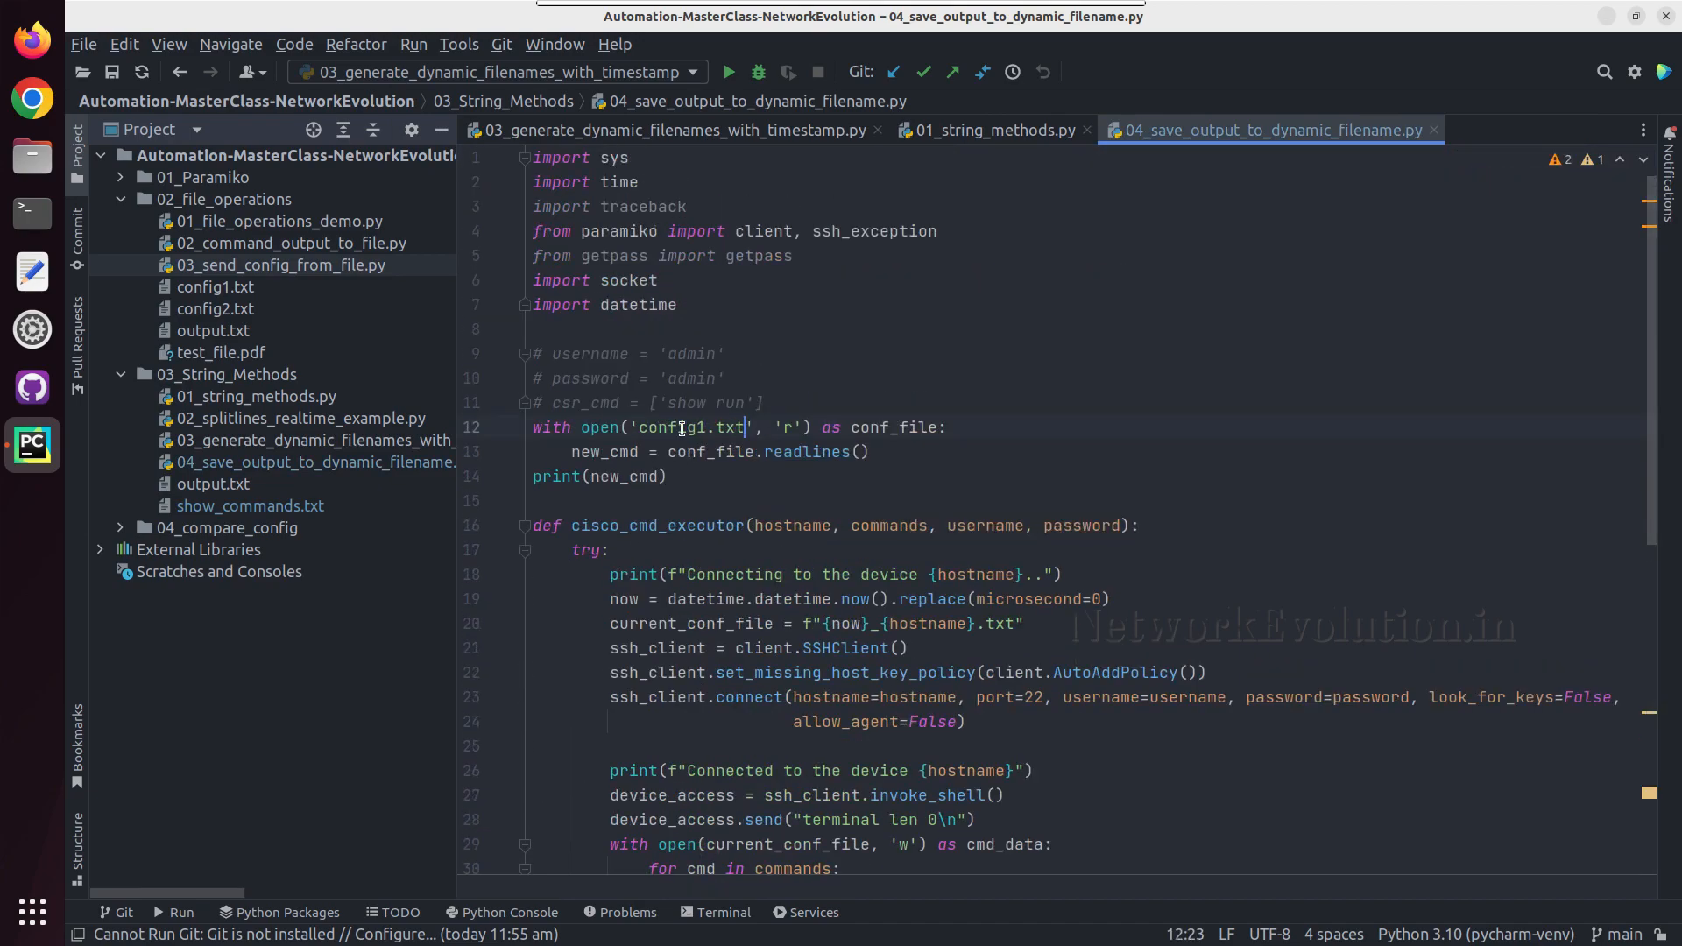
- Replace config1.txt with show_commands.txt in the open() call and review the rest of the script
double_click(692, 428)
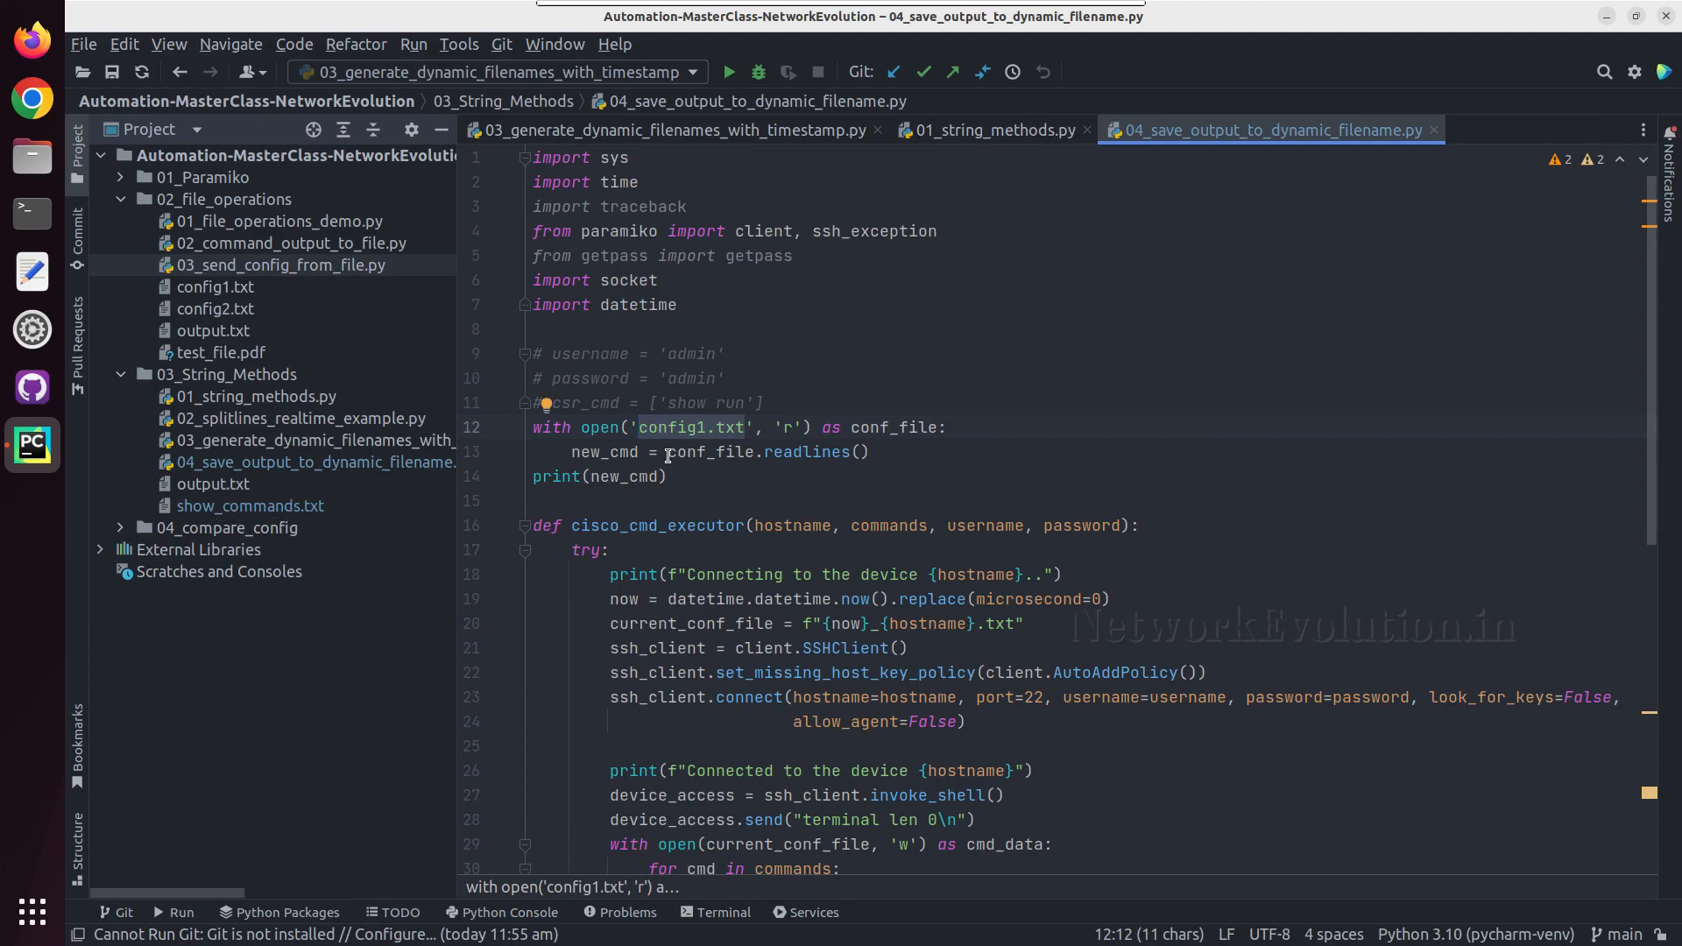
text(show_commands.txt)
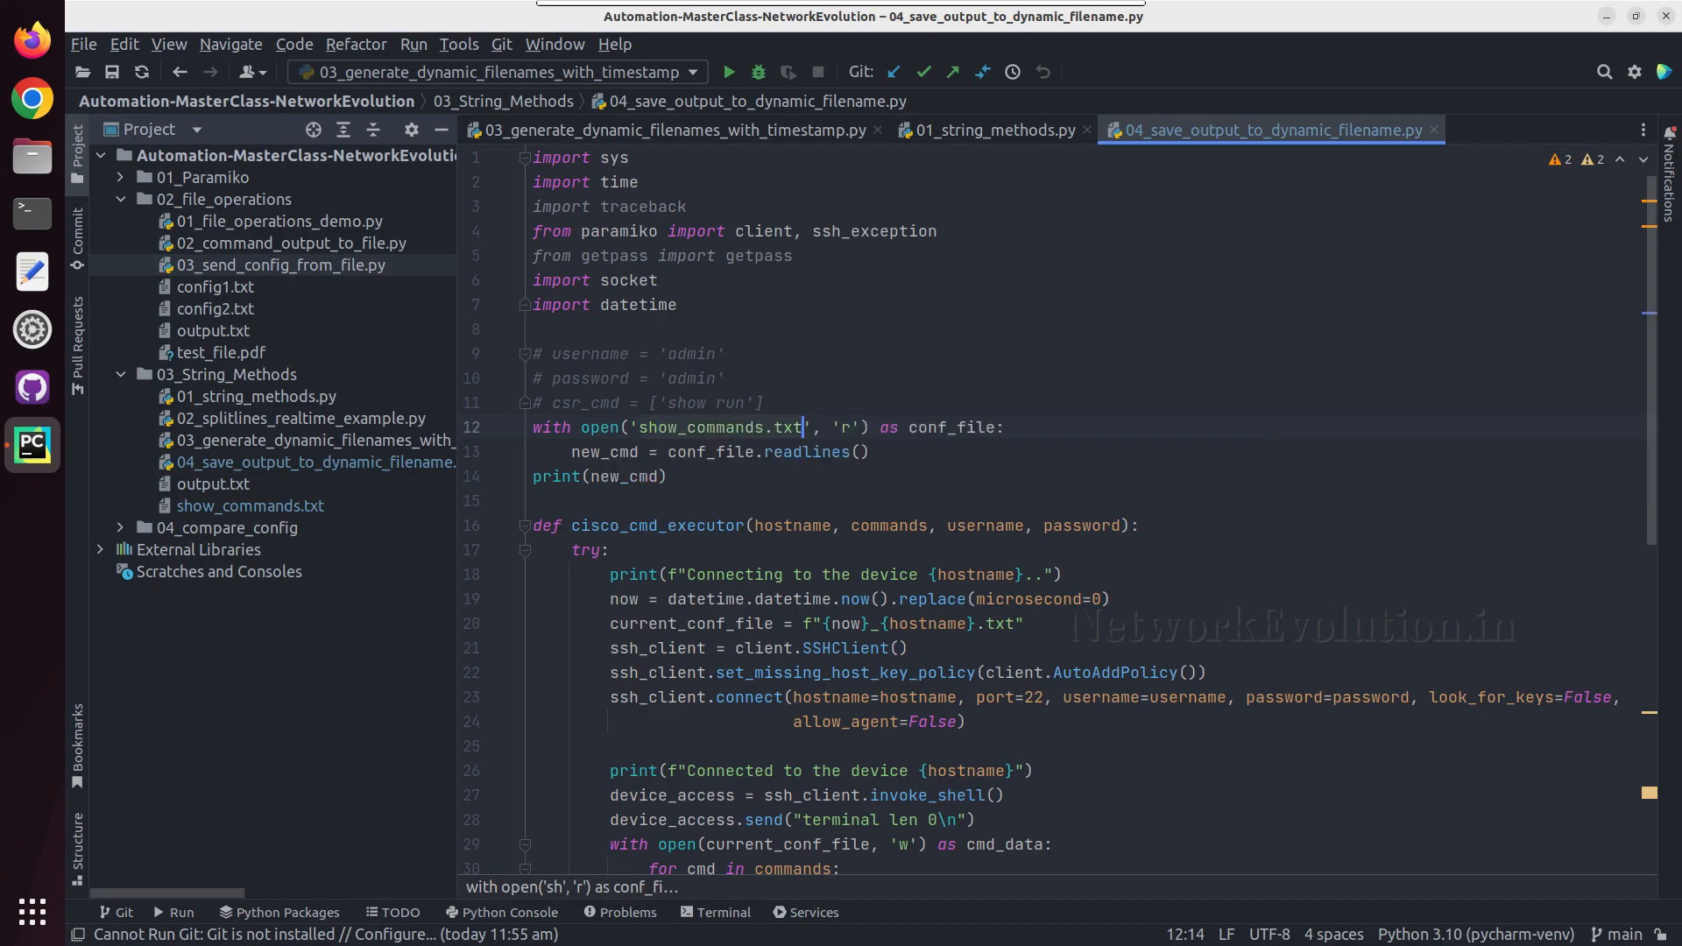
scroll(down, 3)
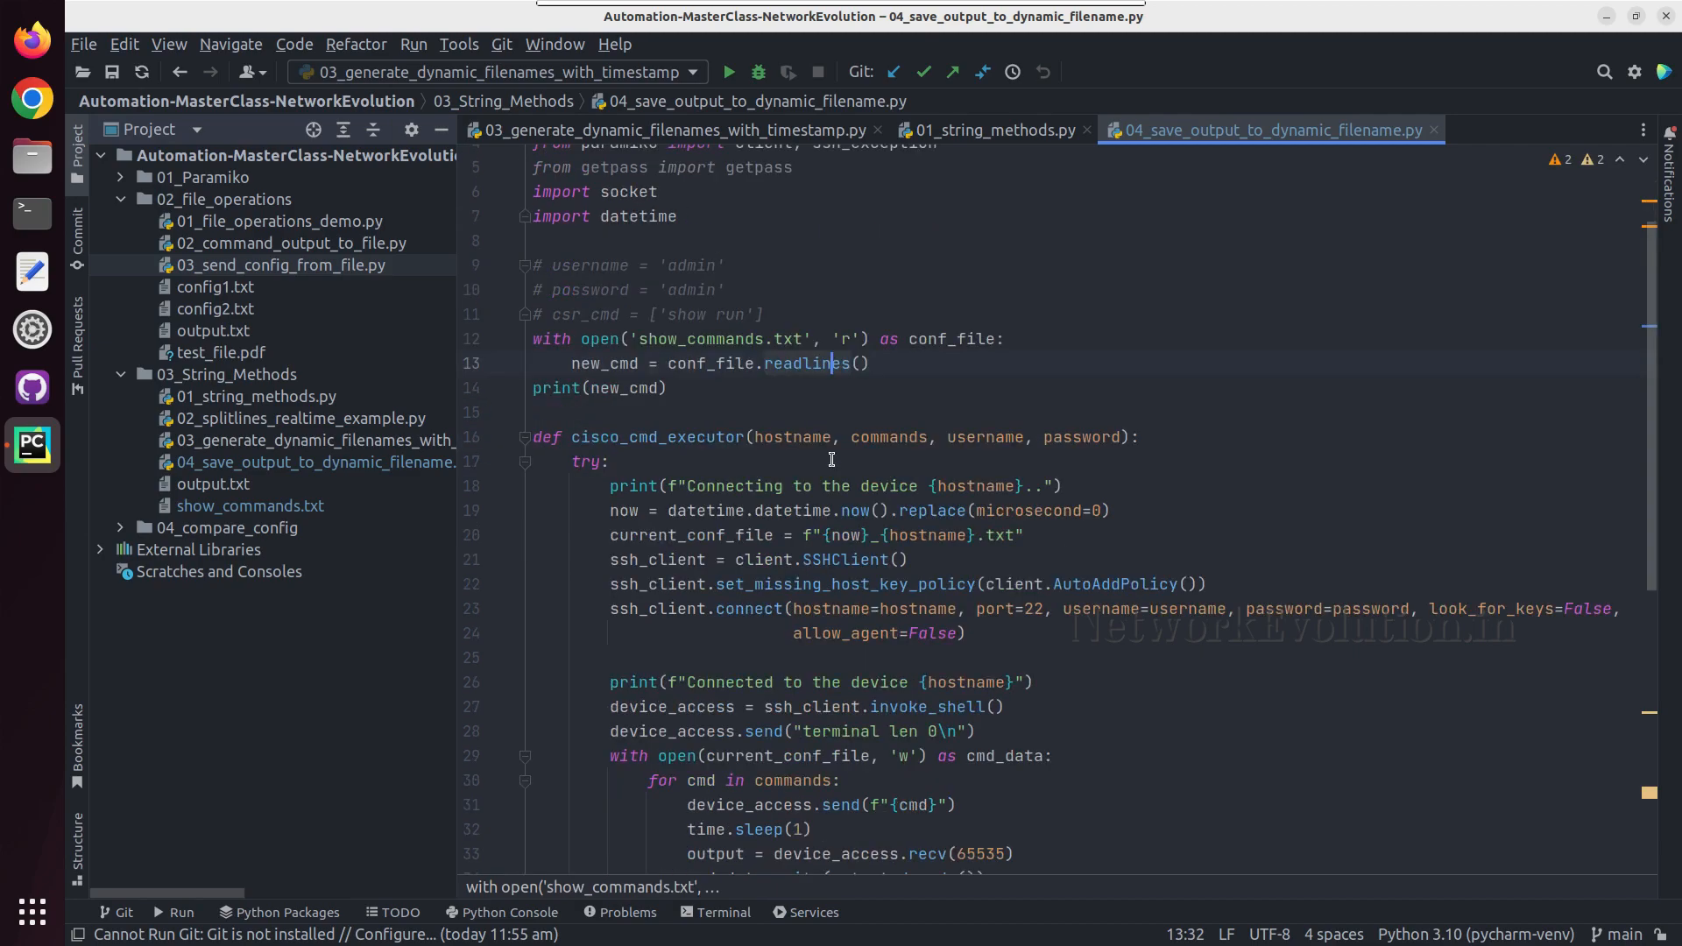
scroll(down, 3)
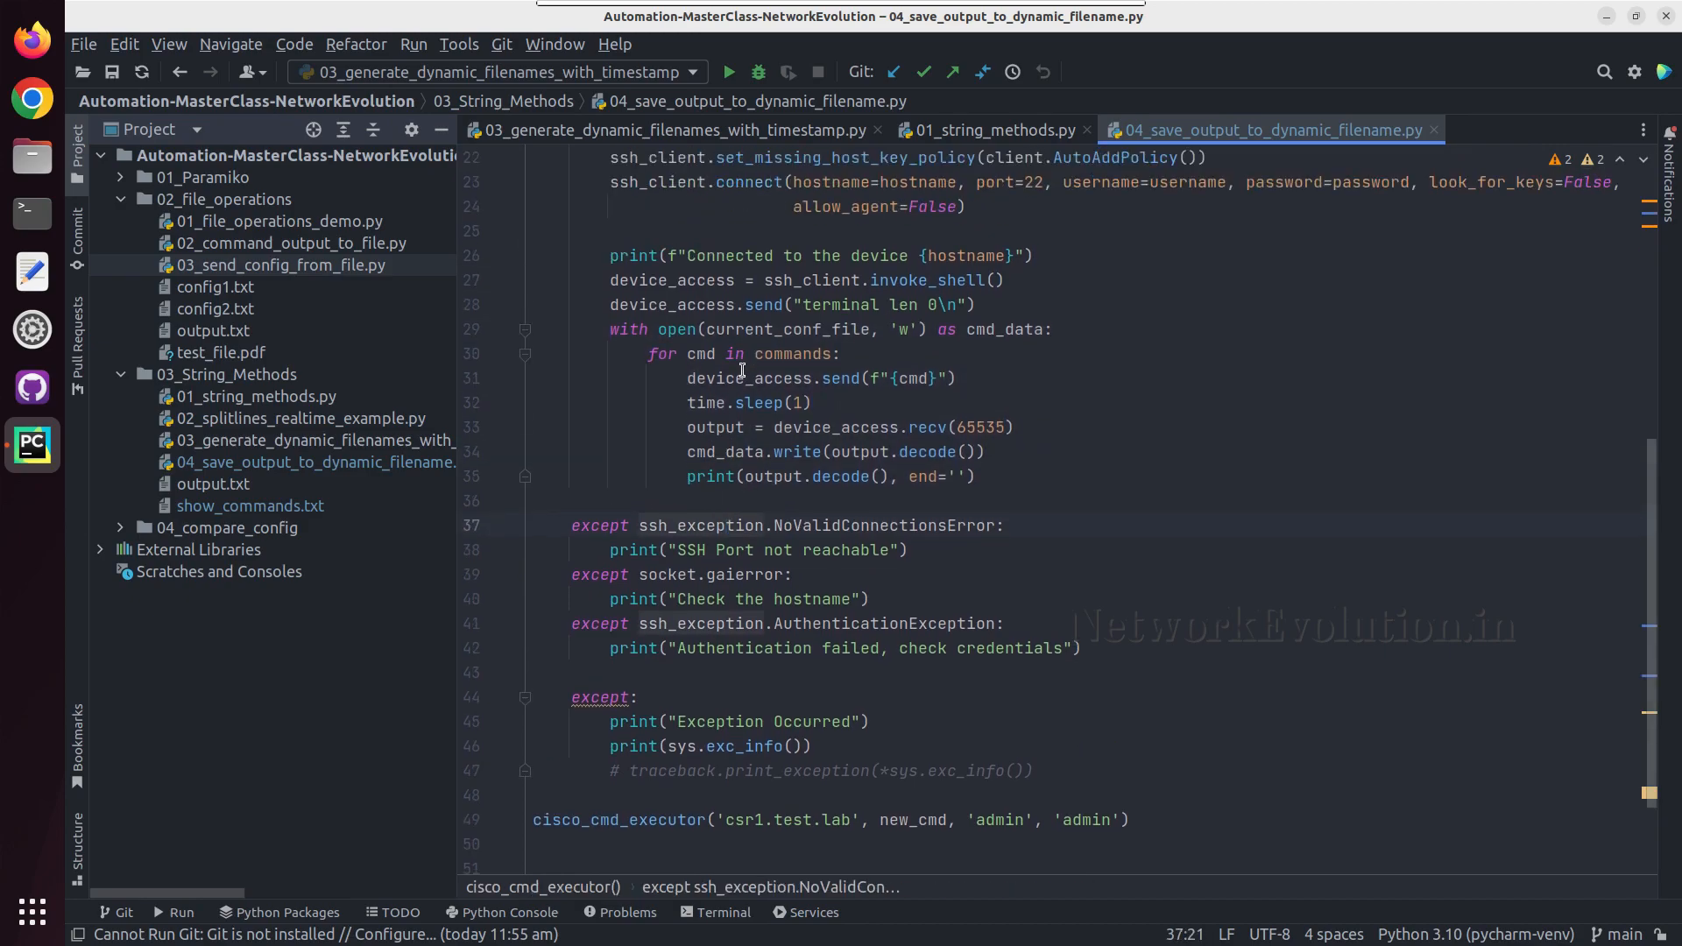
click(831, 329)
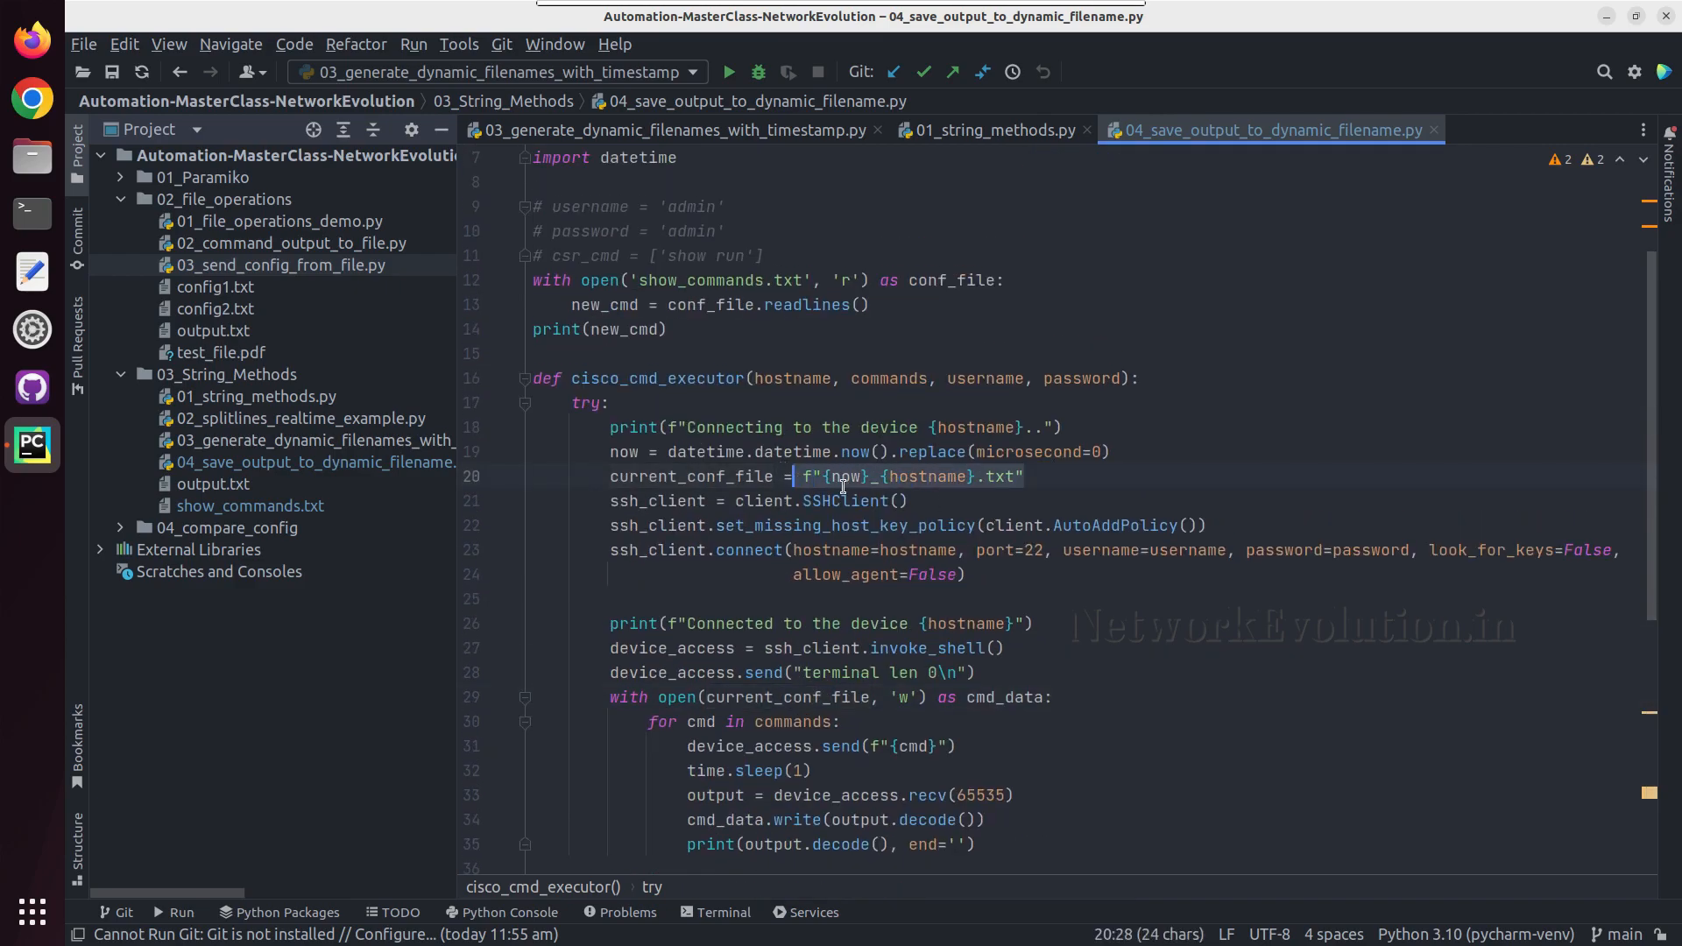
scroll(down, 3)
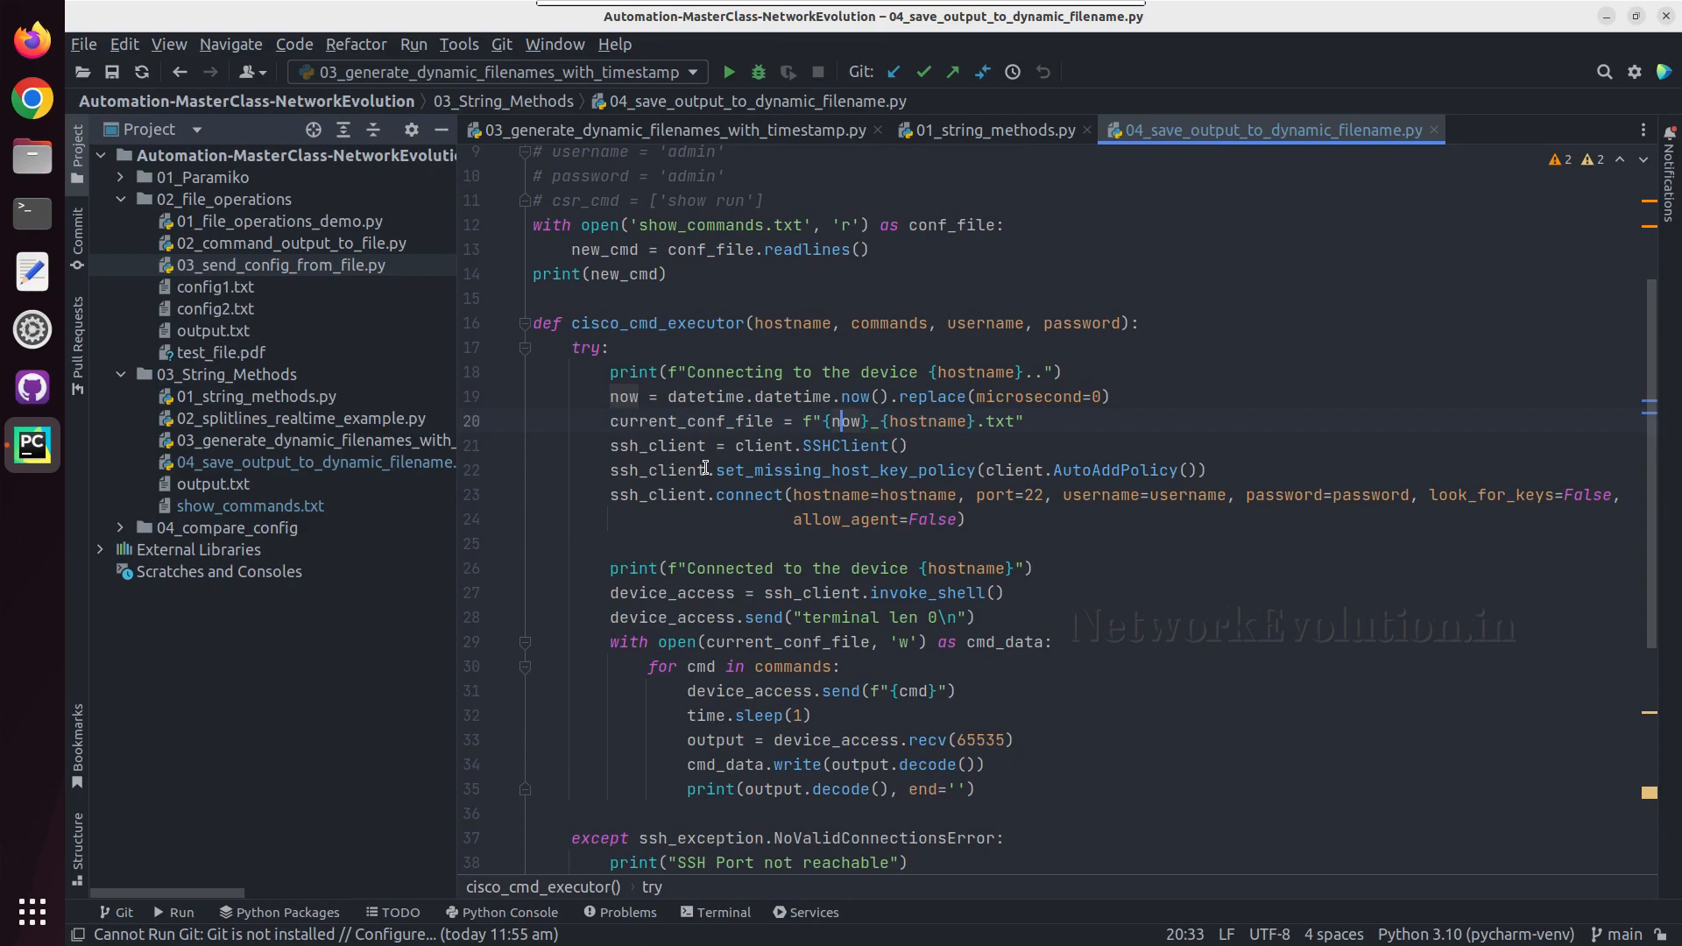
scroll(down, 3)
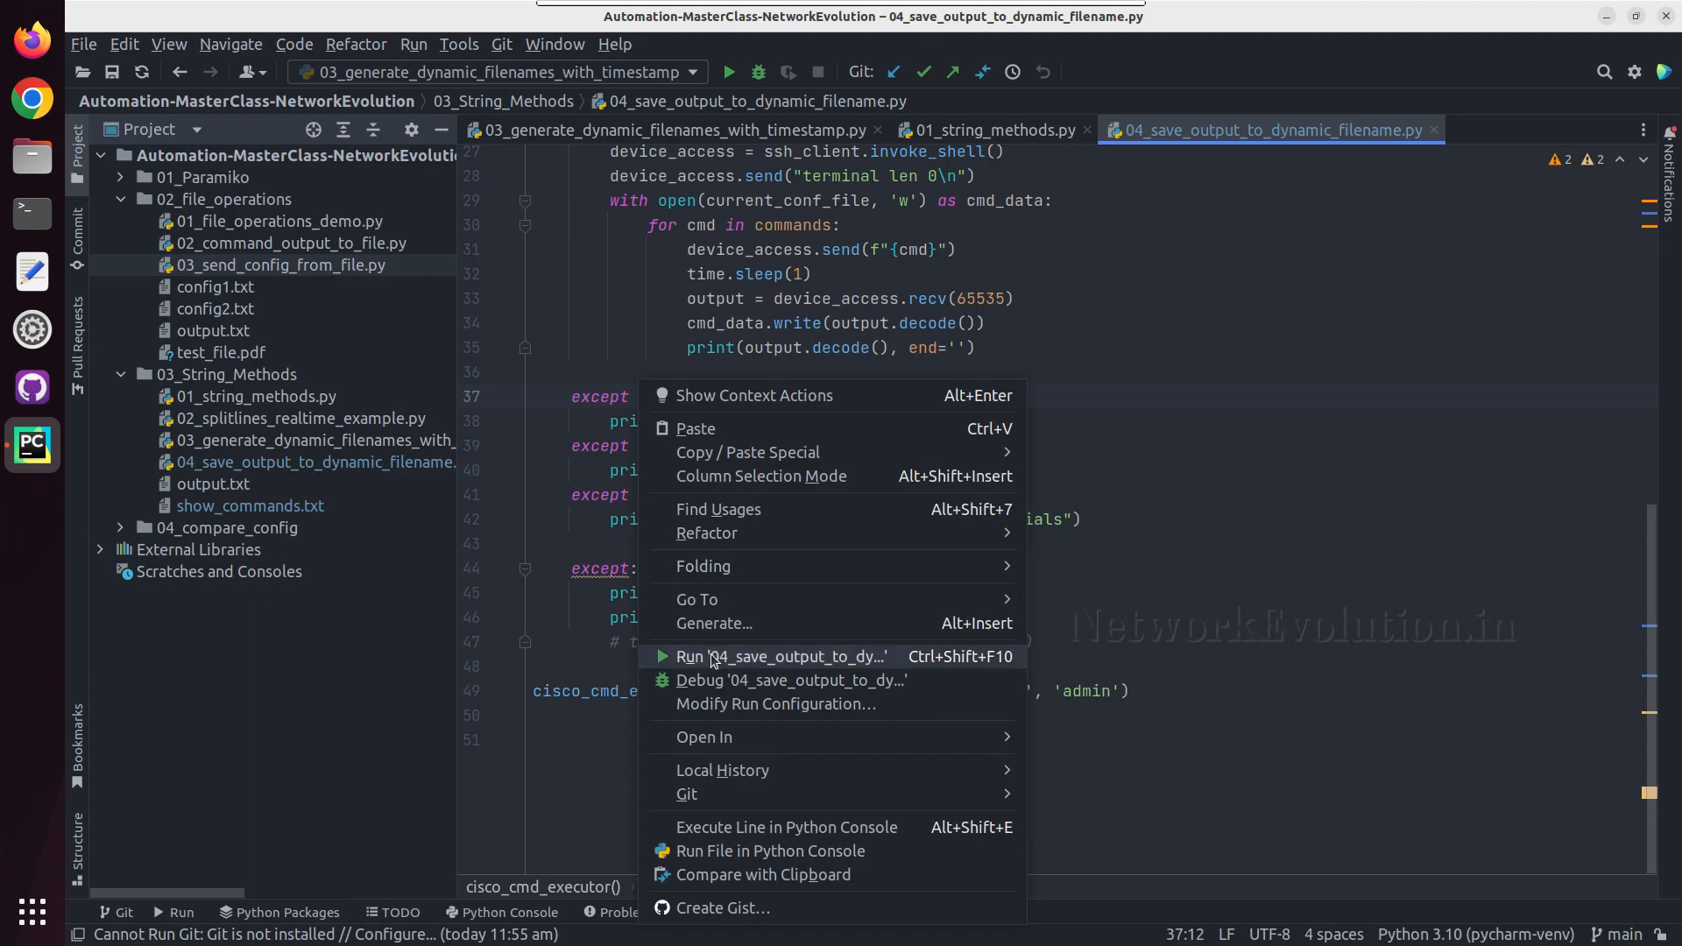
click(778, 655)
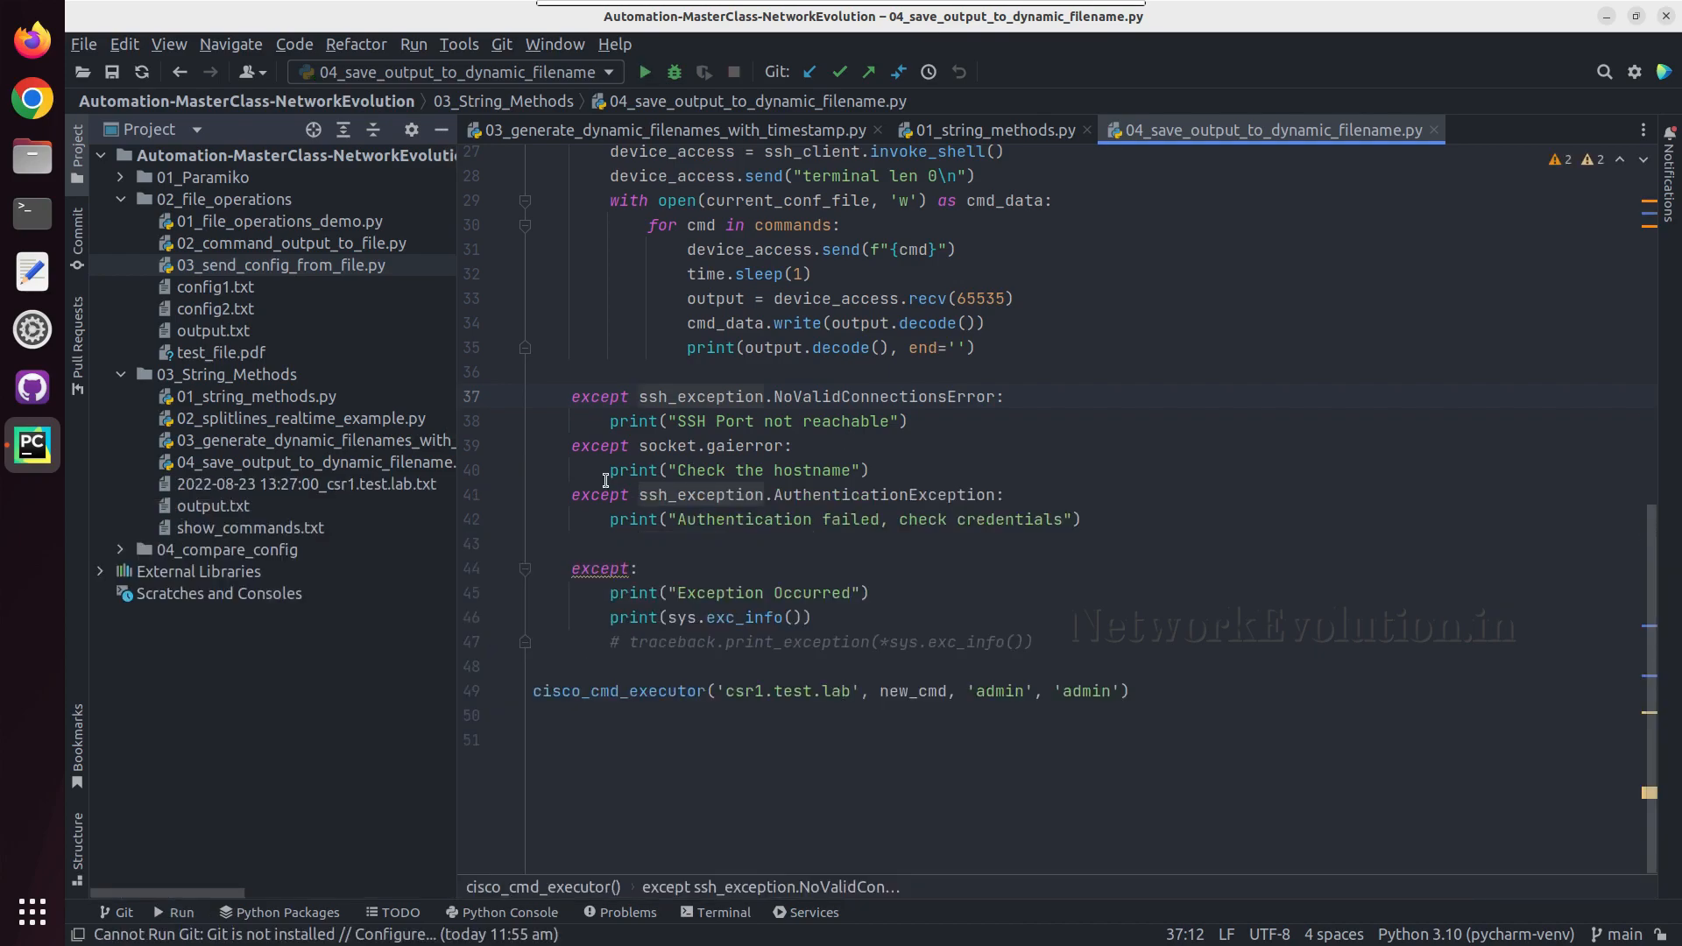
double_click(305, 484)
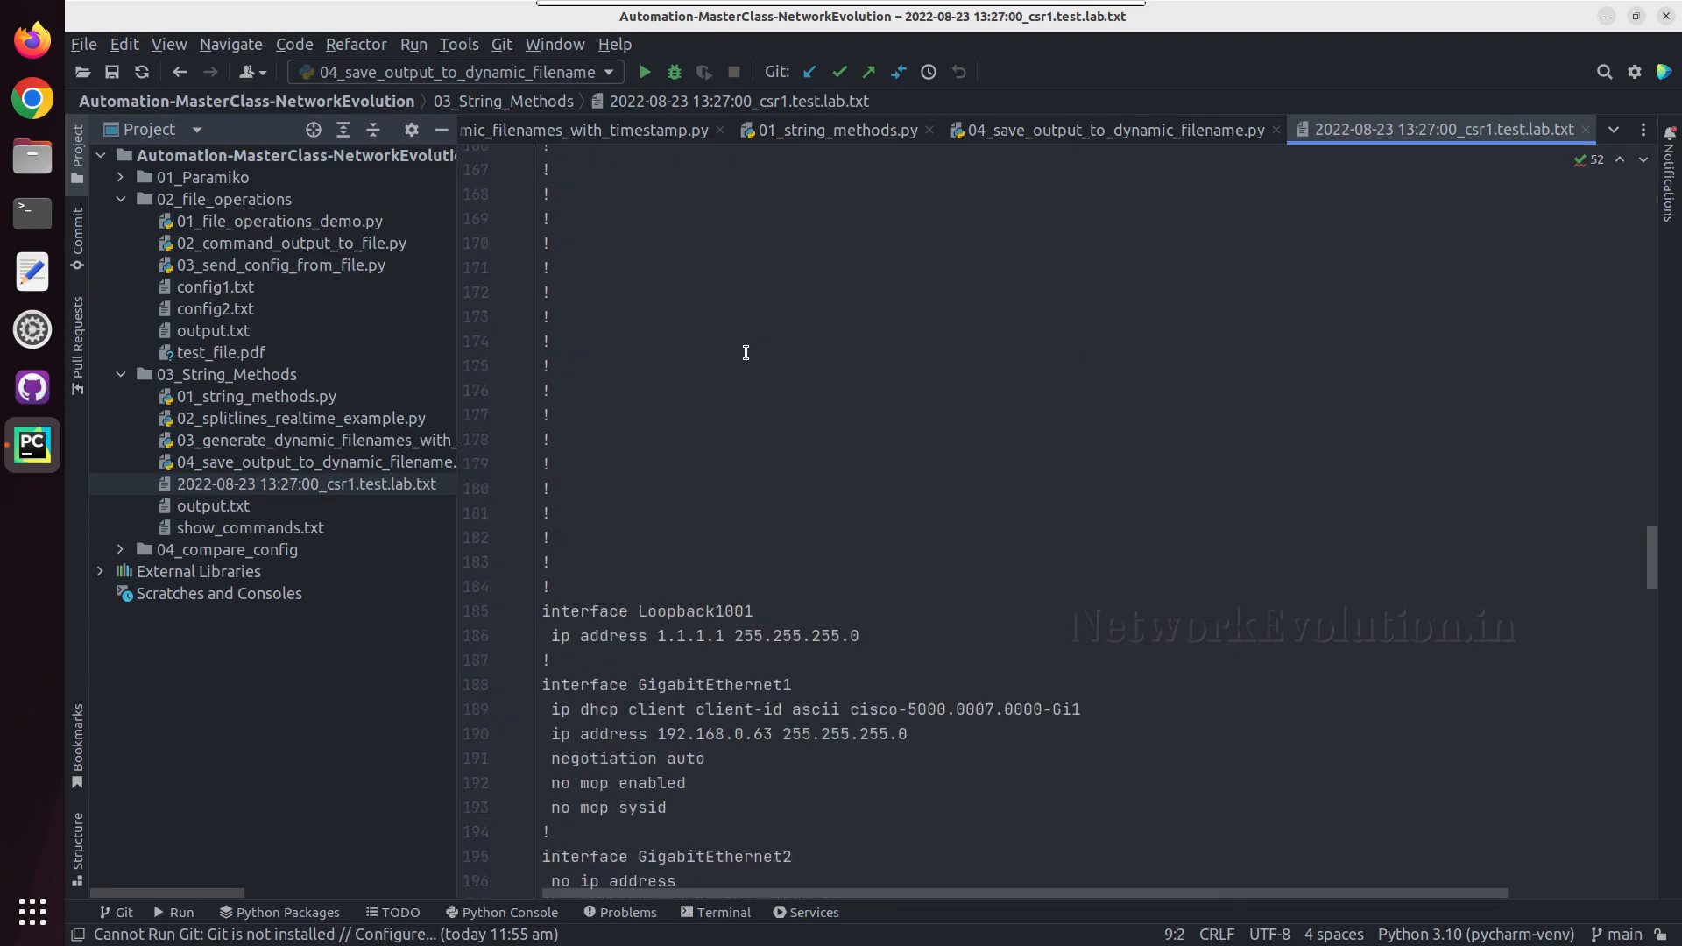
scroll(down, 3)
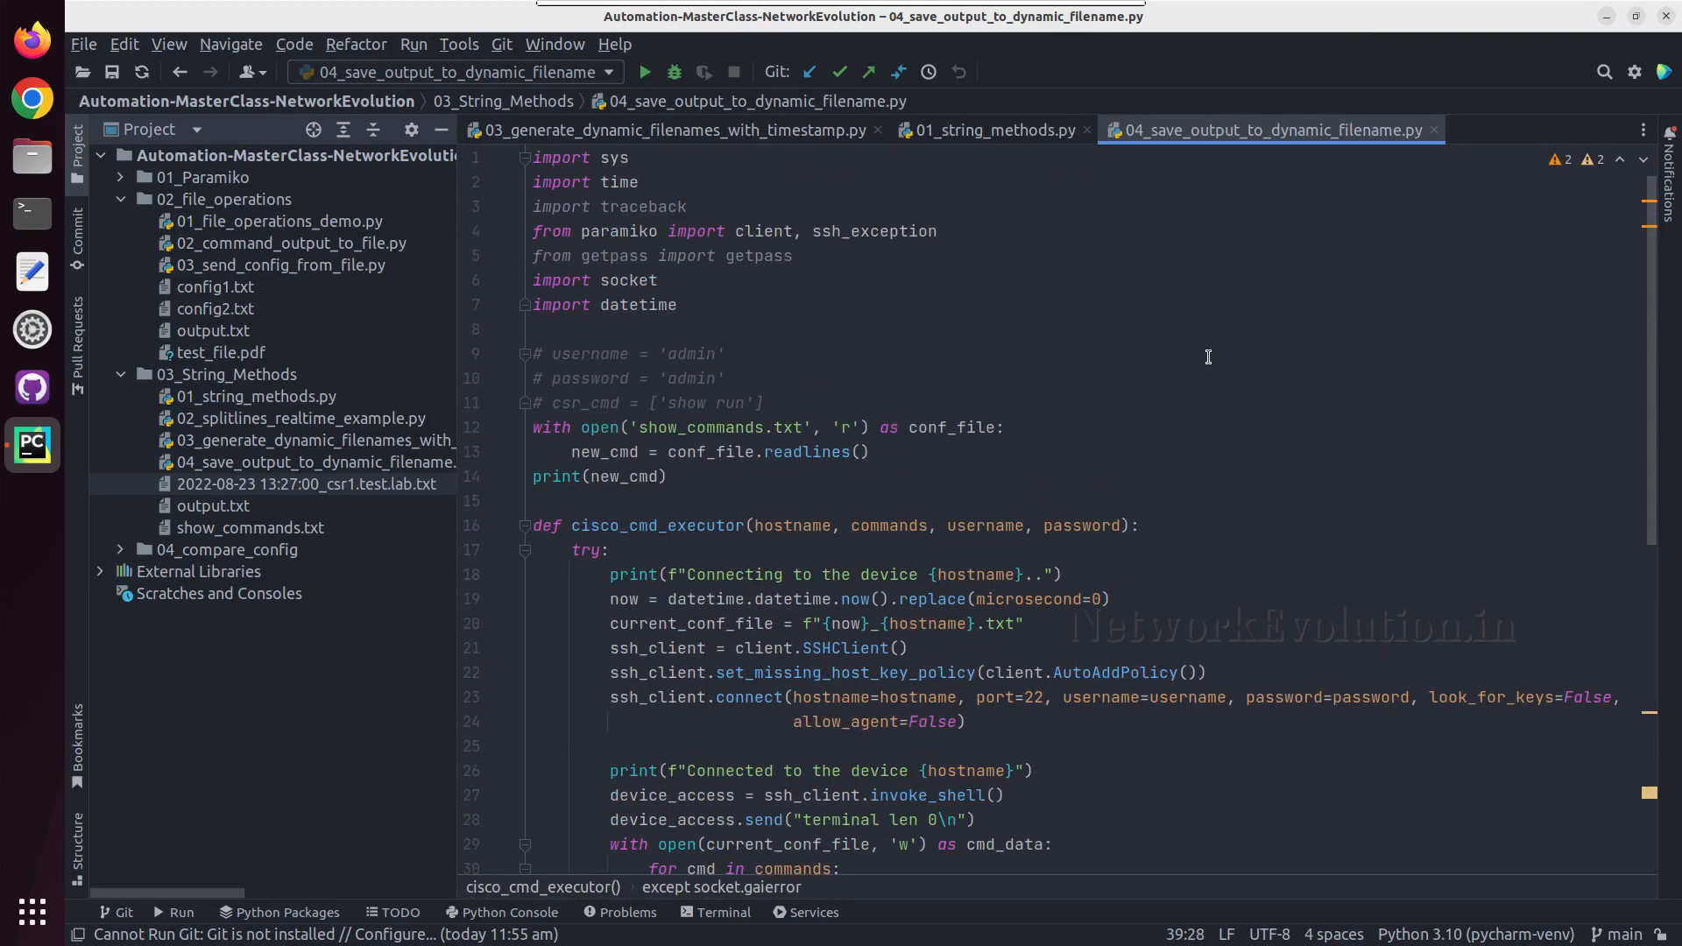
- Remove the shared with-open block so the command loop sits directly under try
scroll(down, 3)
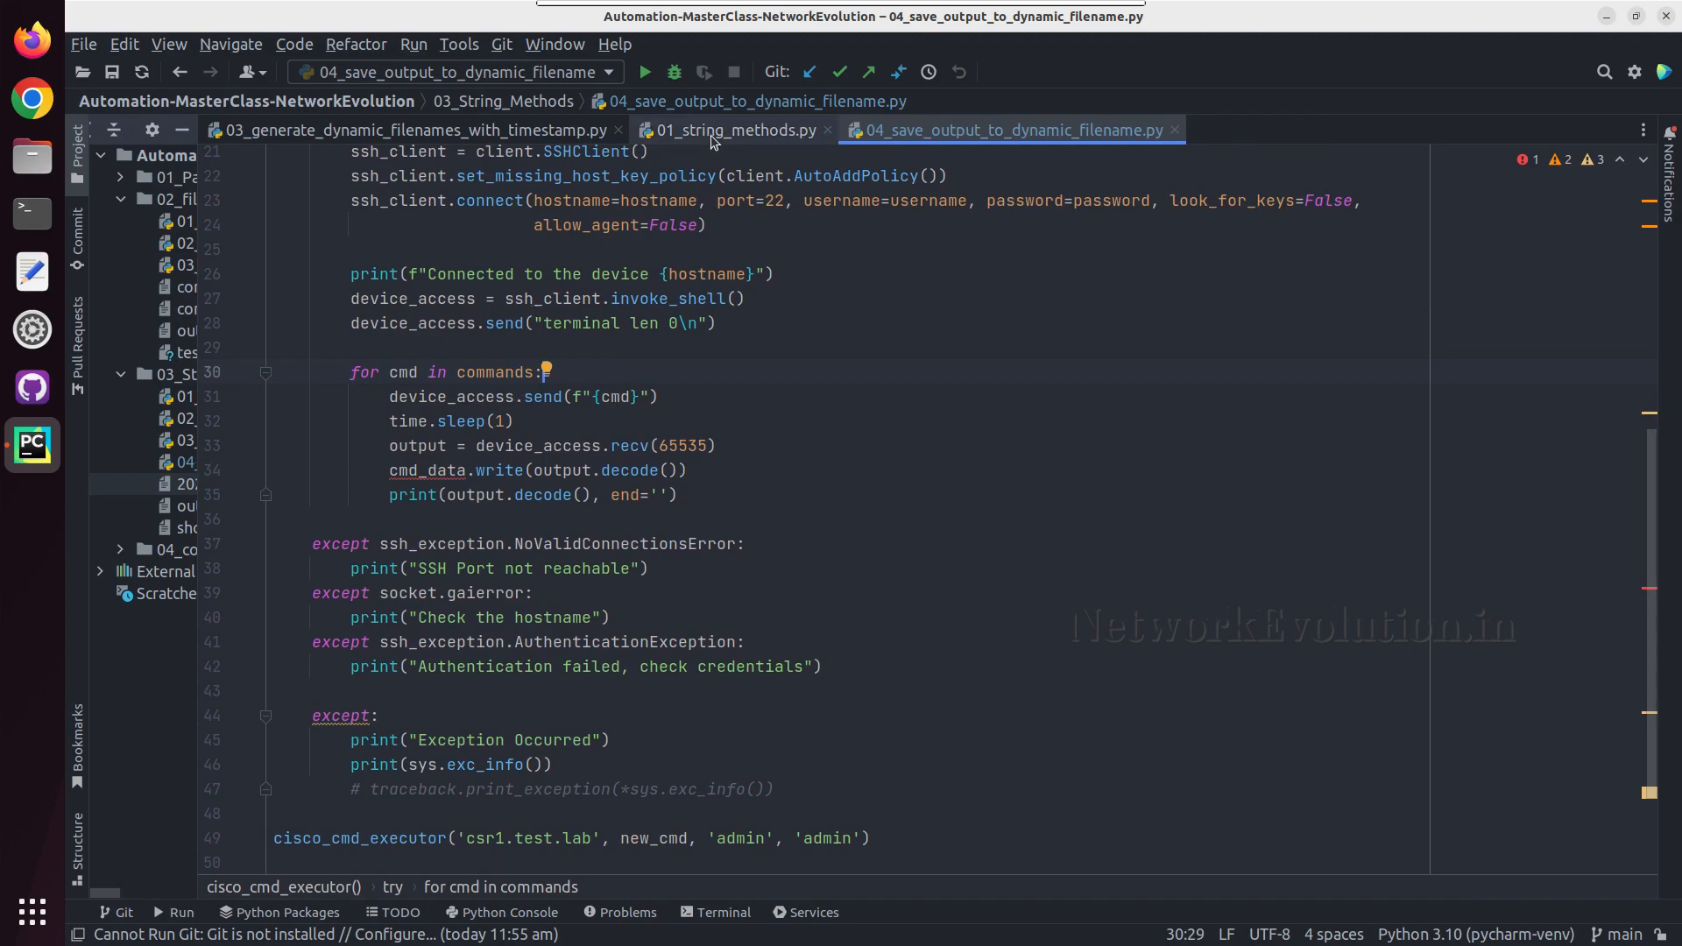
mouse_move(734, 129)
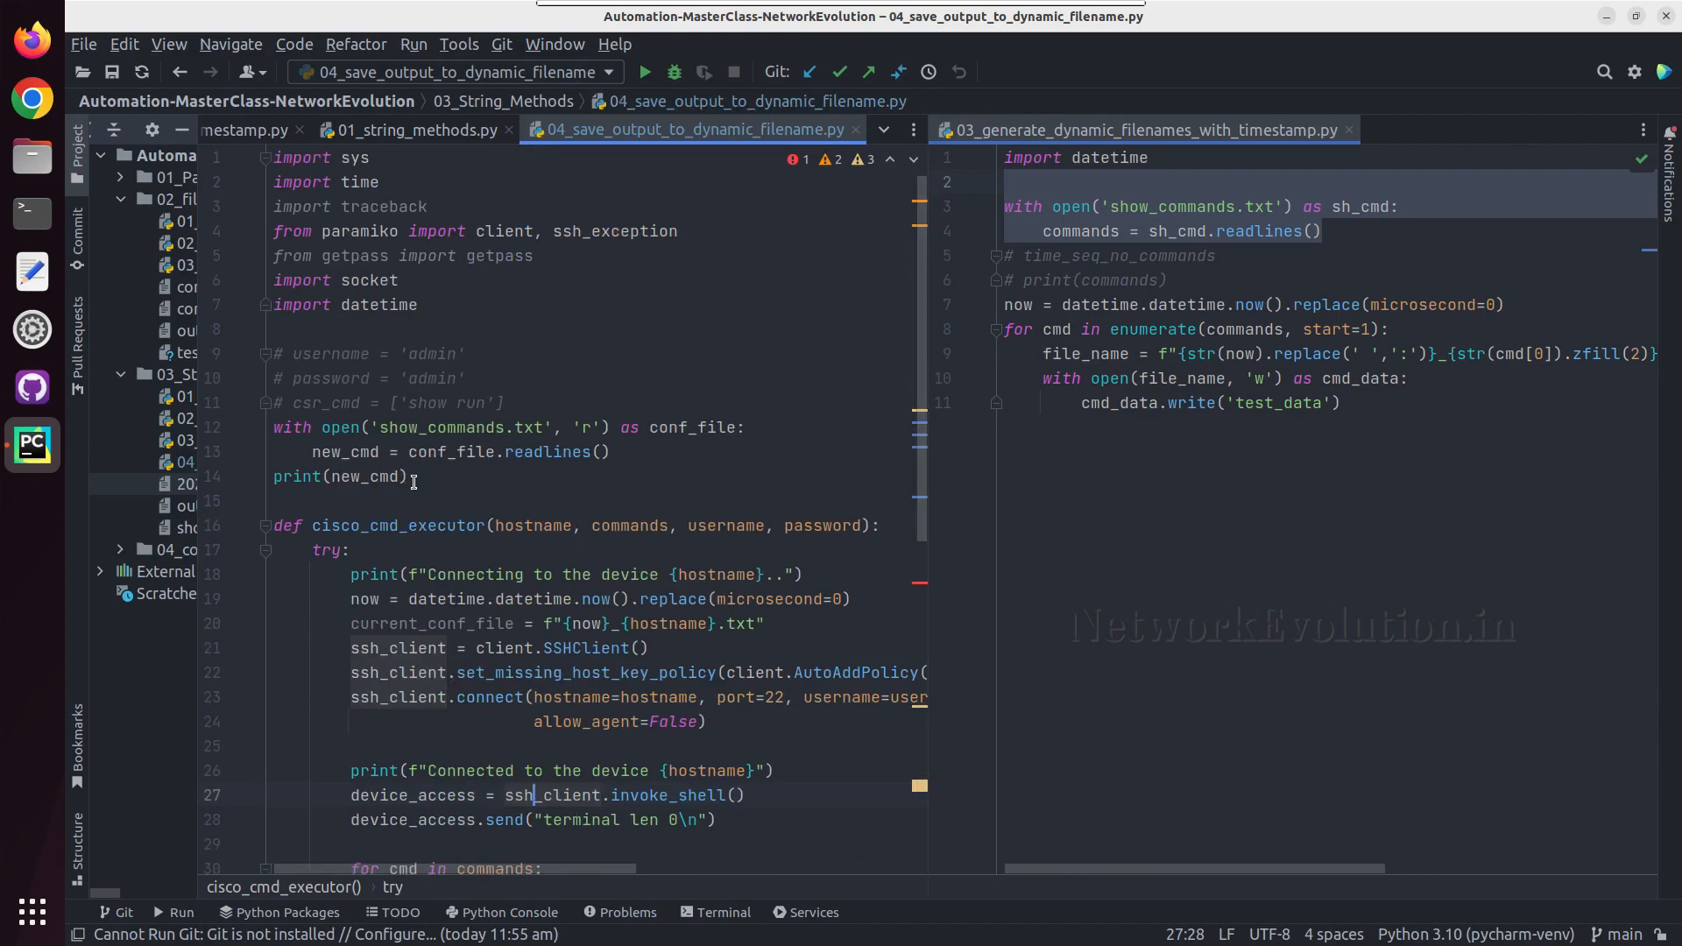
- Move the file_name assignment inside the command loop with a blank line below it
click(275, 499)
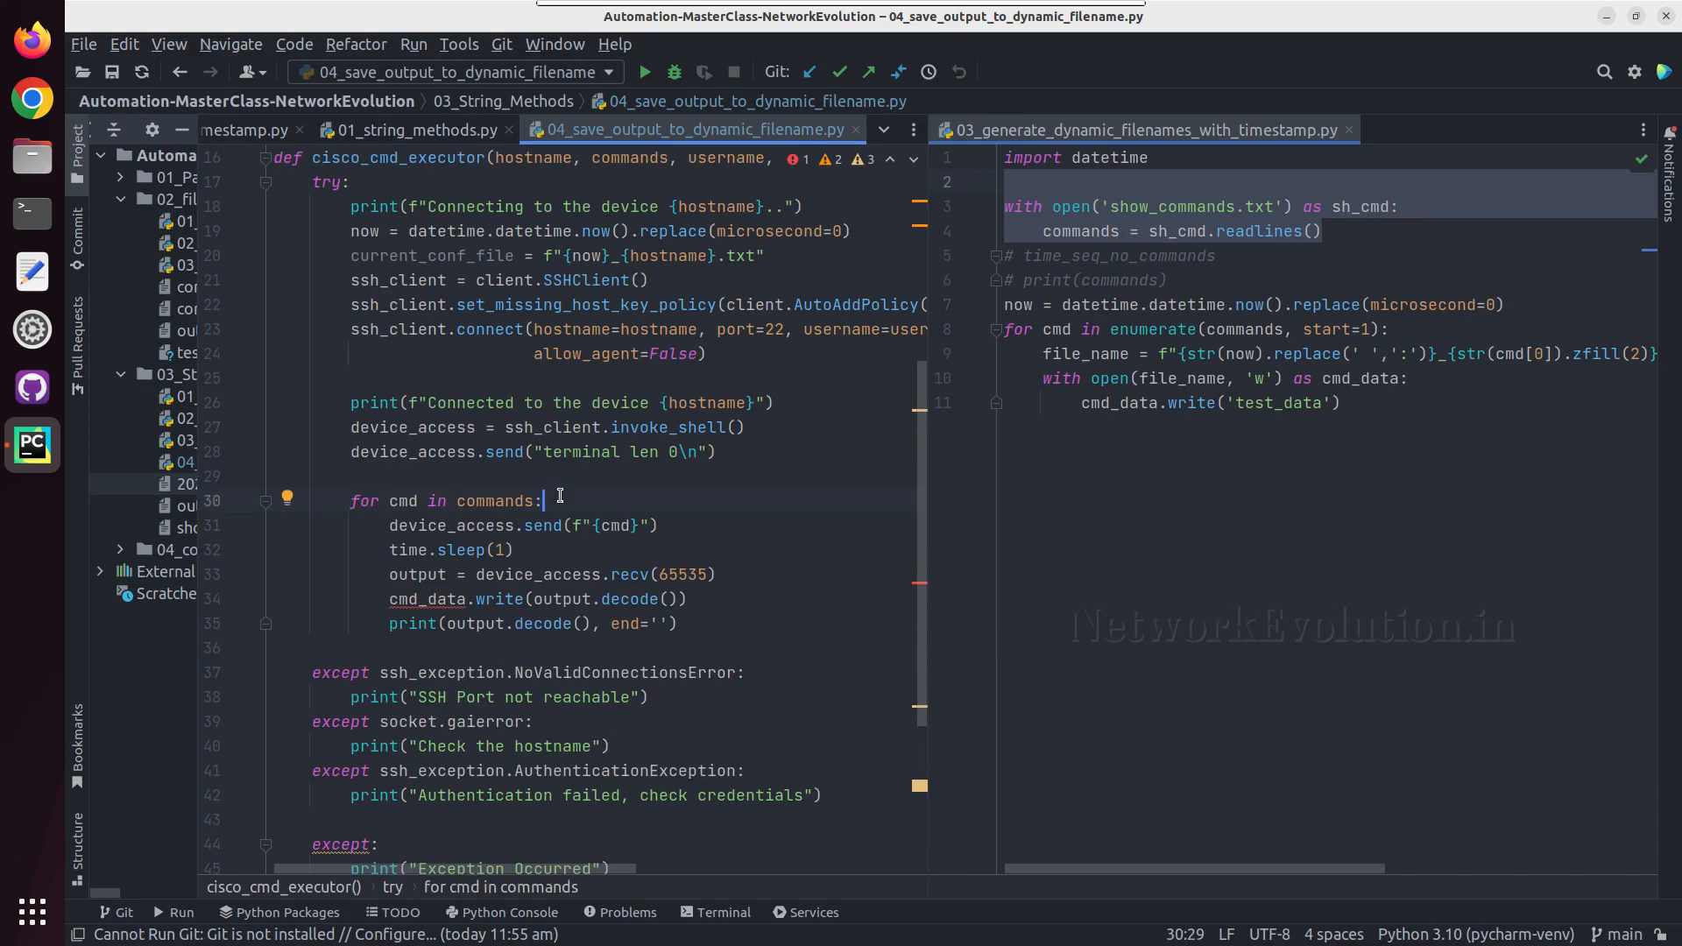
click(1139, 352)
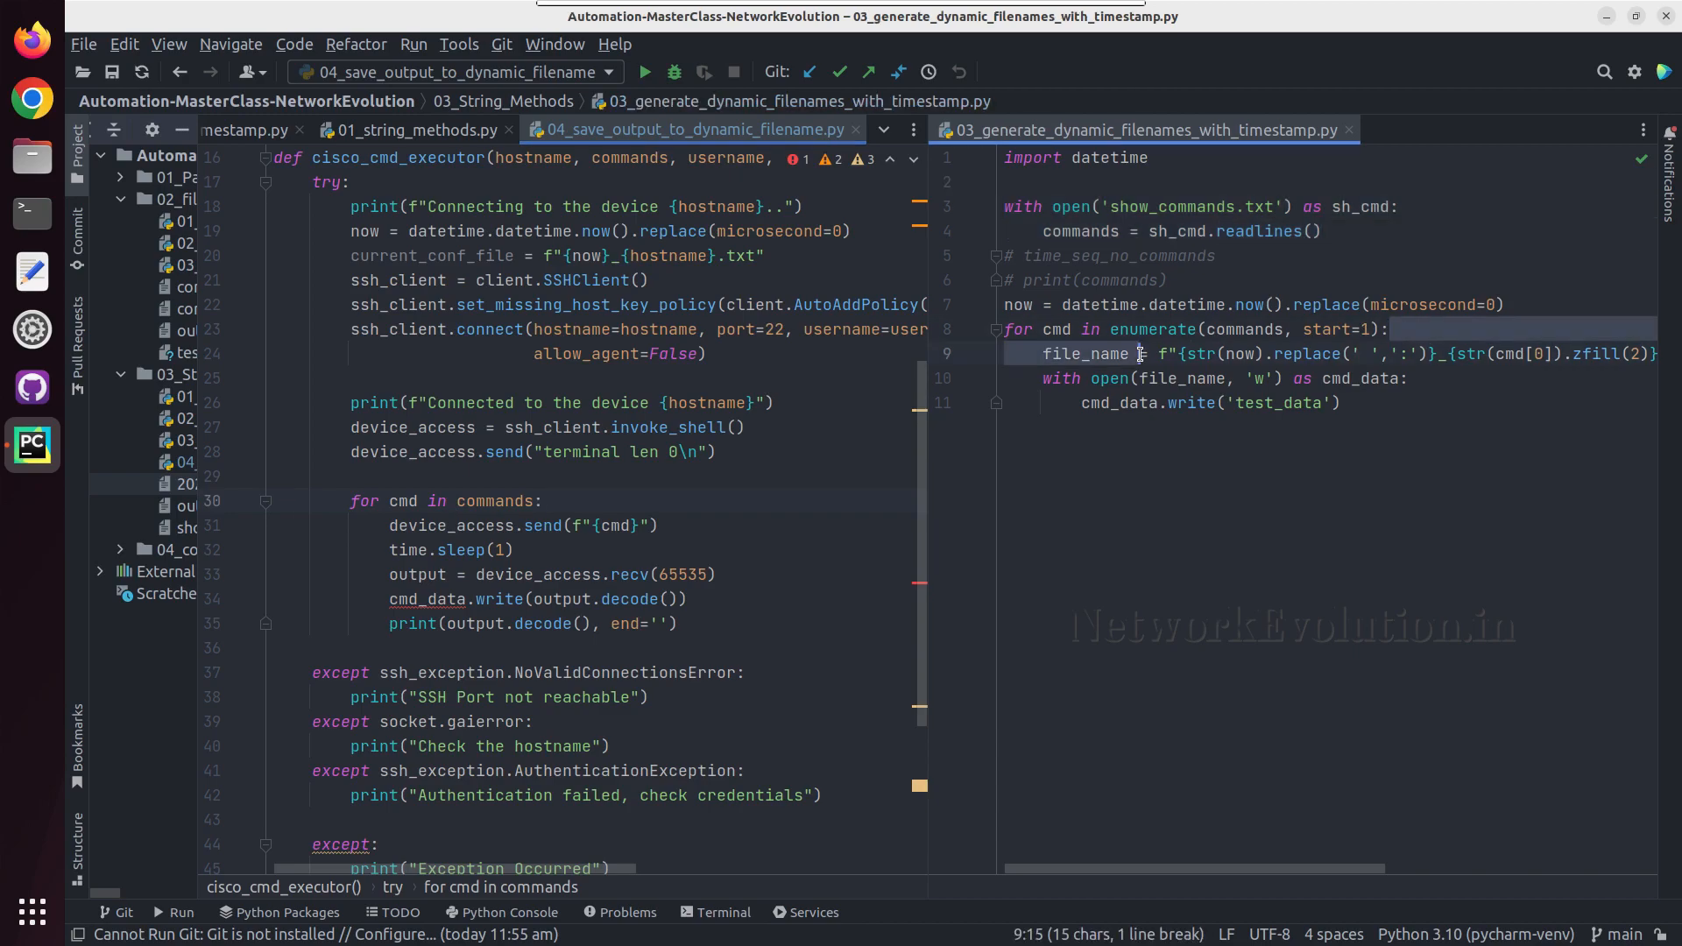
click(1009, 330)
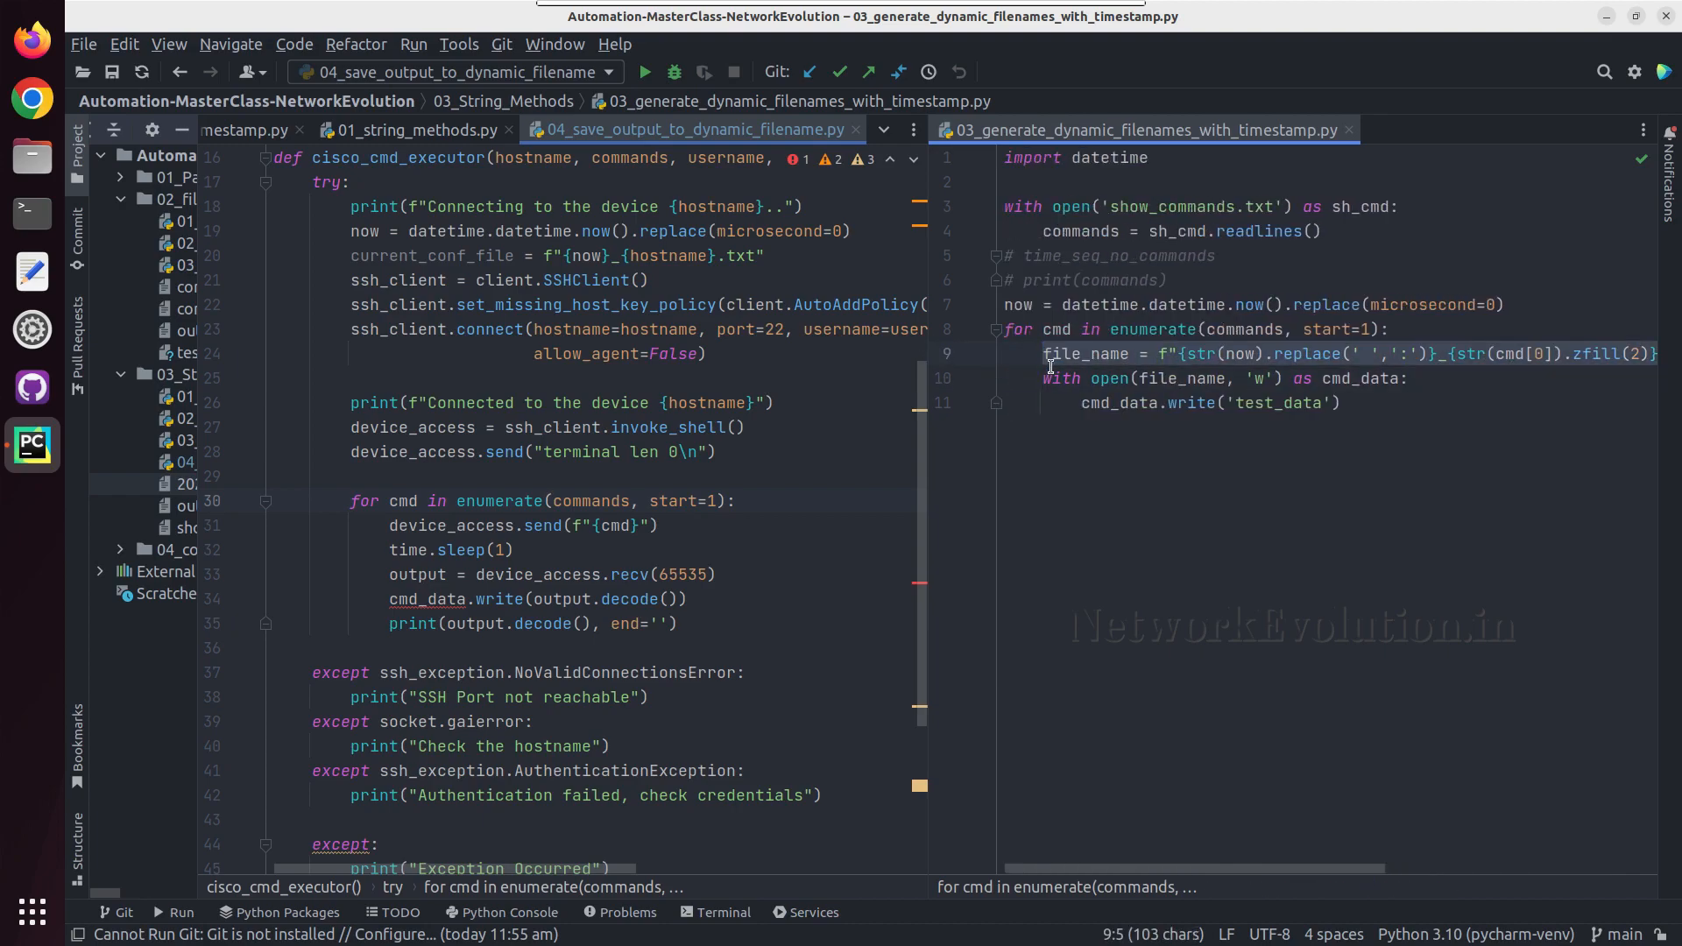
click(738, 501)
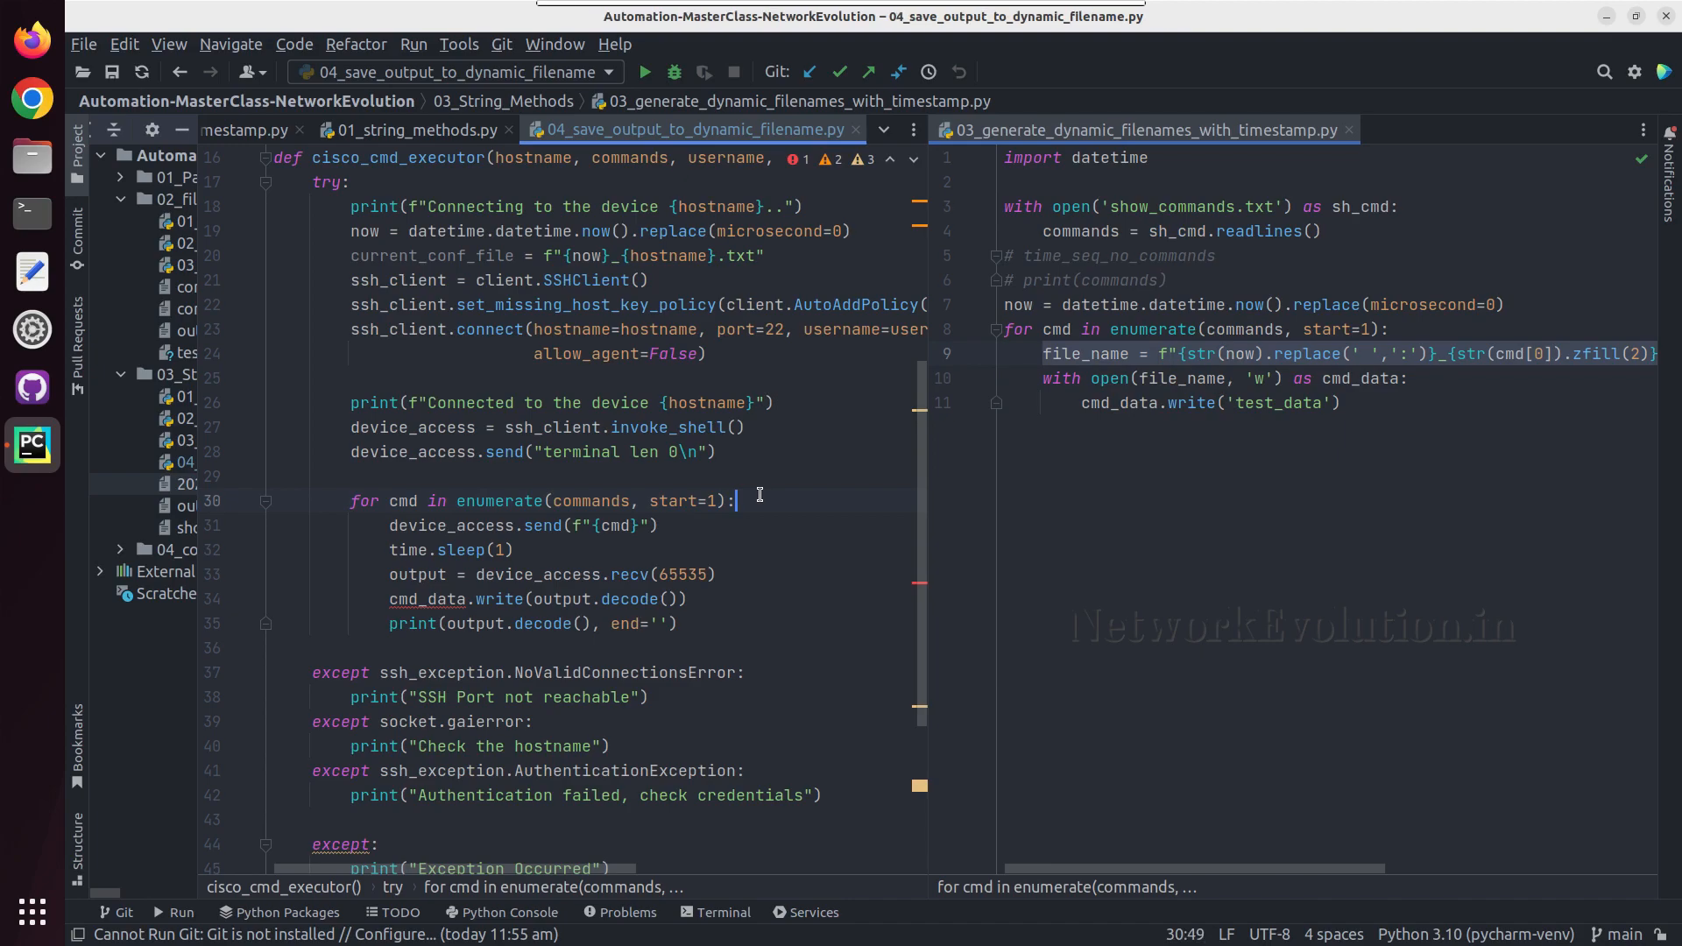
key(enter)
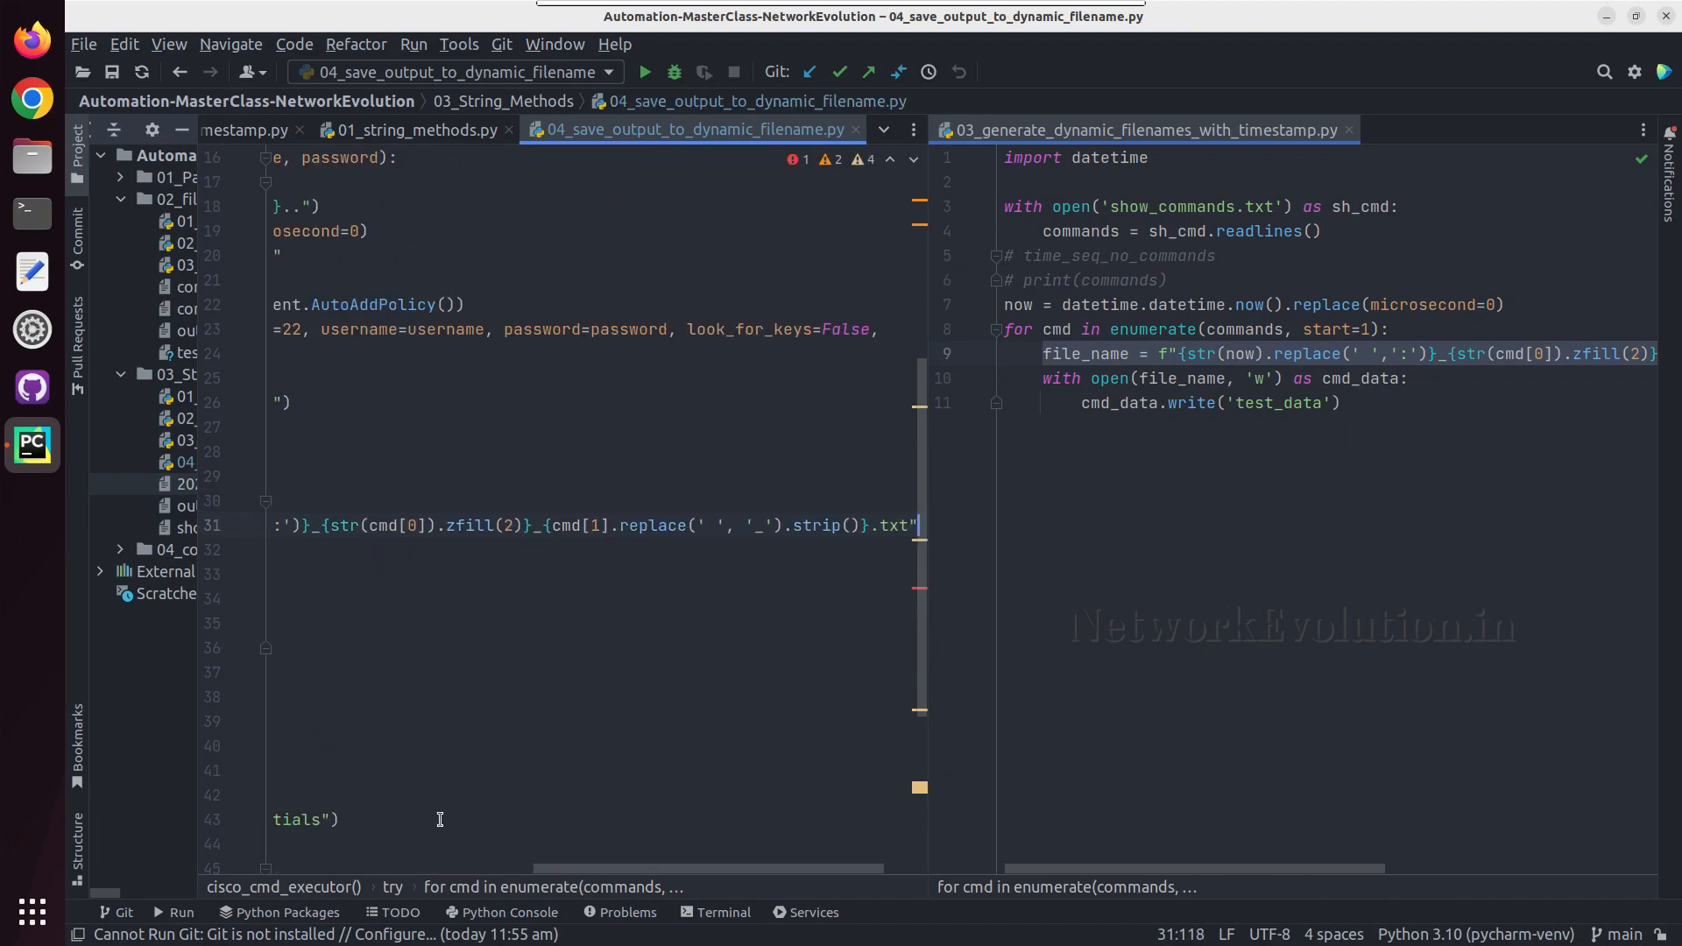
scroll(left, 3)
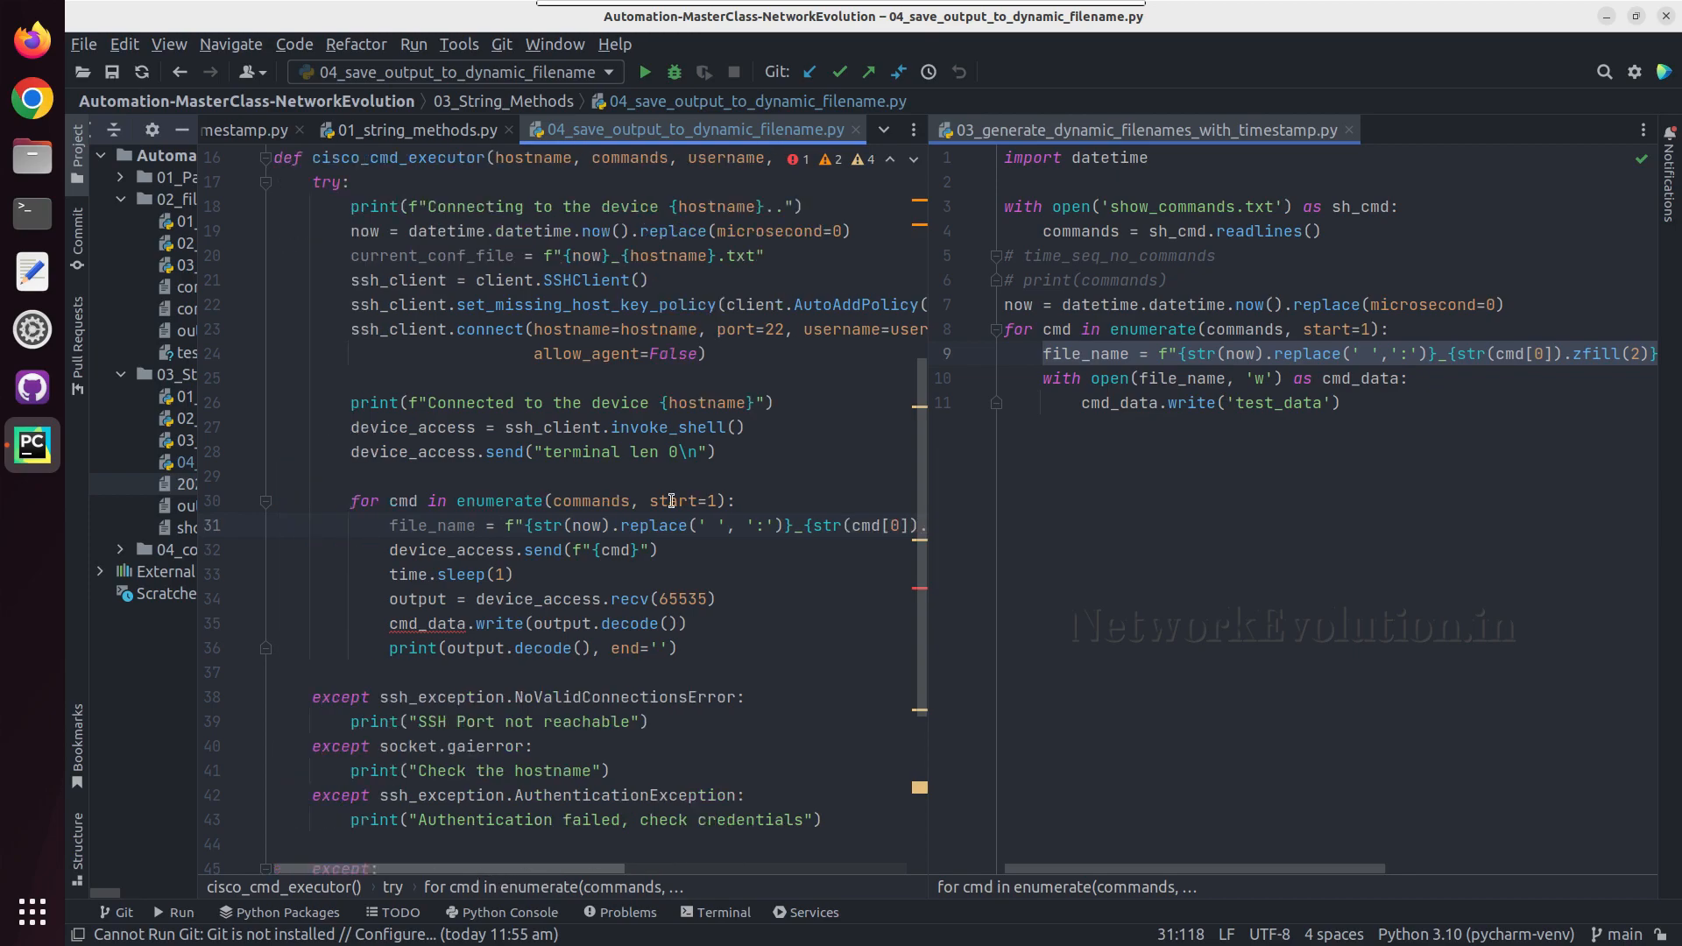
- Send only the command text cmd[1] in device_access.send
double_click(589, 501)
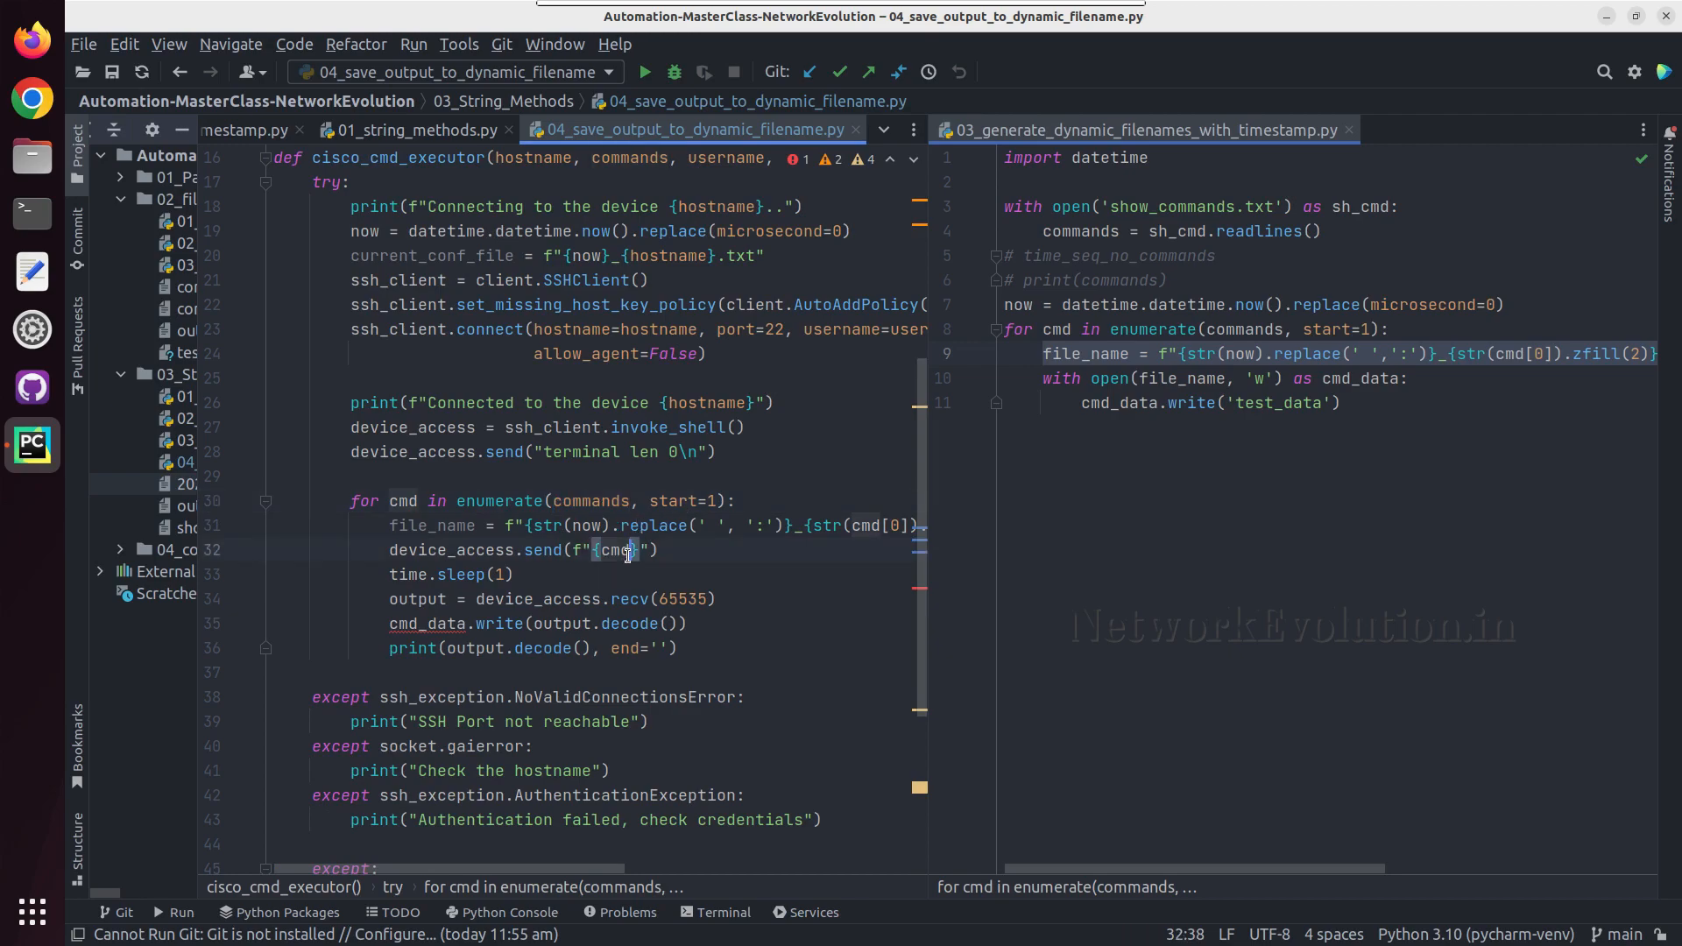
text([)
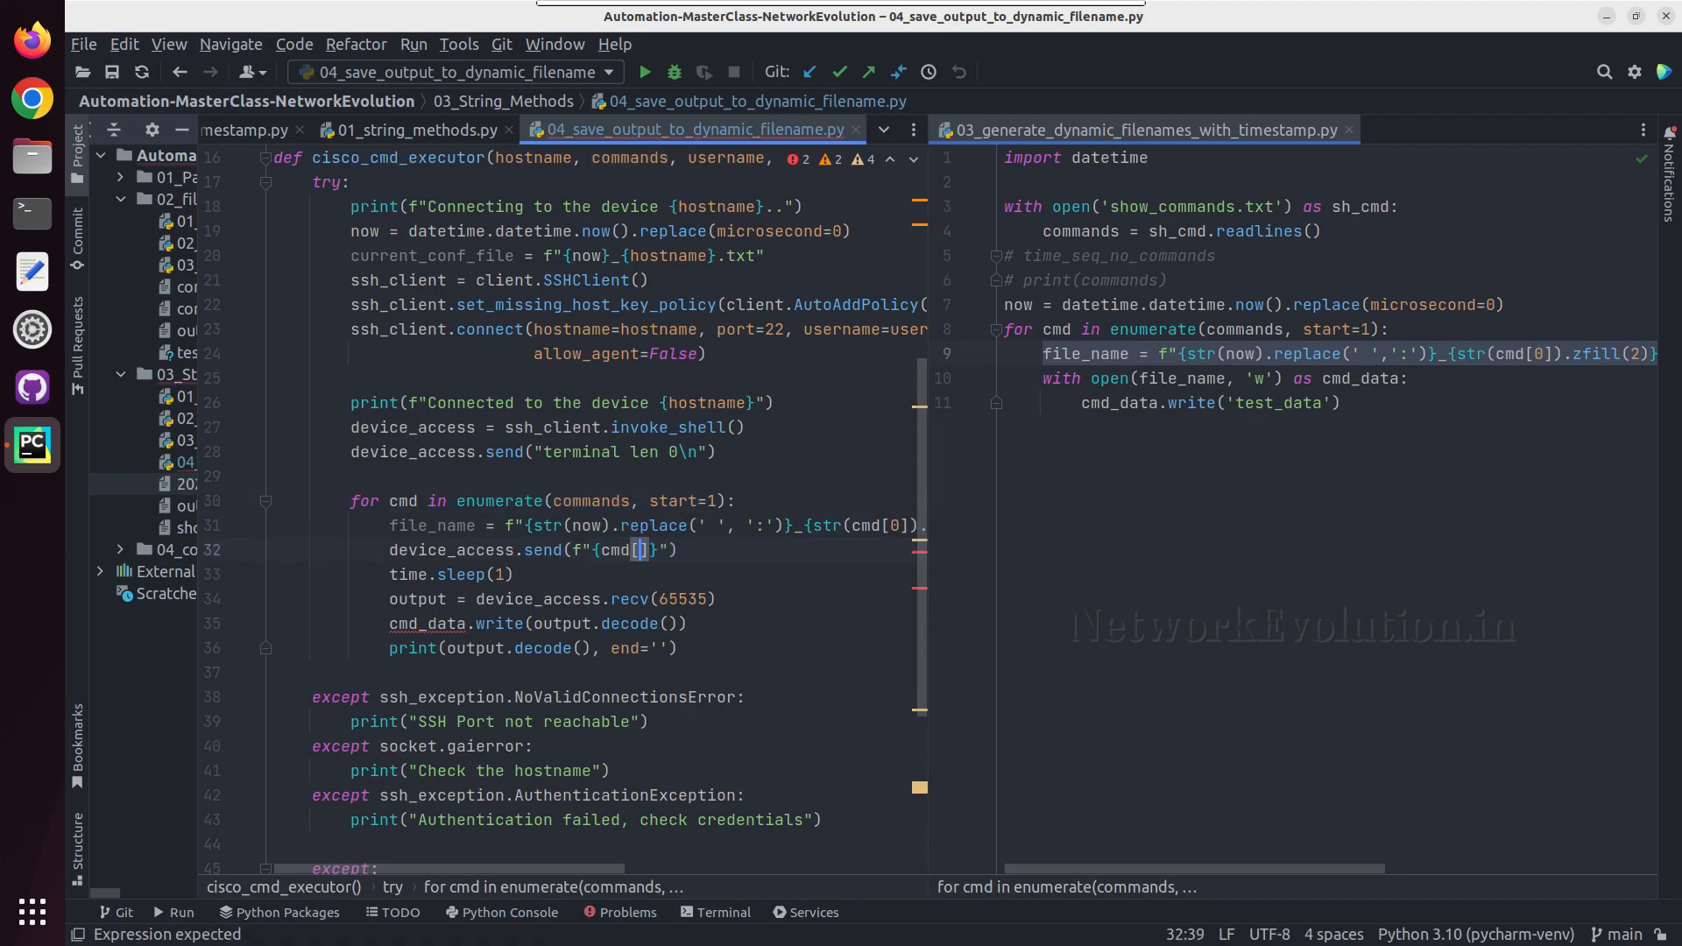
text(1)
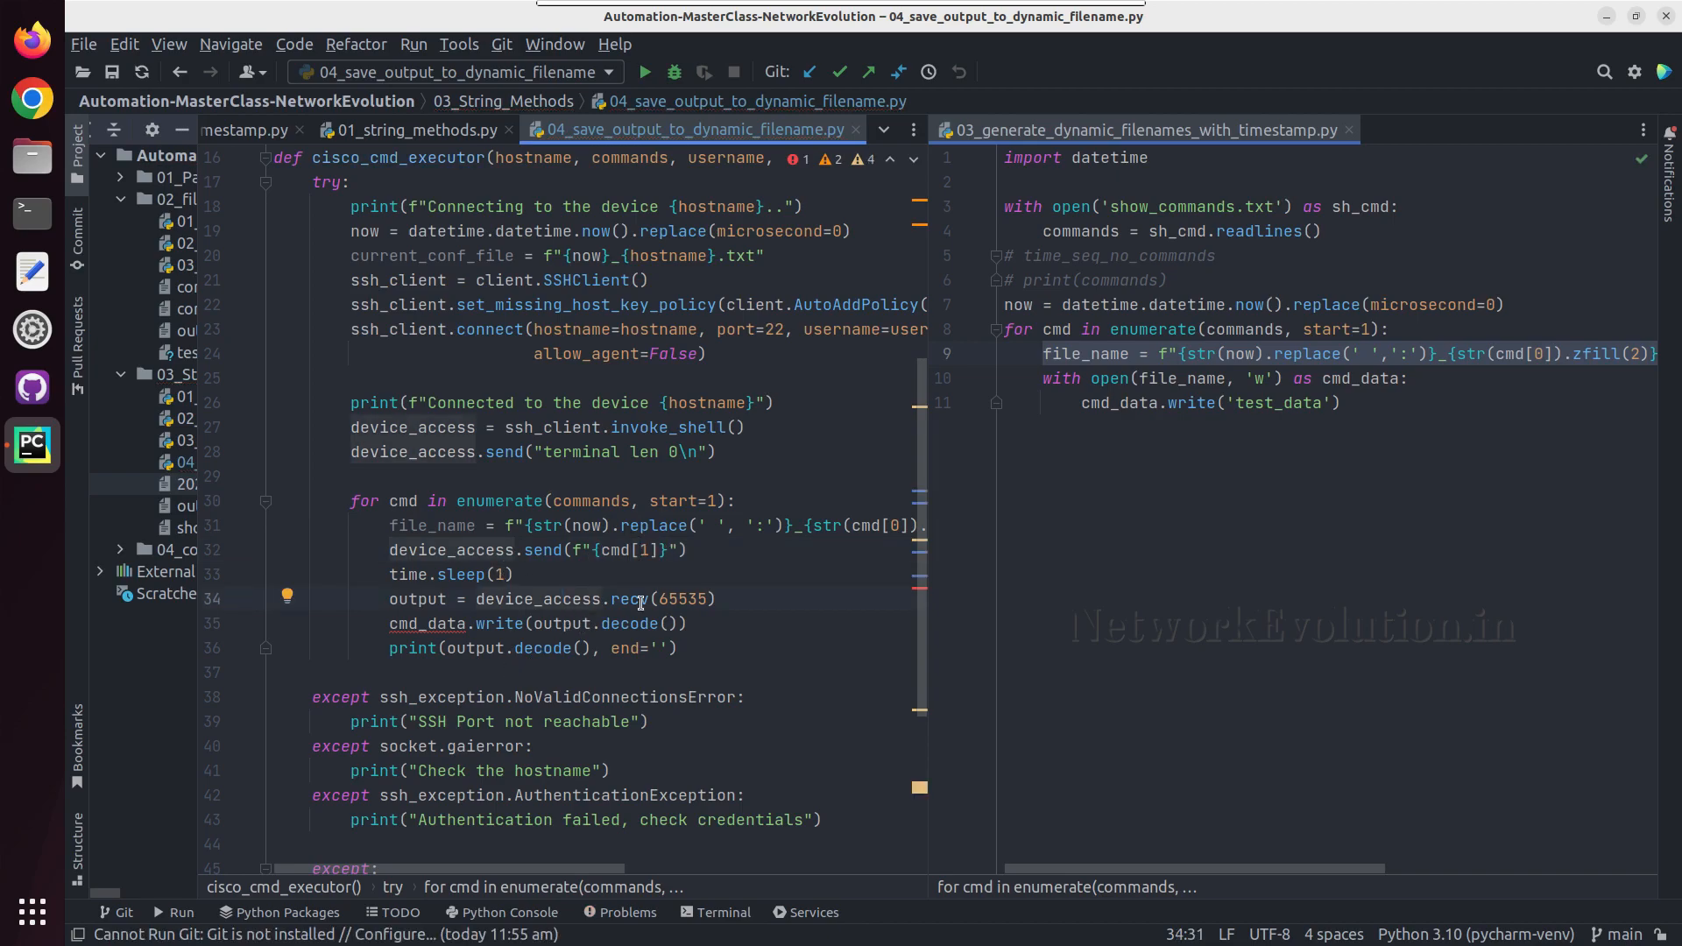
mouse_move(783, 545)
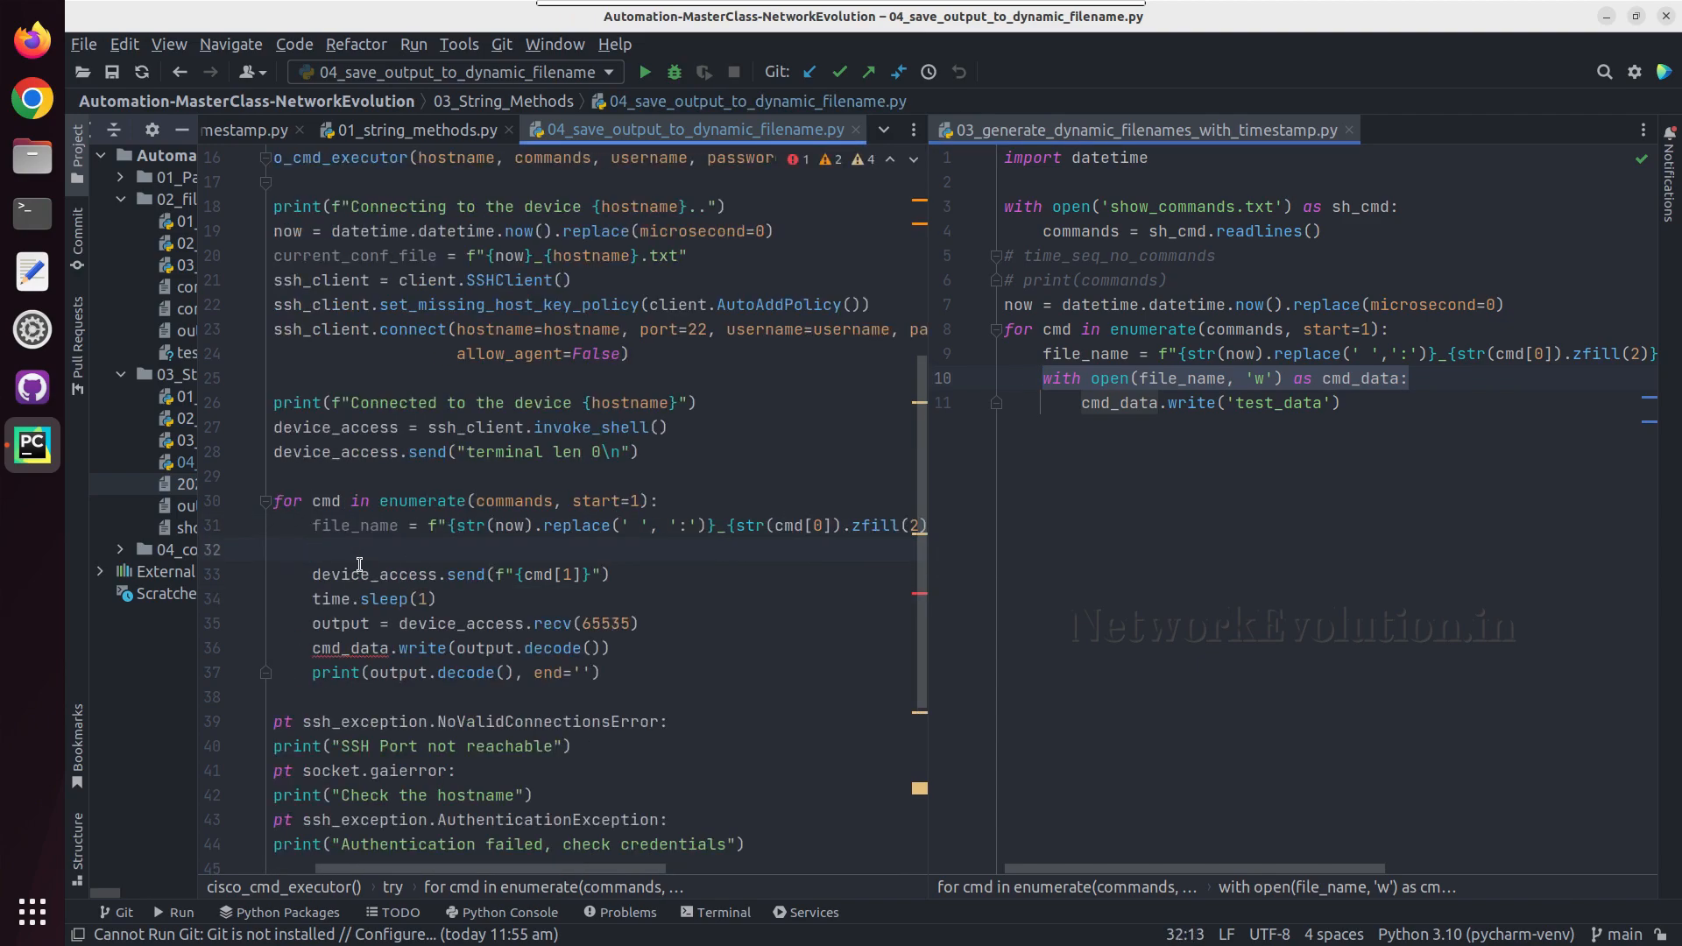
- Add with open(file_name, 'w') as cmd_data: around the send, sleep, receive and write lines
text(with open(file_name, 'w') as cmd_data:)
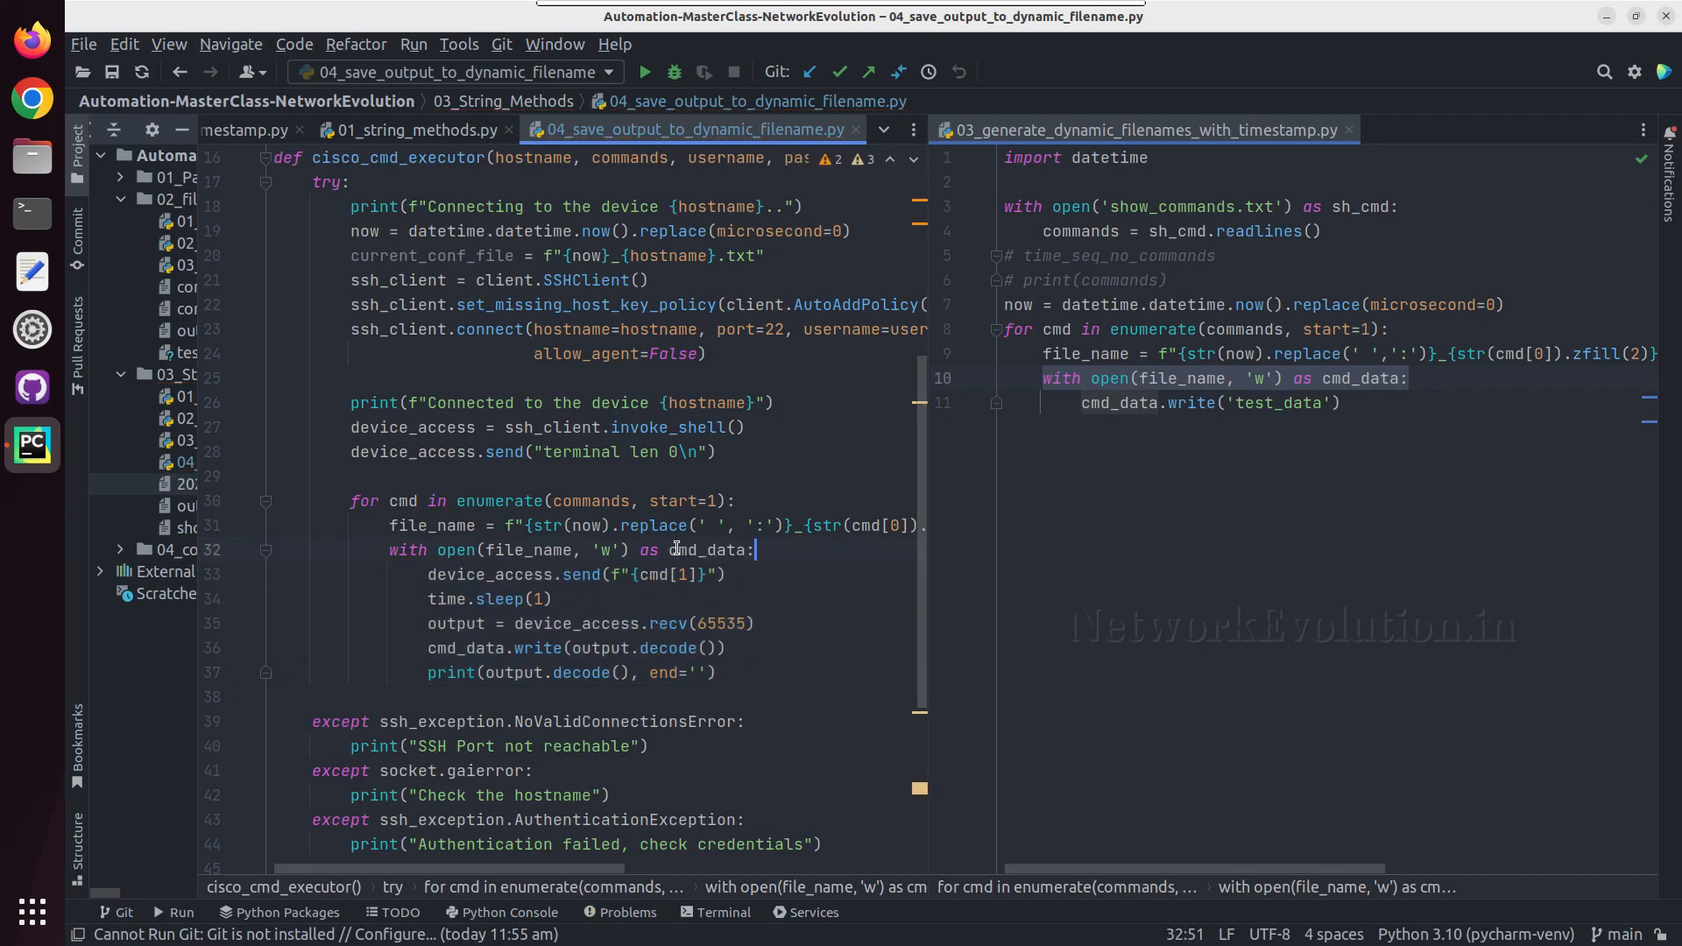
double_click(708, 548)
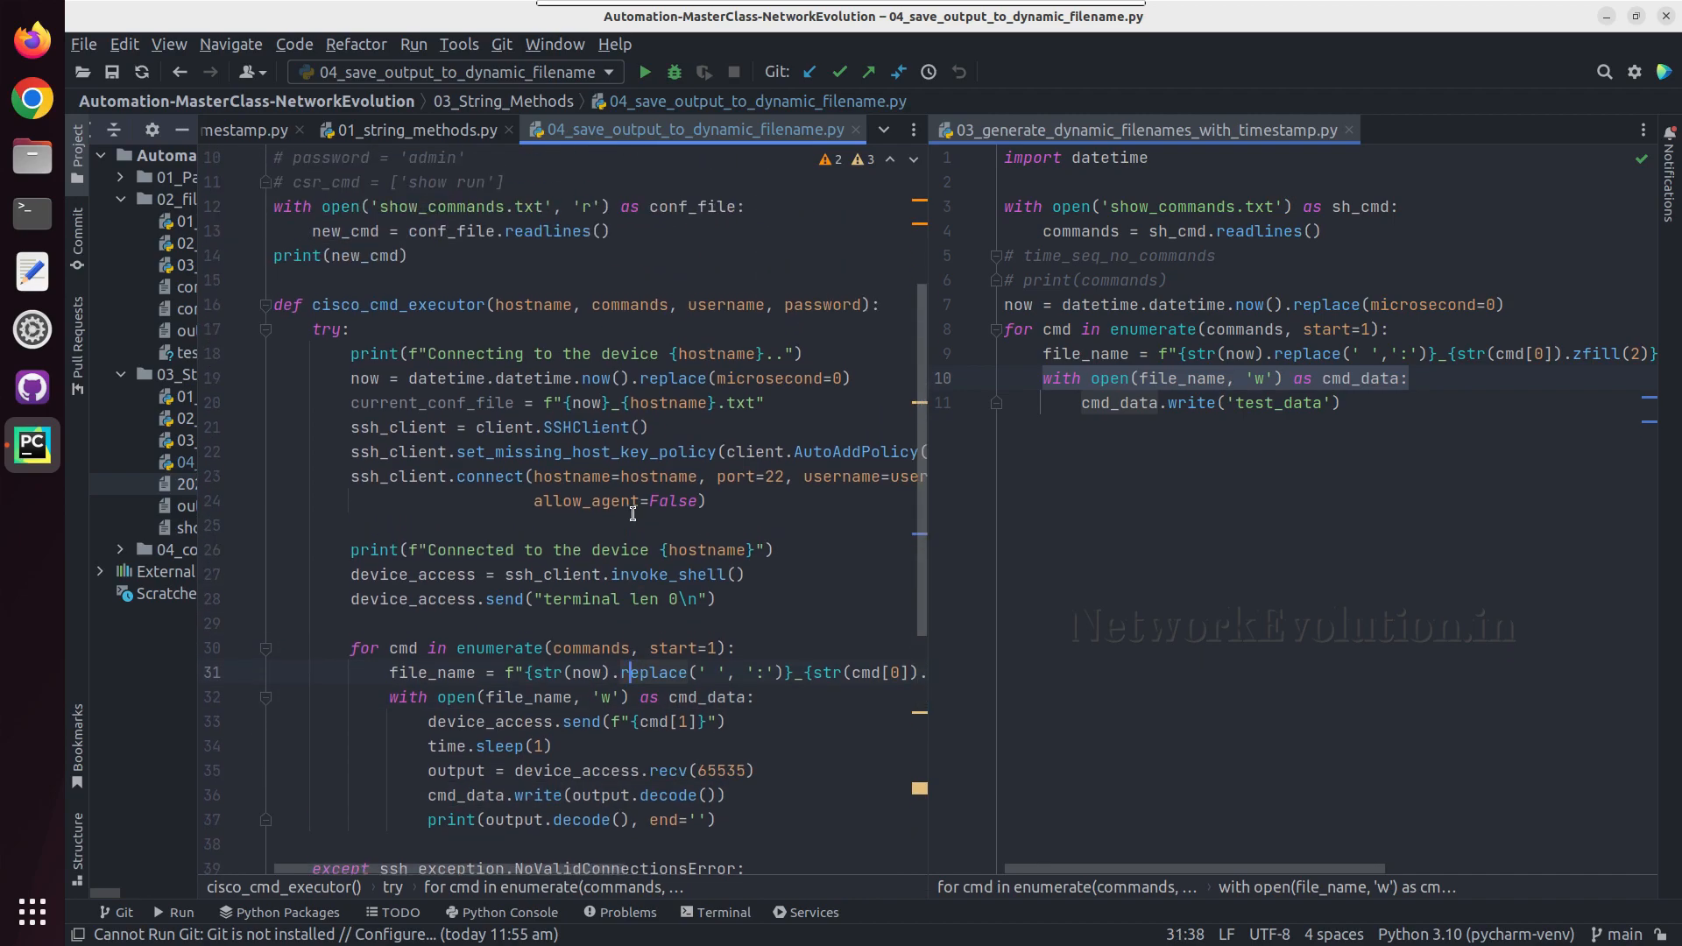
mouse_move(590, 379)
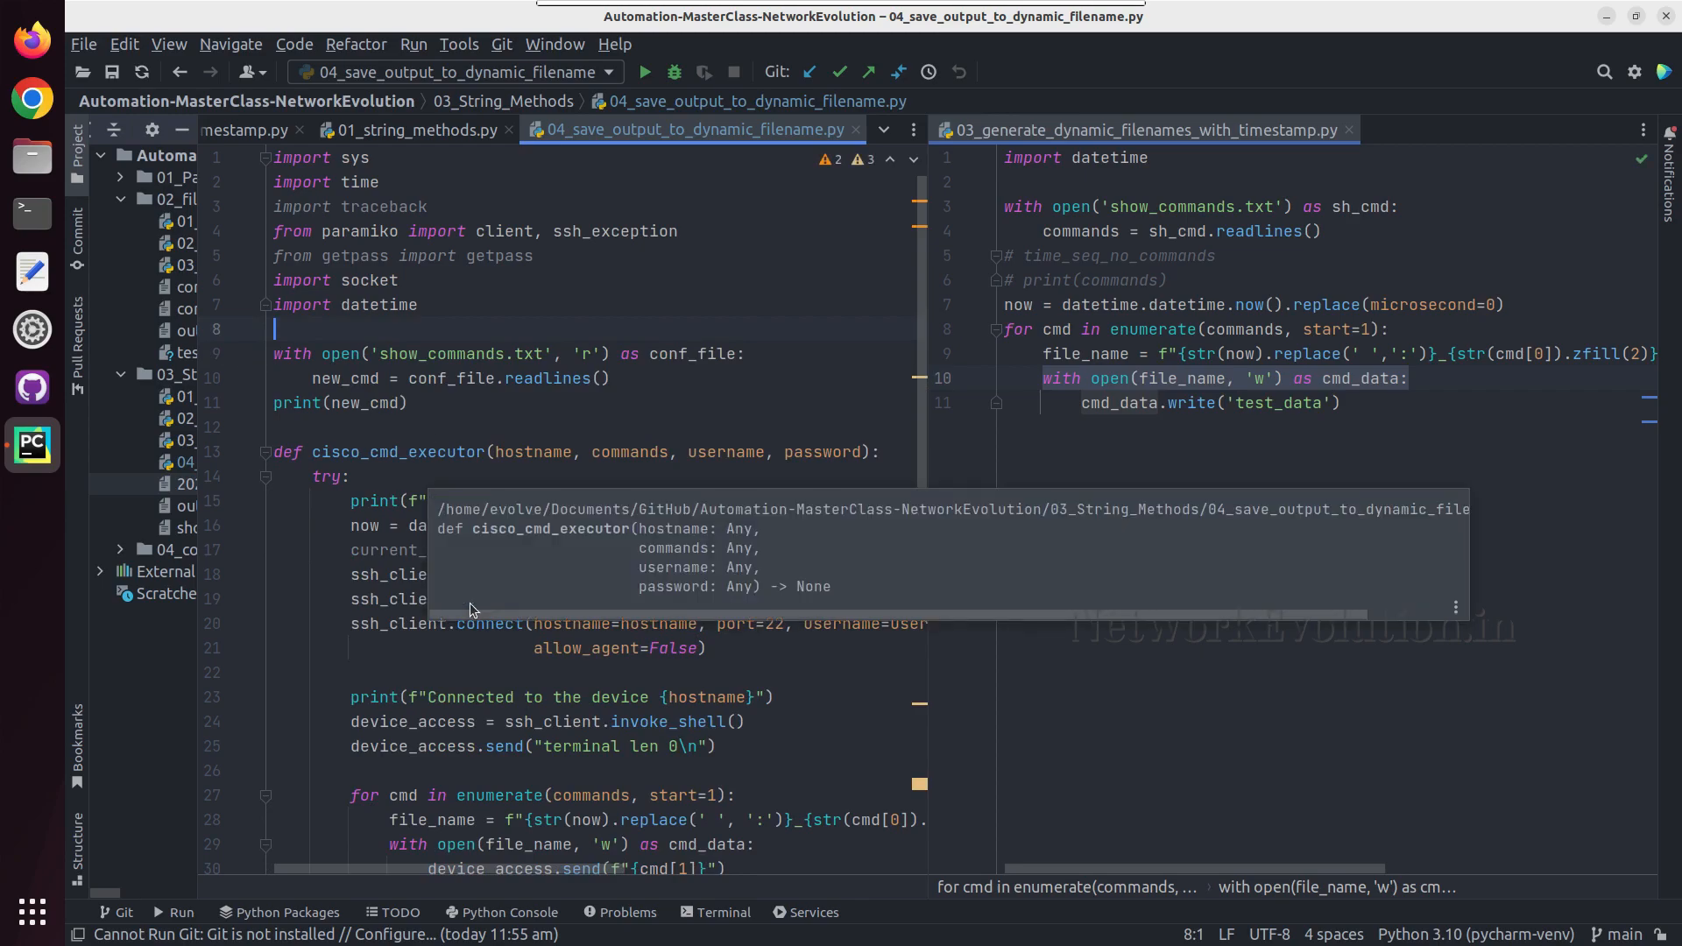
- End file_name with _{cmd[1].replace(' ', '_').strip()}.txt so each file carries its command name
scroll(down, 3)
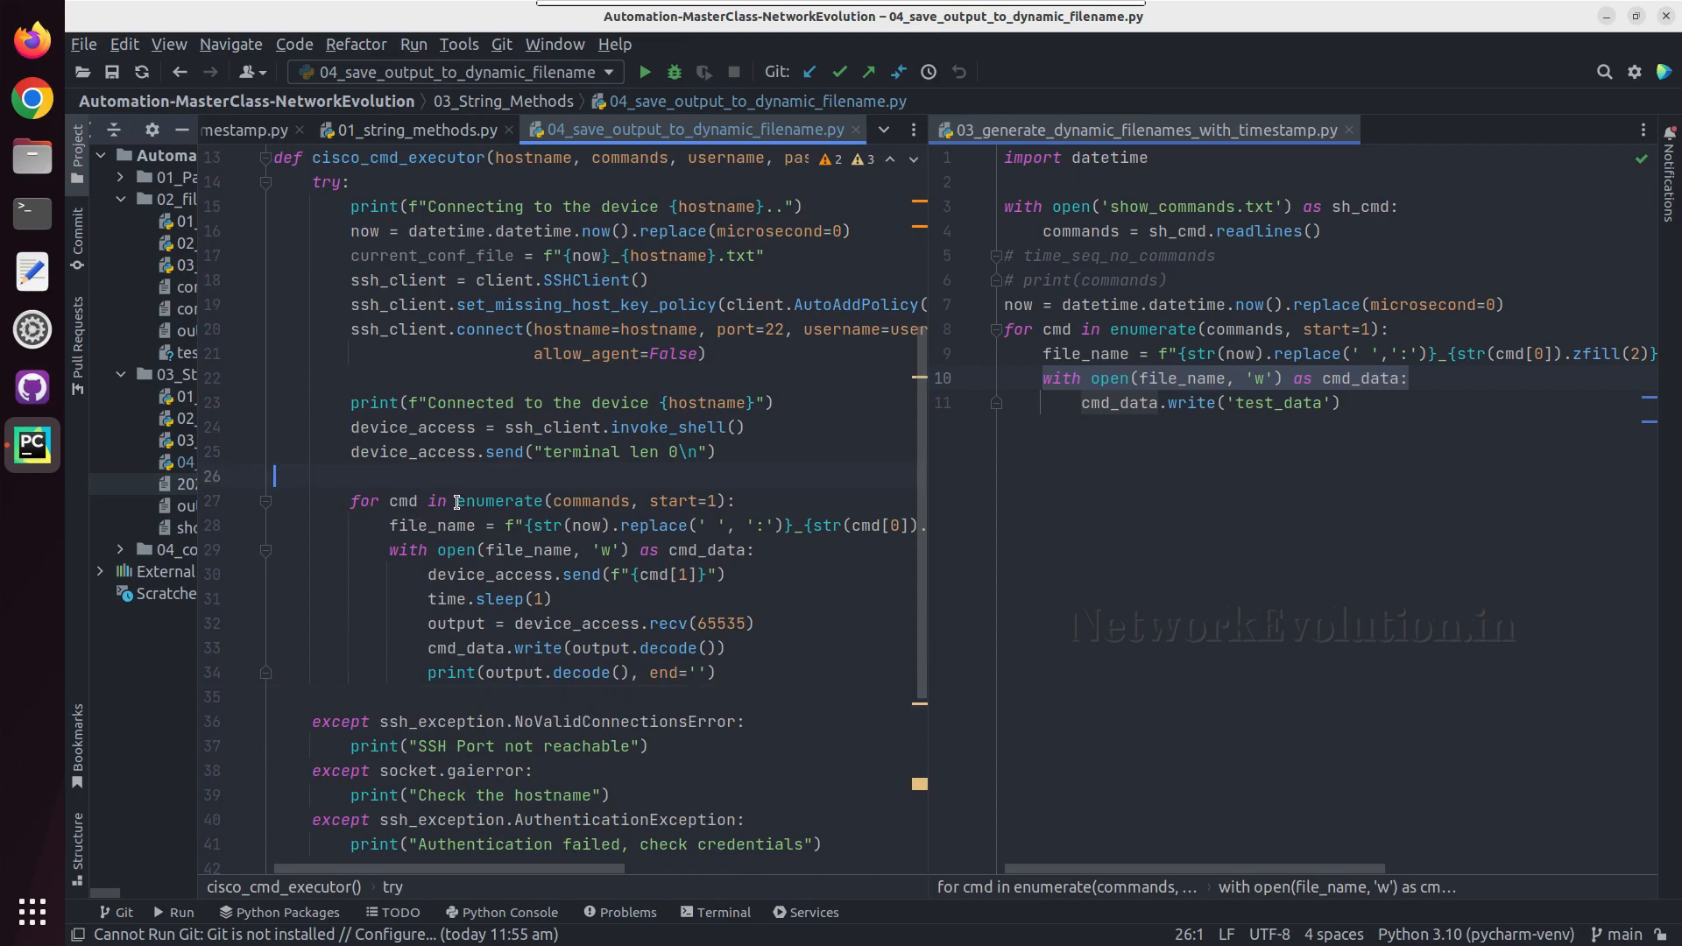
click(588, 501)
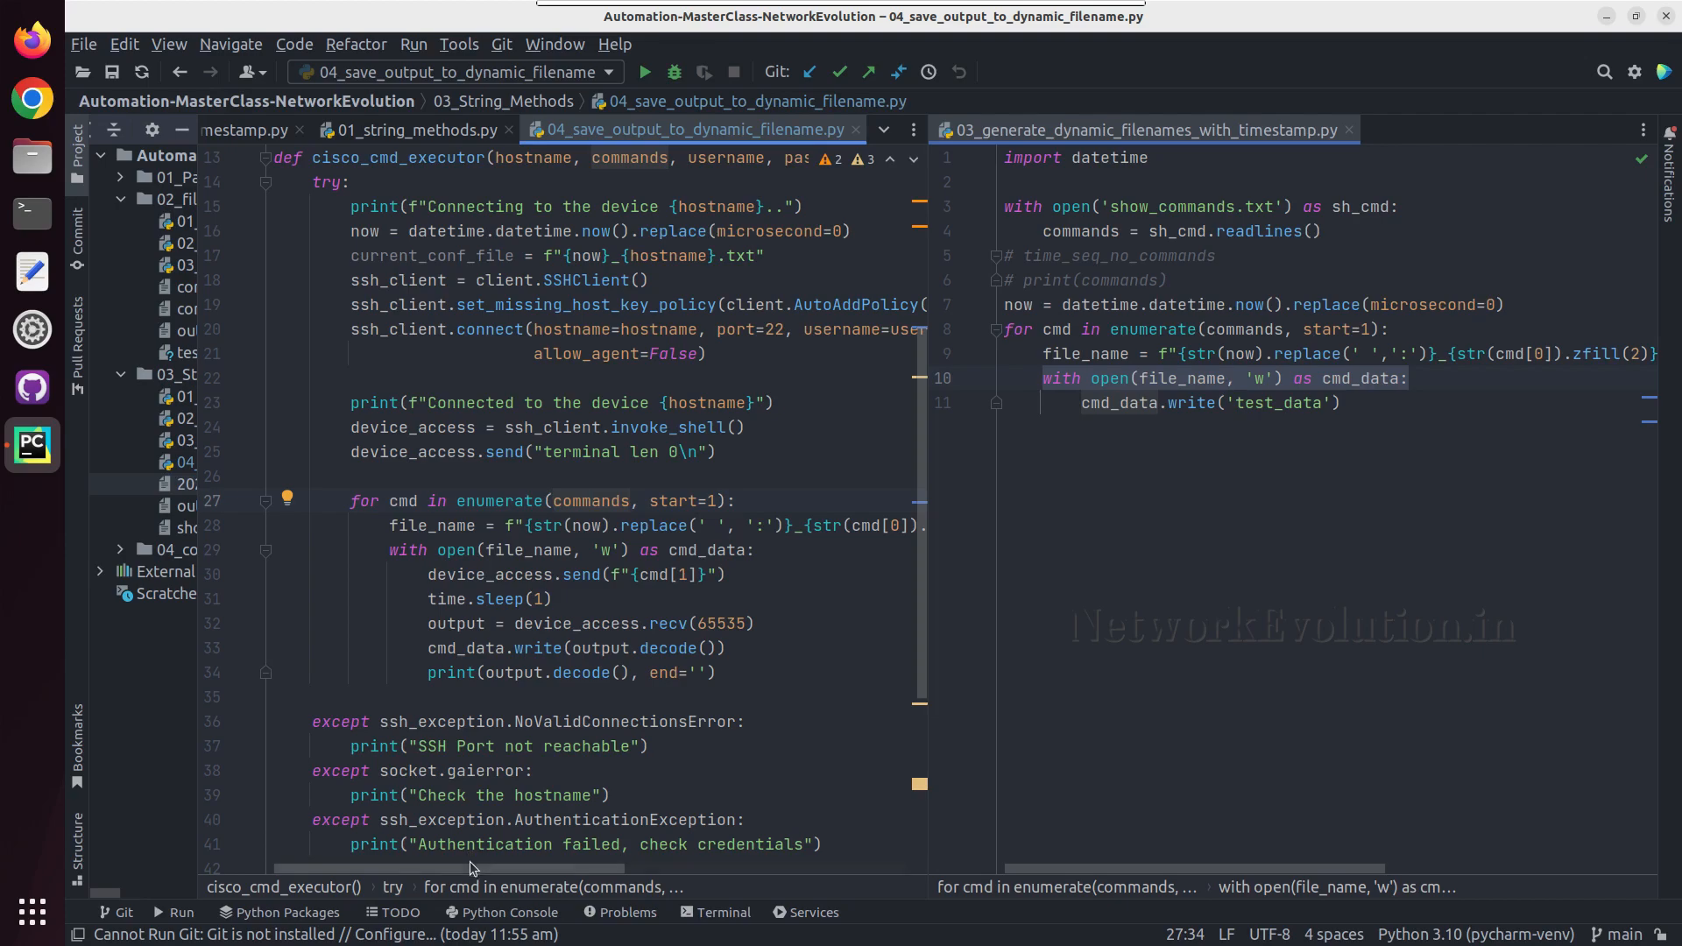
scroll(right, 3)
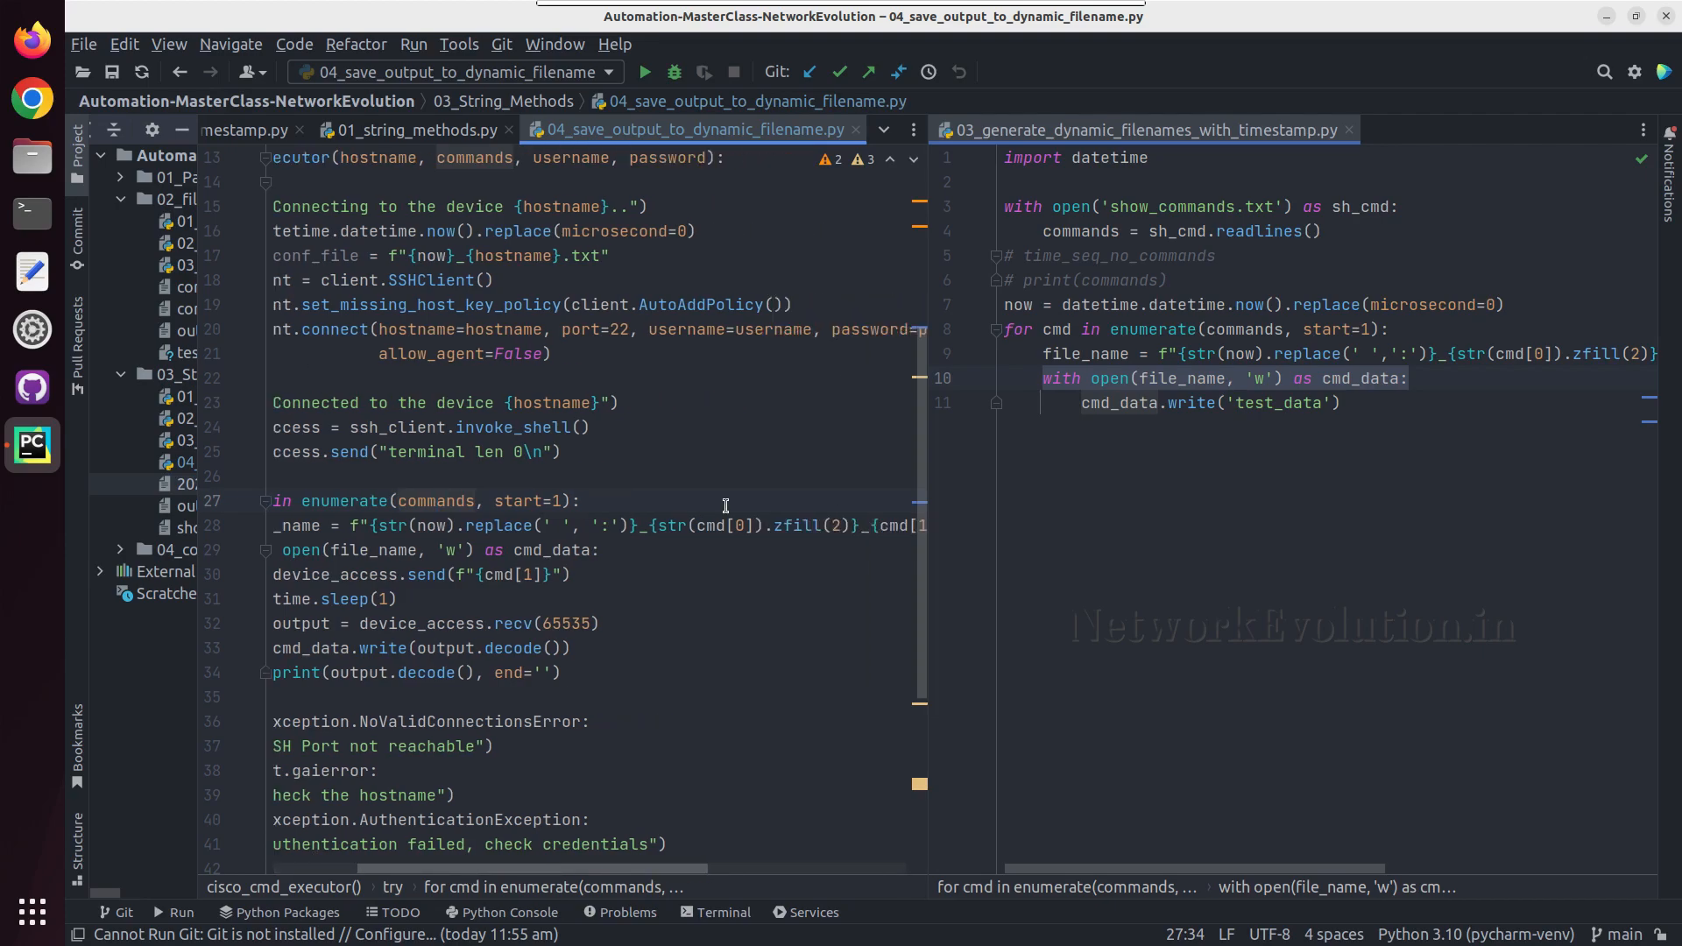
double_click(734, 526)
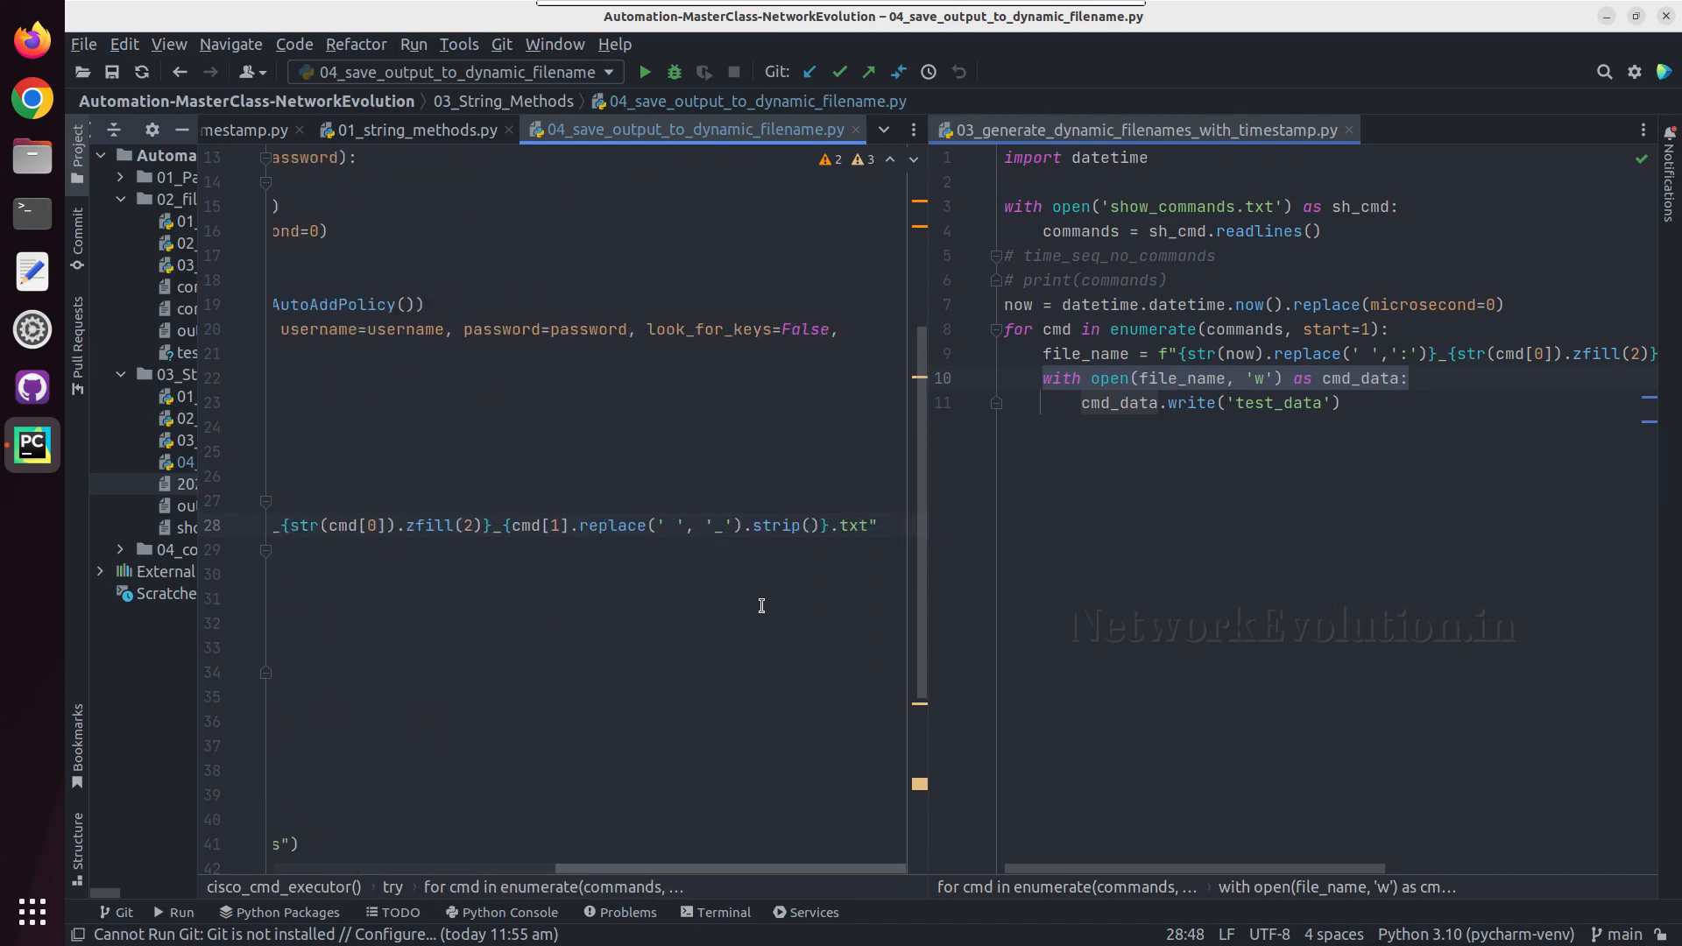
mouse_move(673, 527)
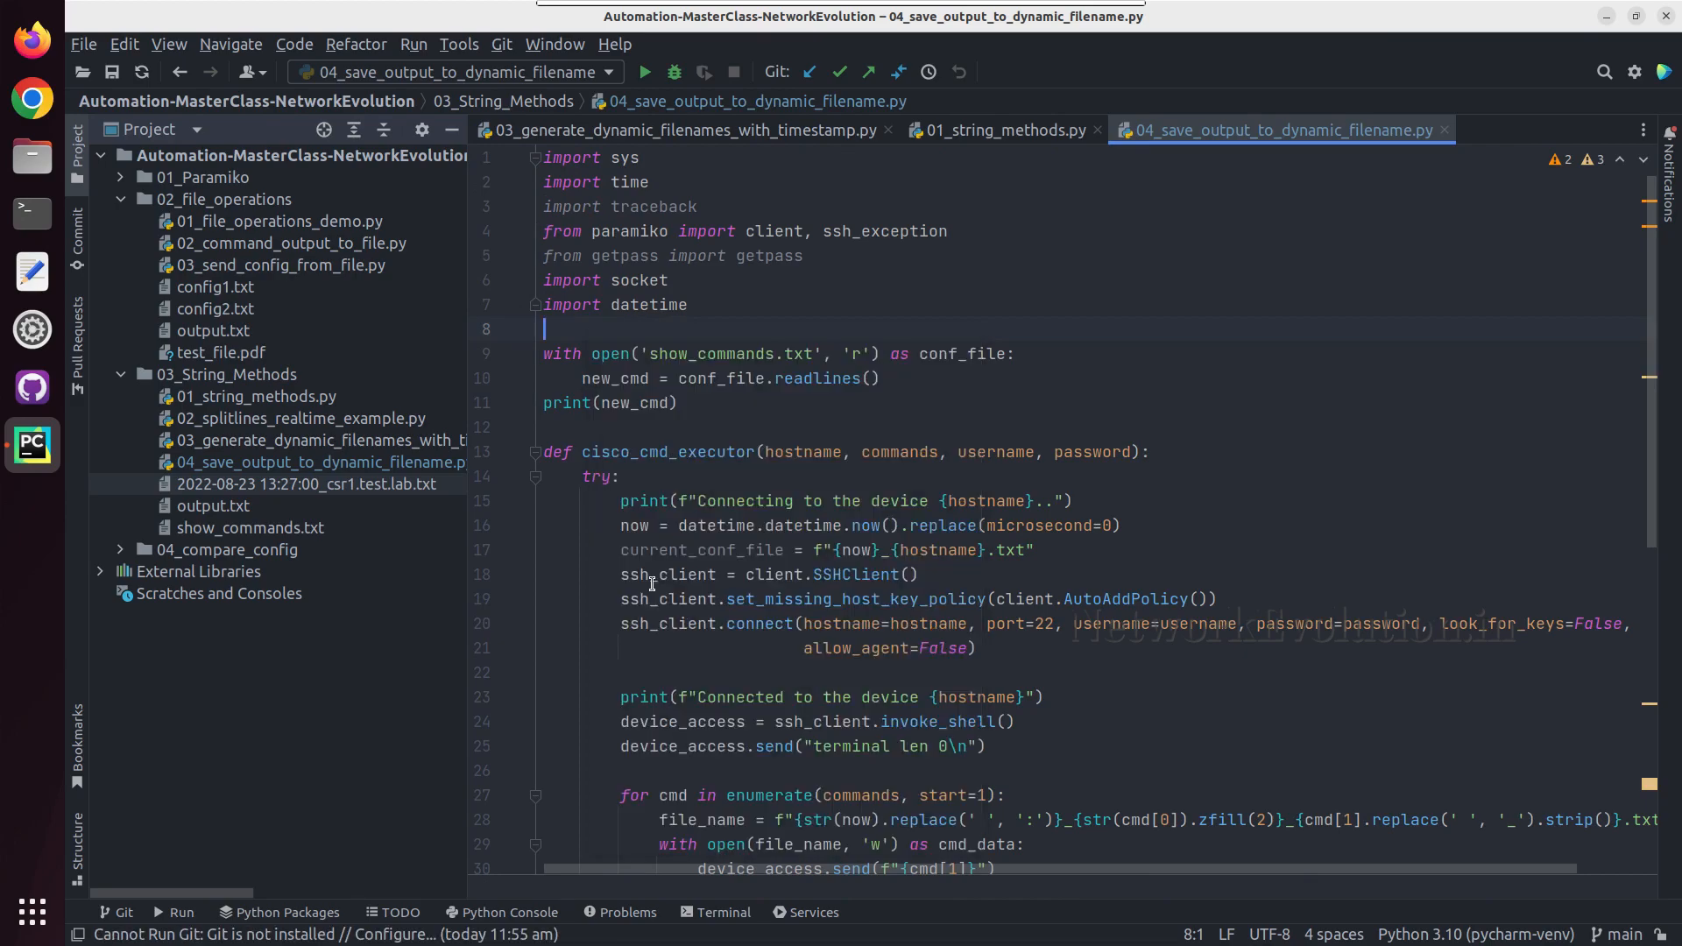
- View the three new output files for running-config, show version and ip interface brief, then return to the script
click(643, 72)
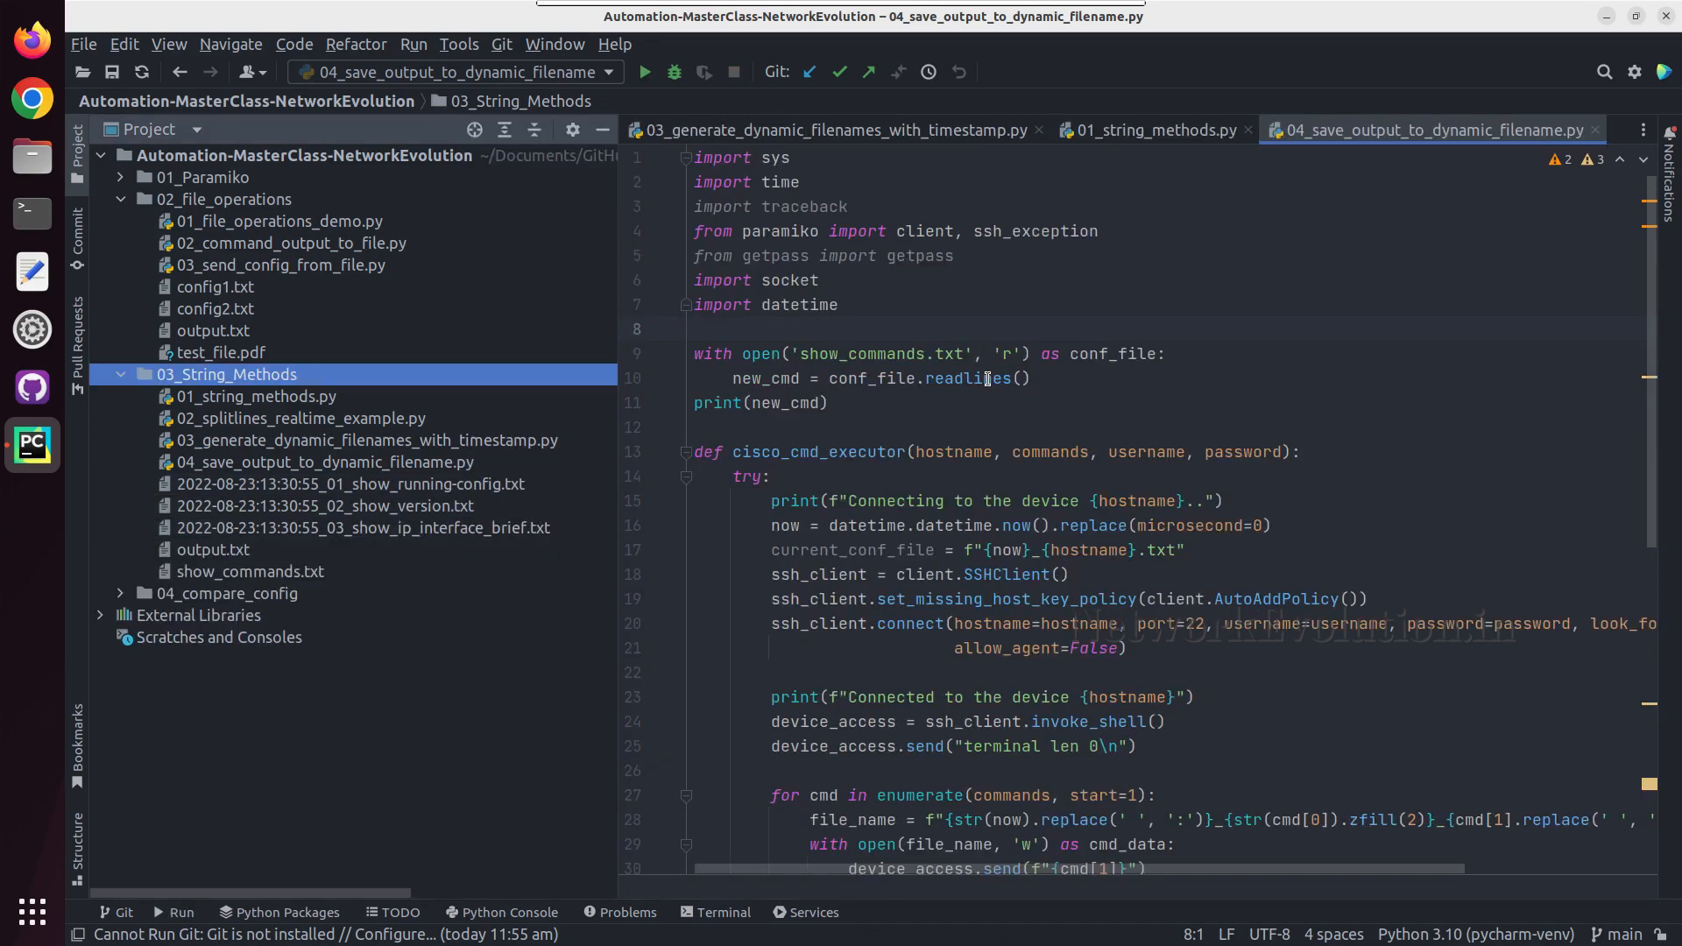
click(352, 483)
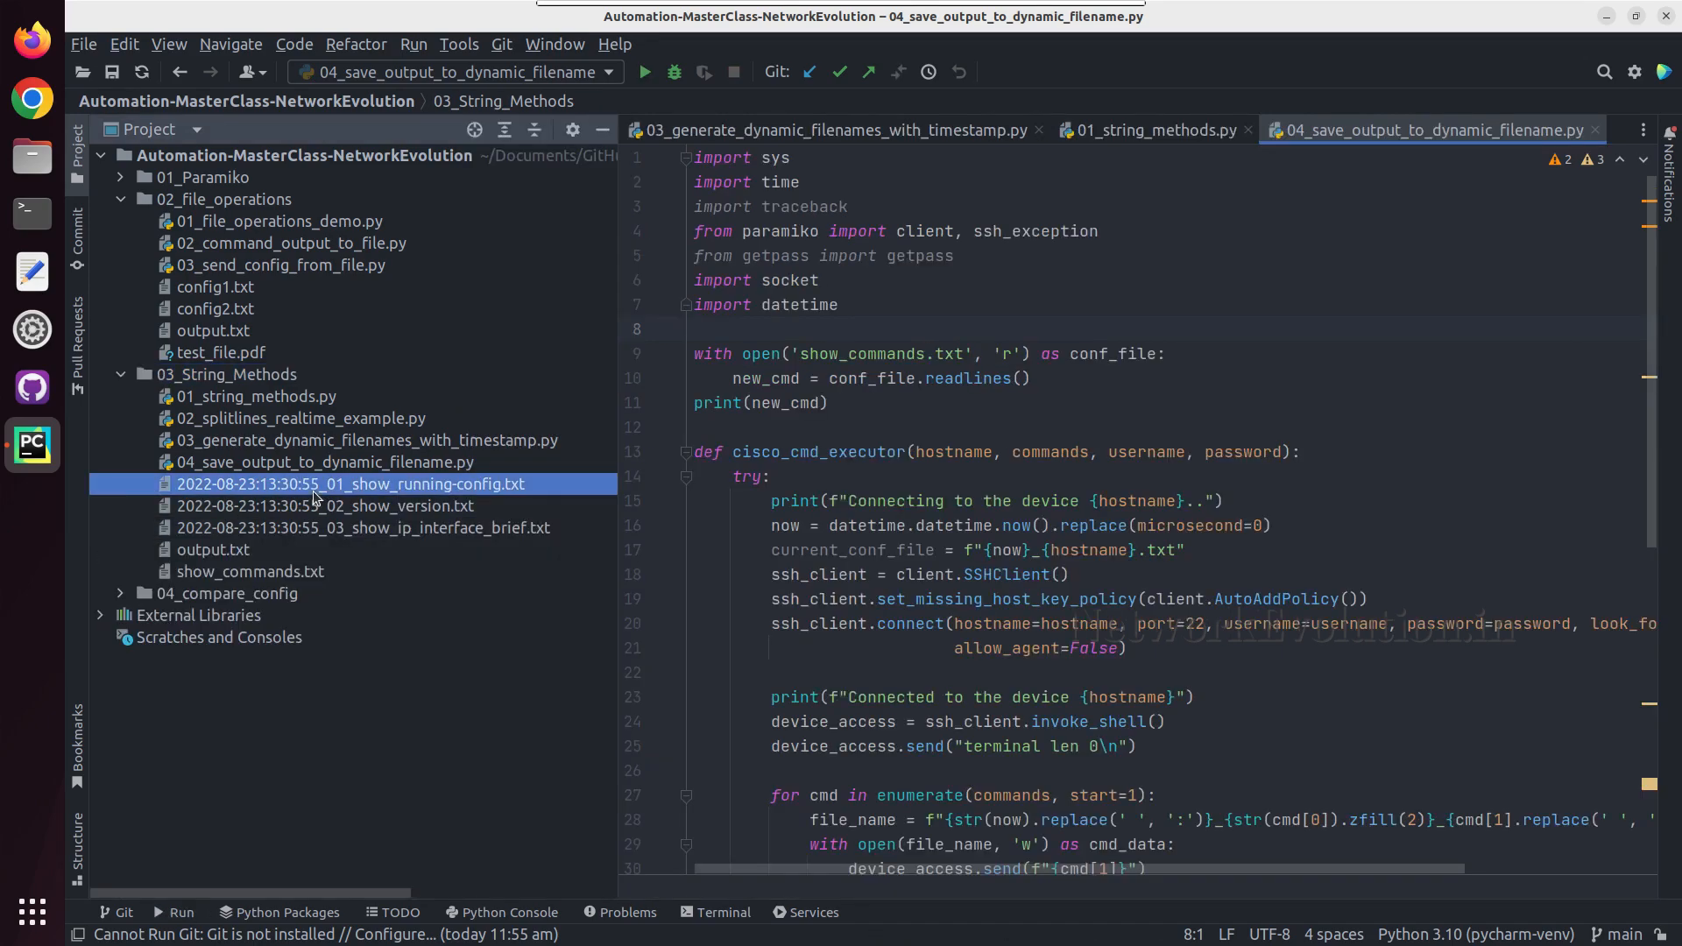
double_click(350, 484)
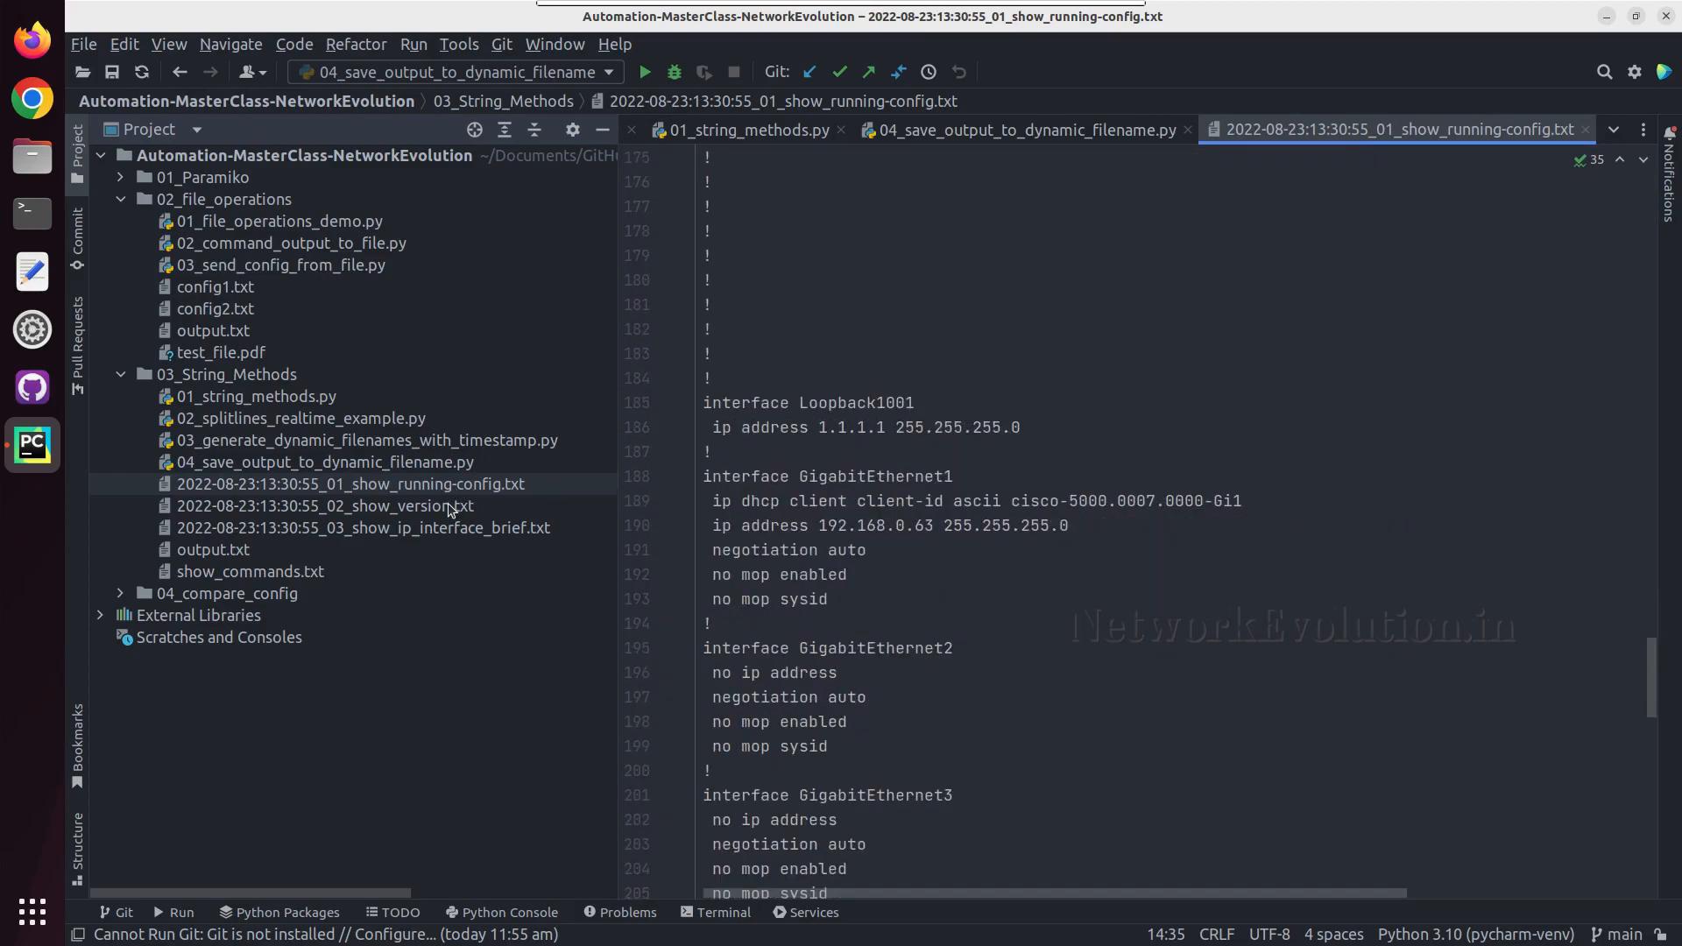
click(343, 504)
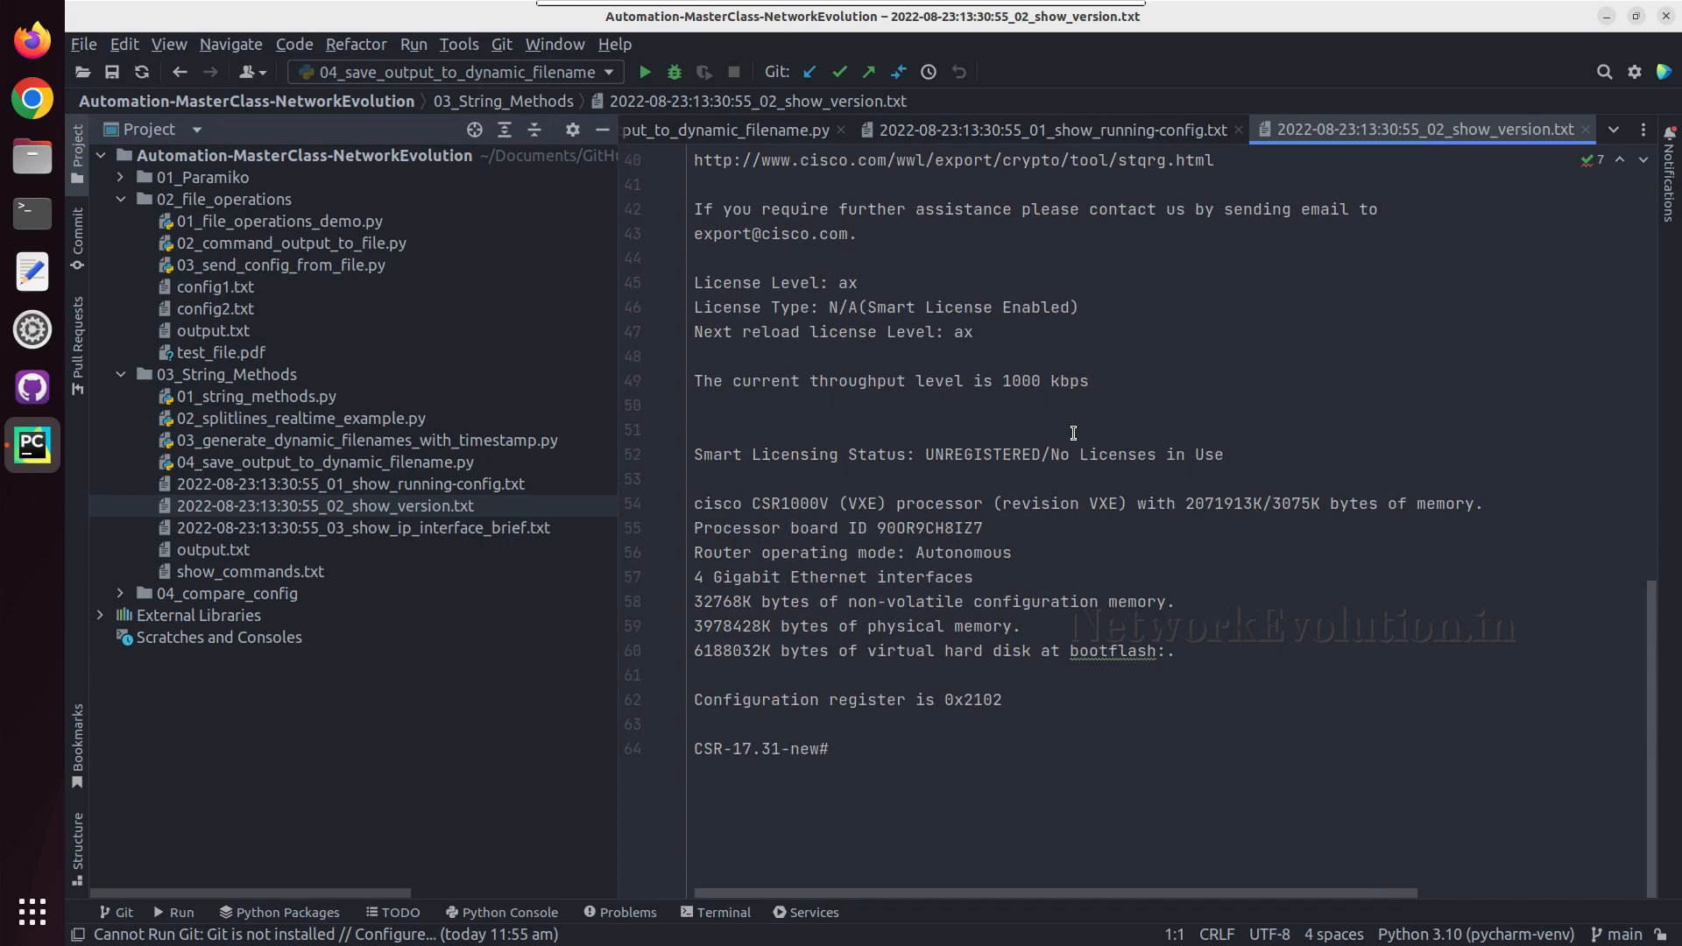
click(364, 527)
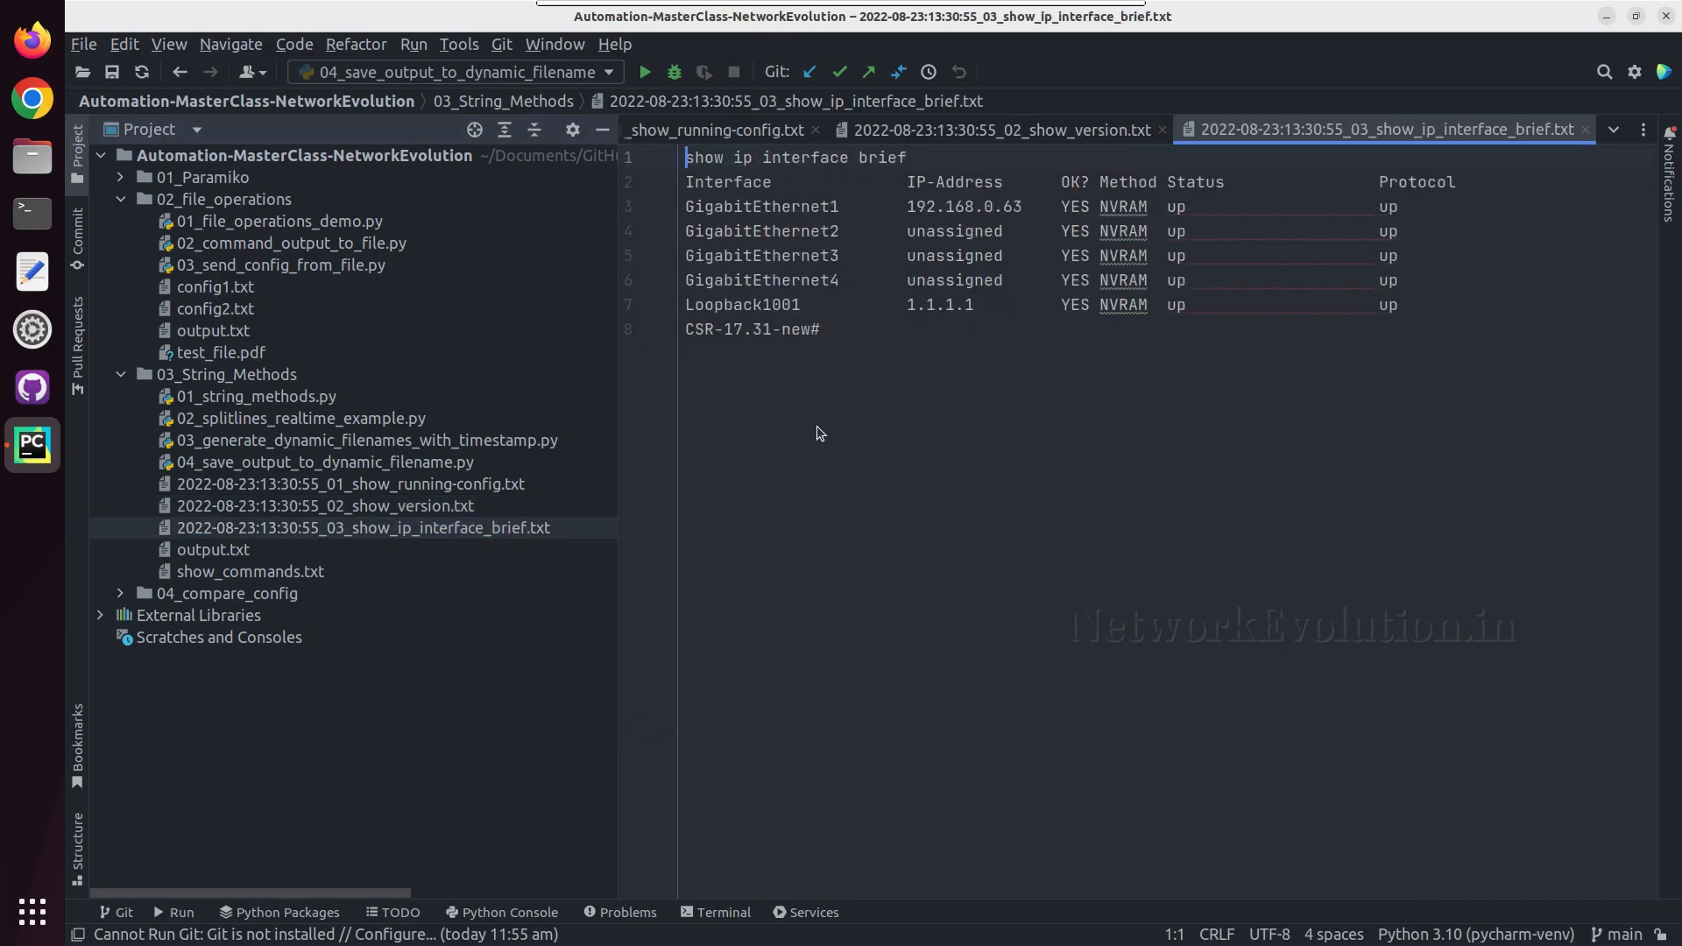
triple_click(795, 157)
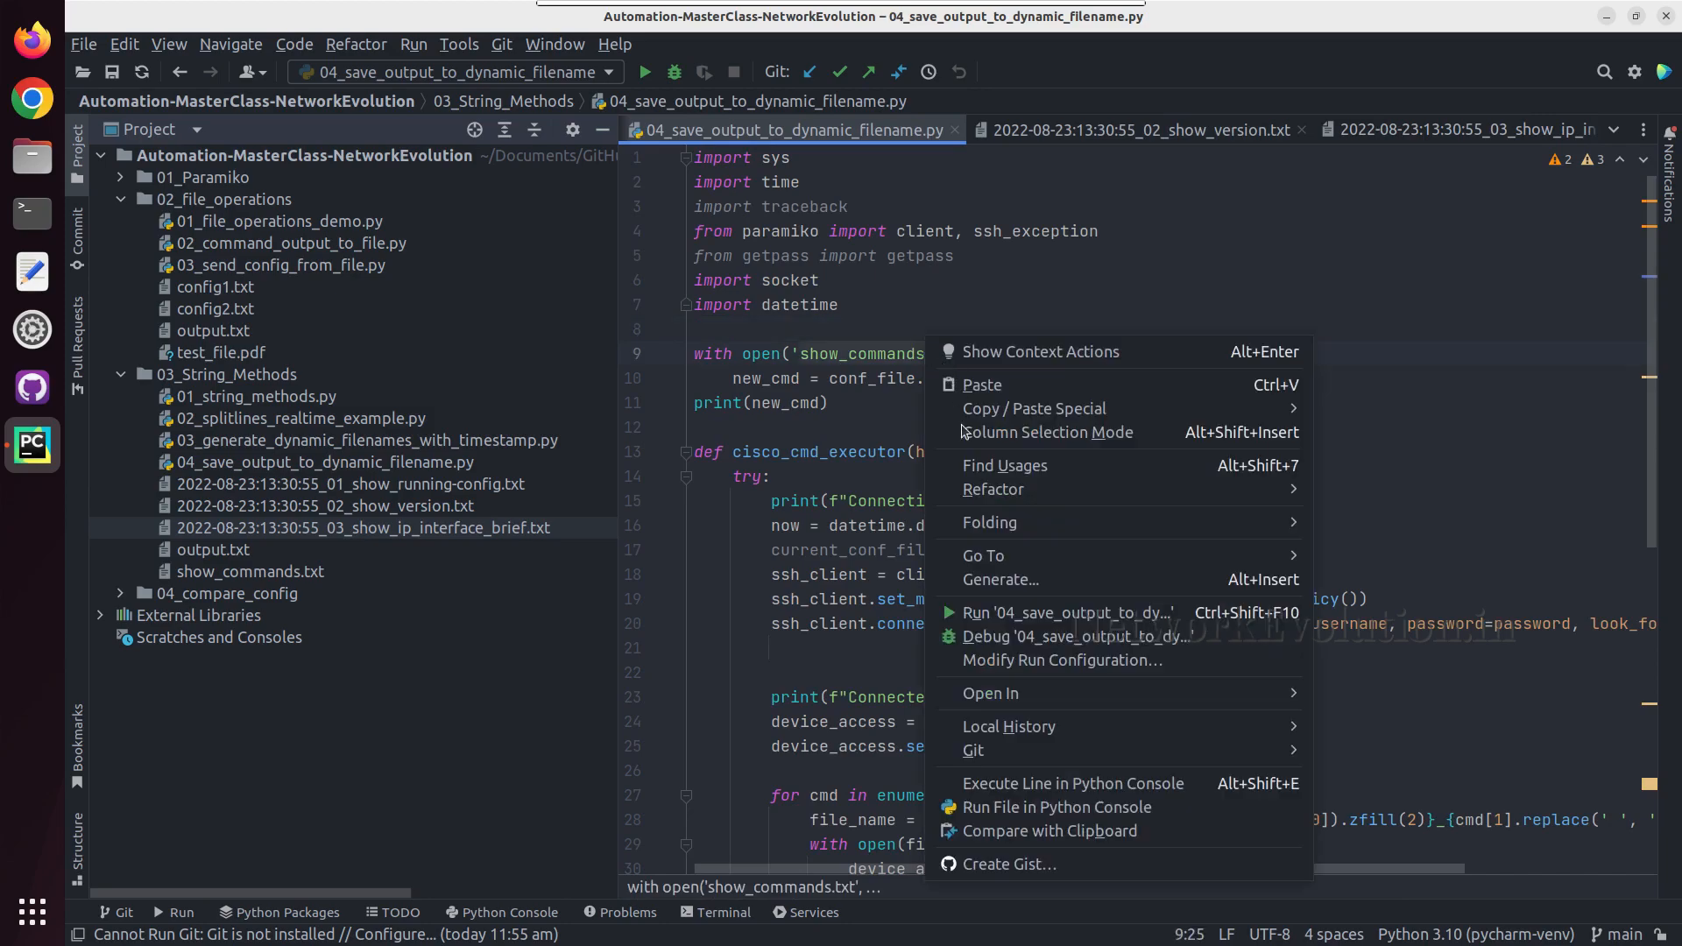
- Run the script again and compare the new 13:31:56 output files with the 13:30:55 set
click(965, 611)
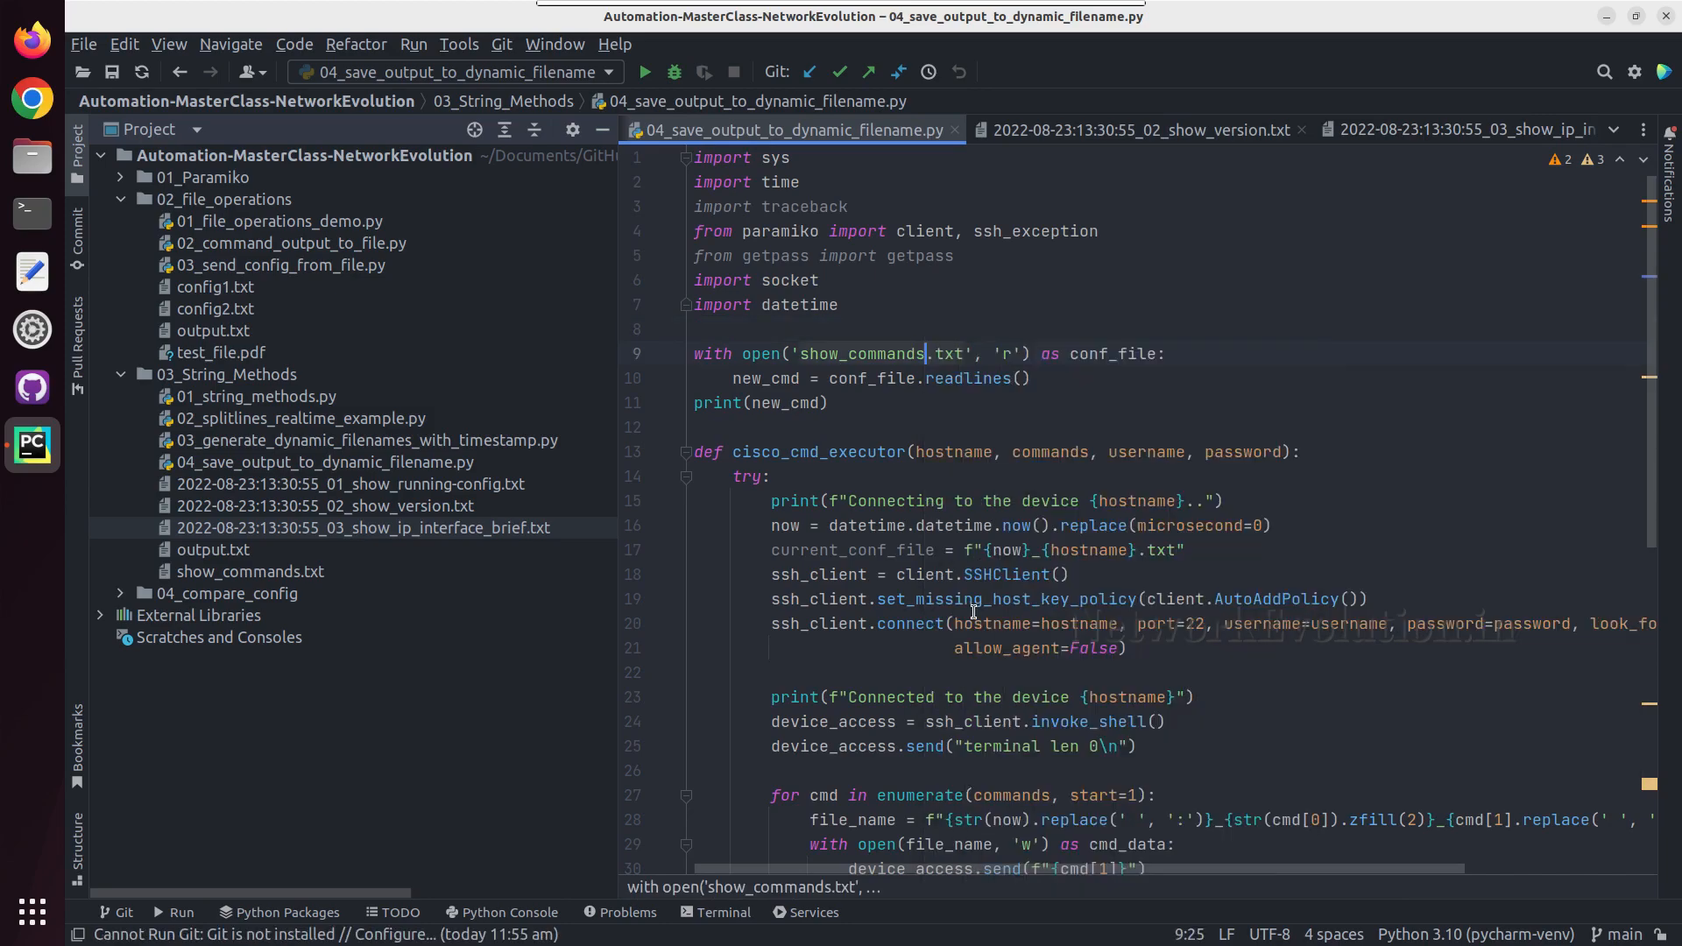
click(643, 72)
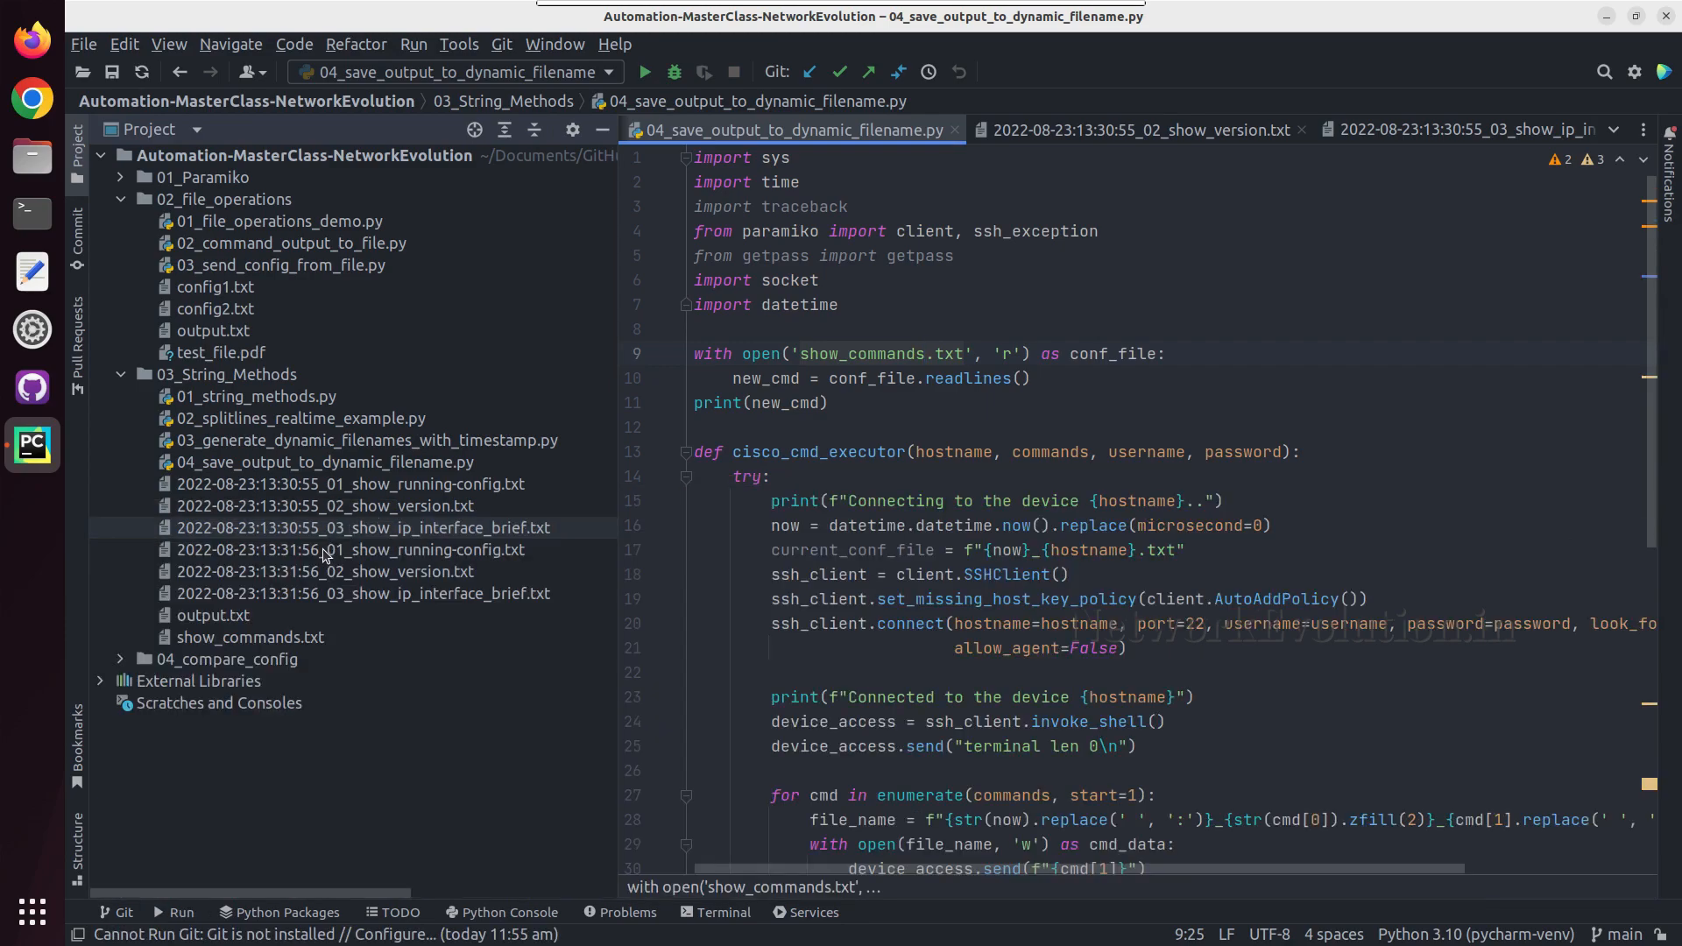
click(354, 548)
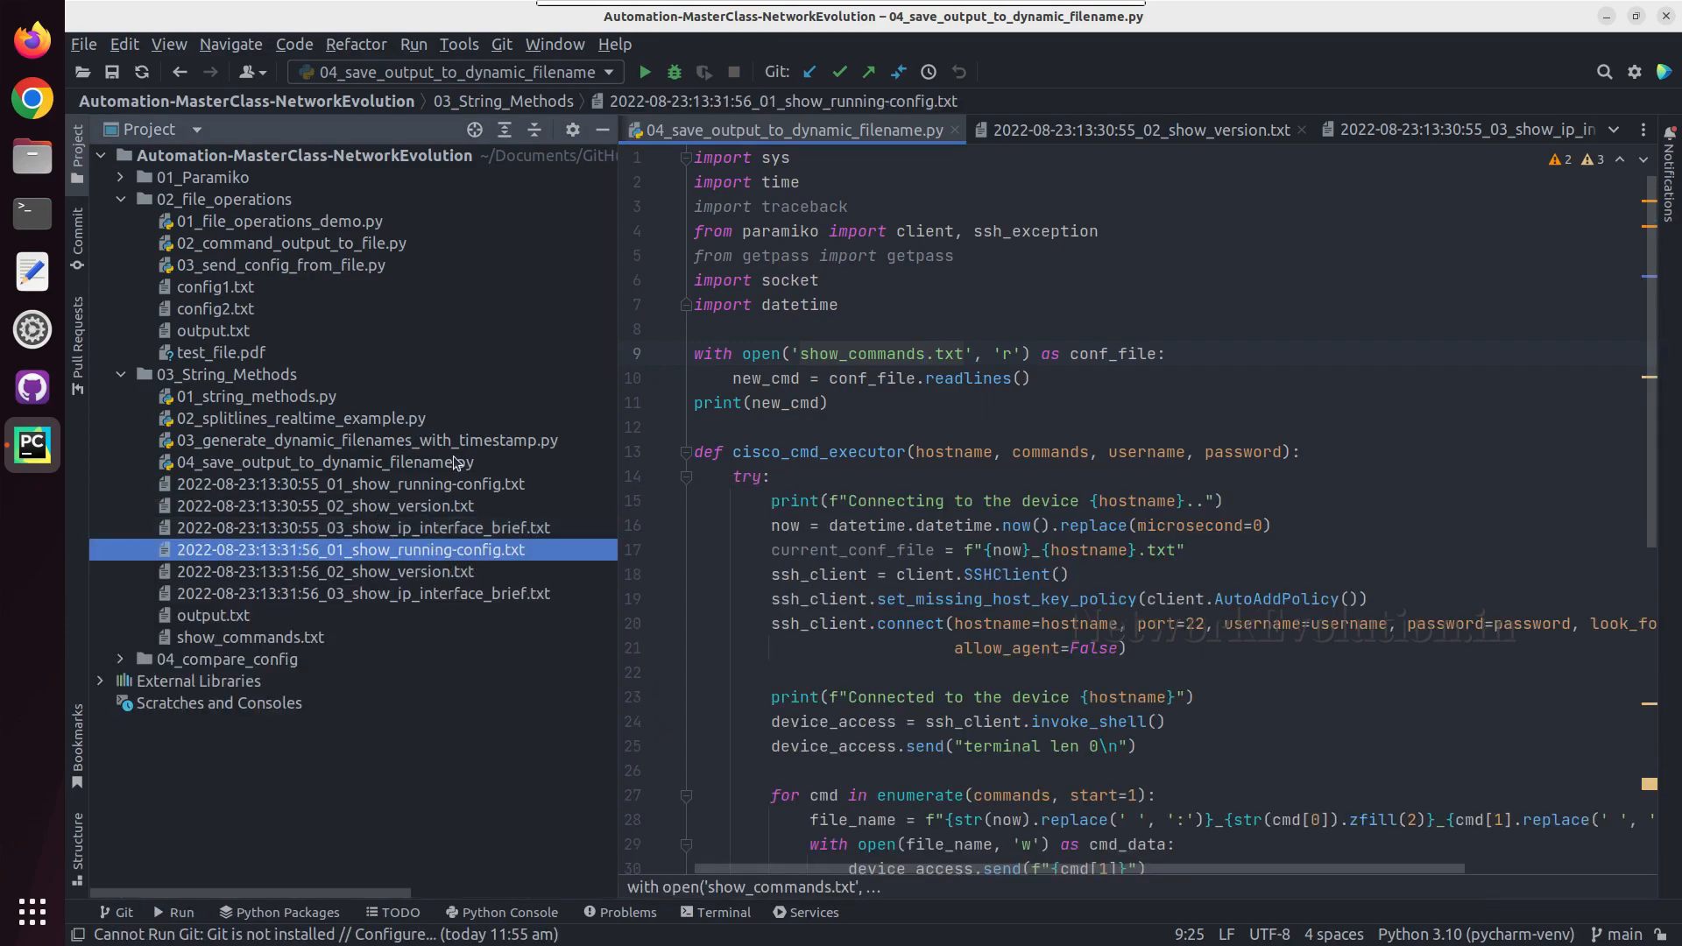
click(352, 484)
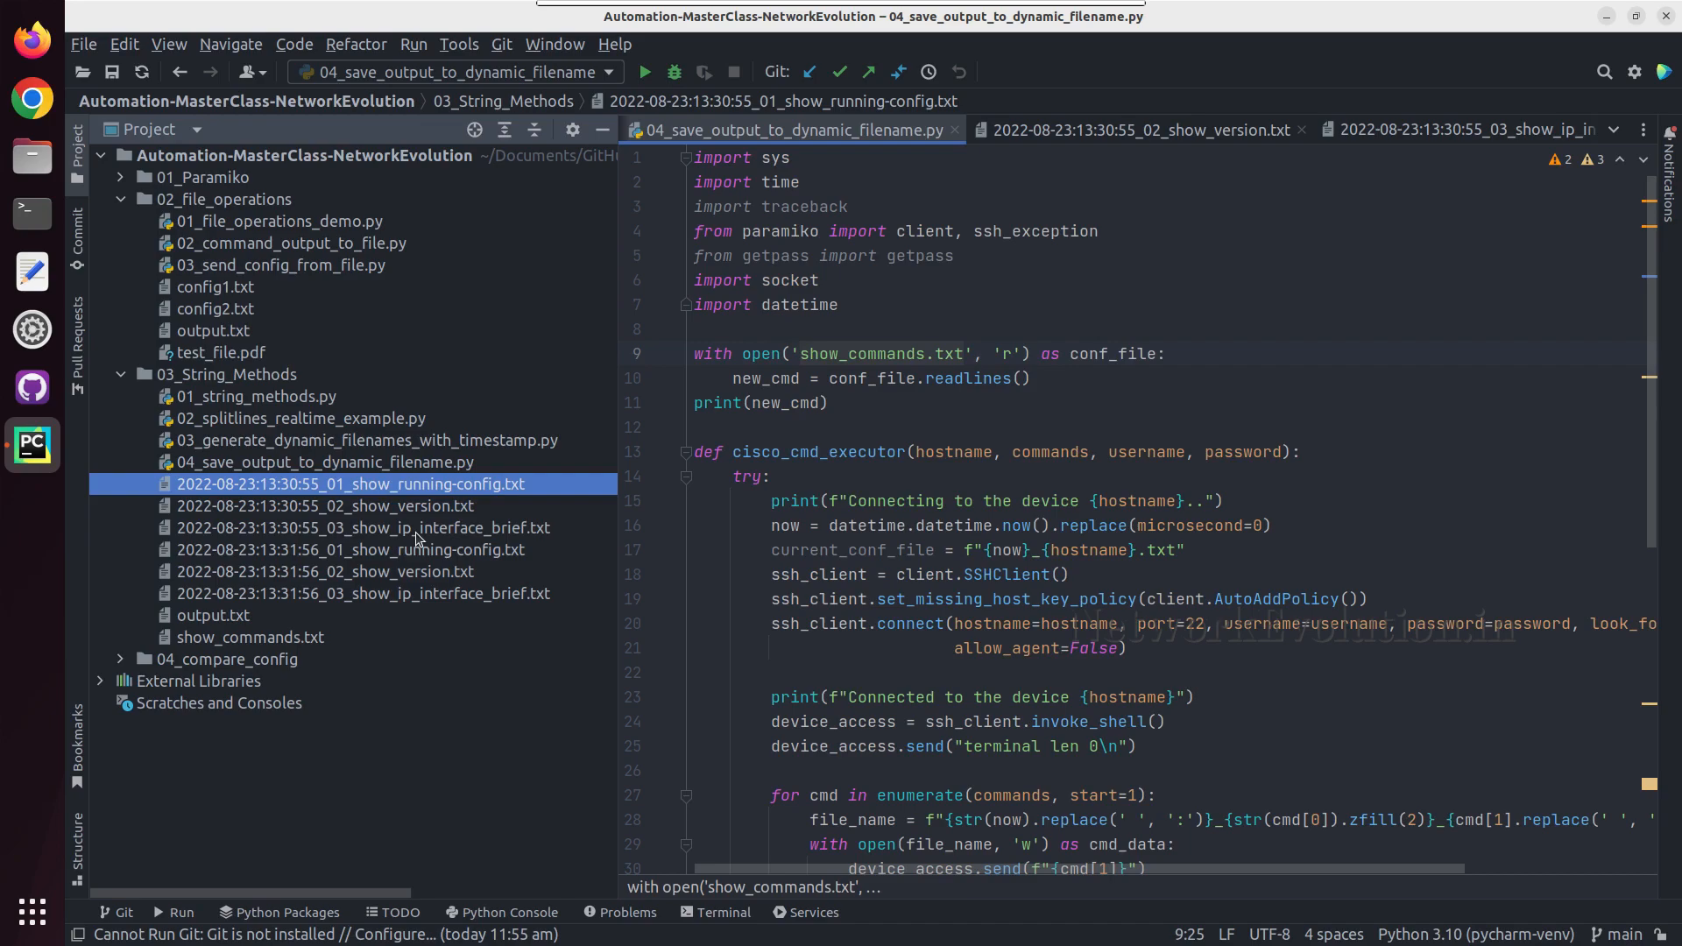
click(364, 527)
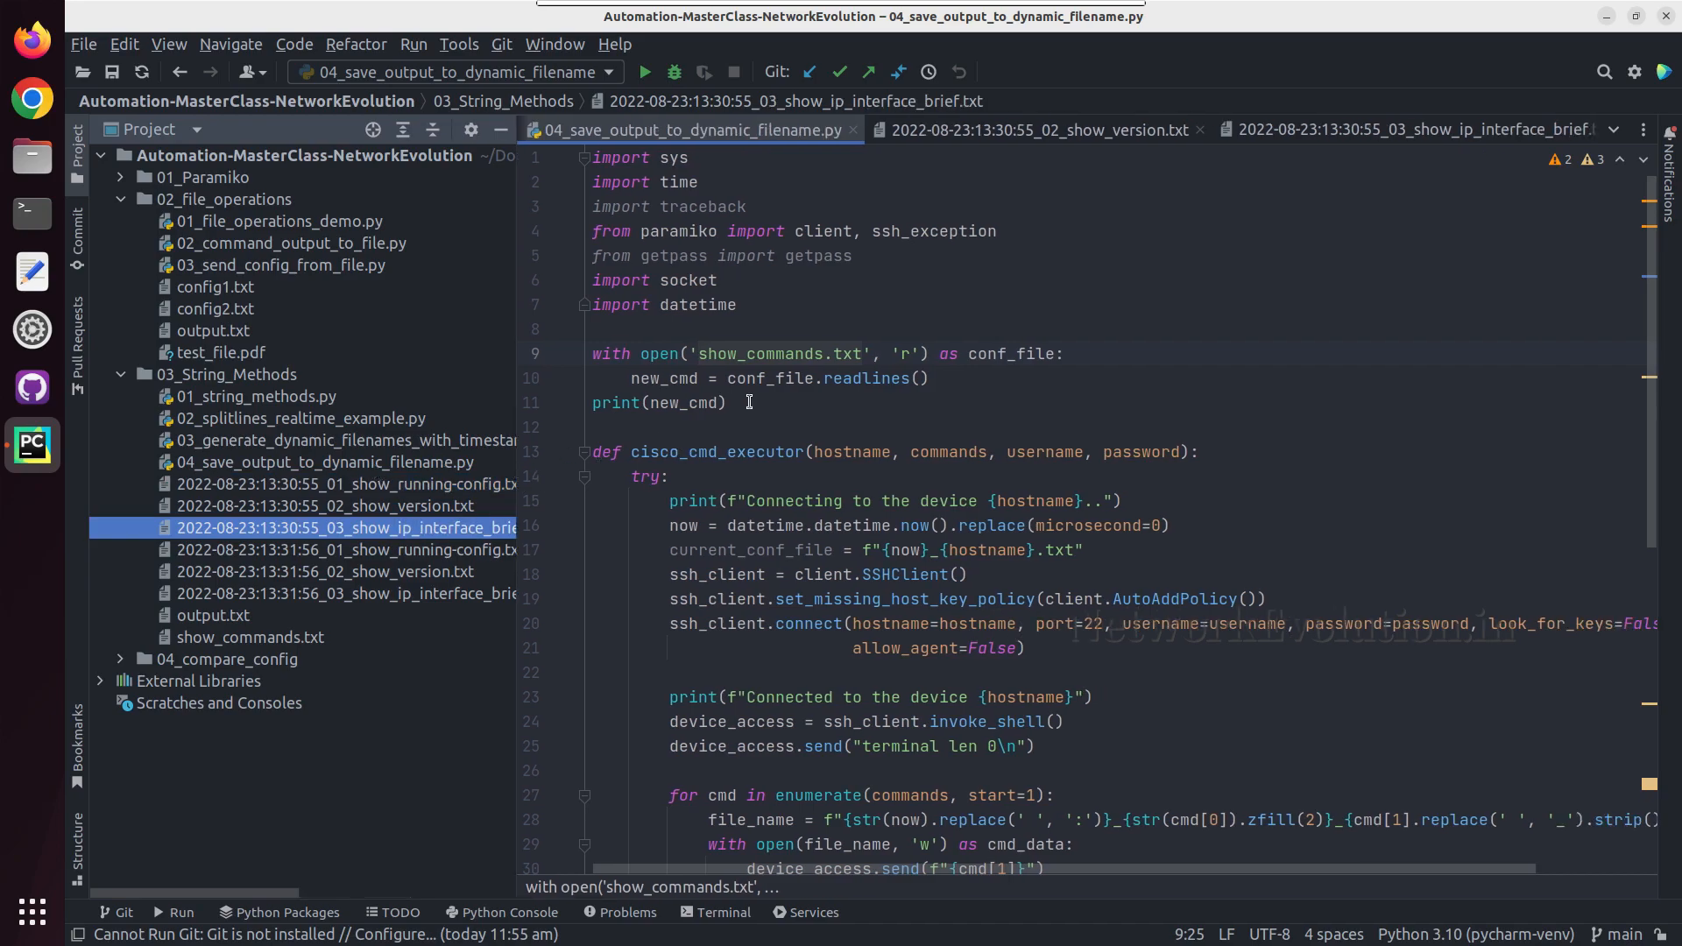
scroll(down, 3)
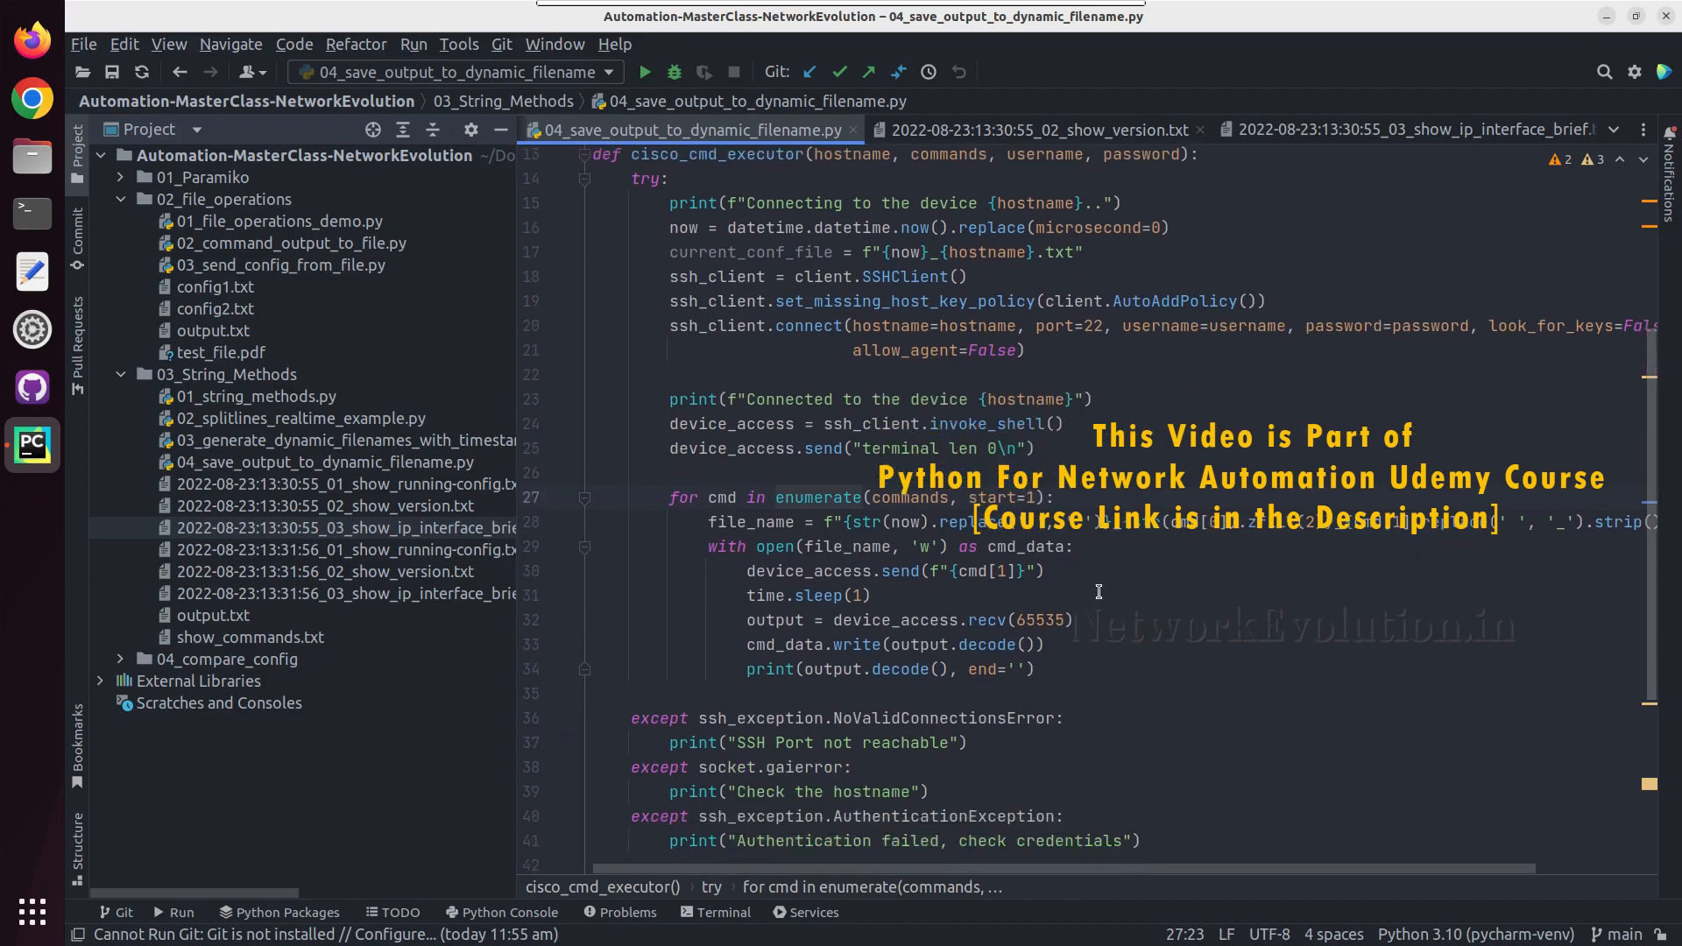
scroll(down, 3)
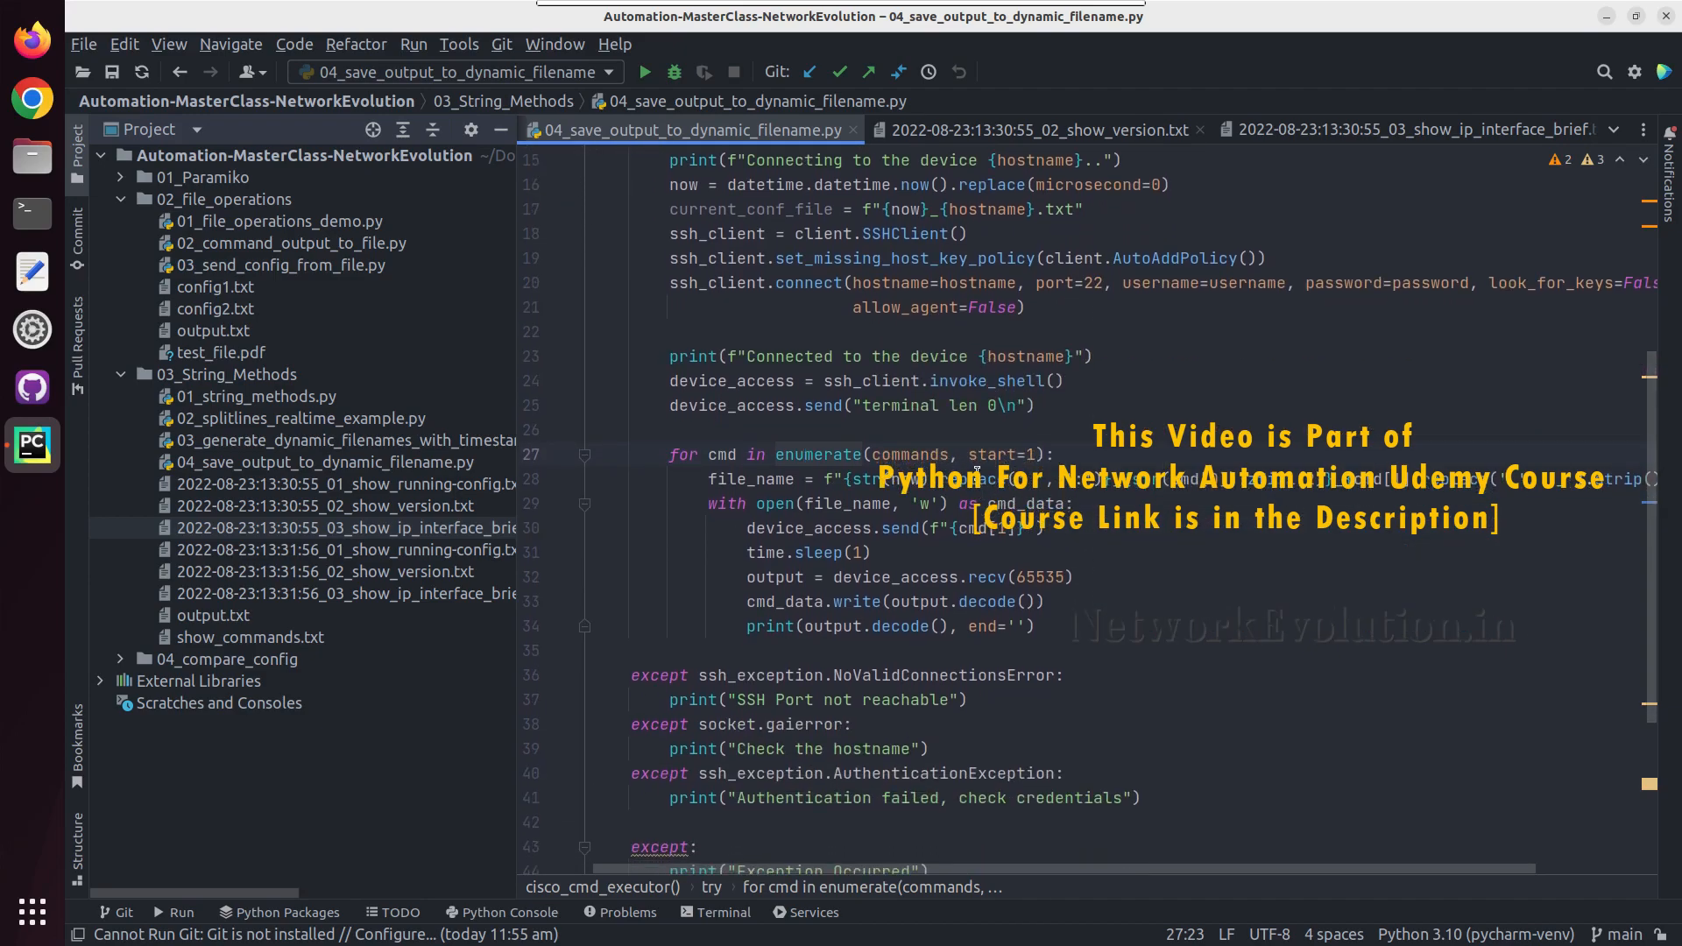